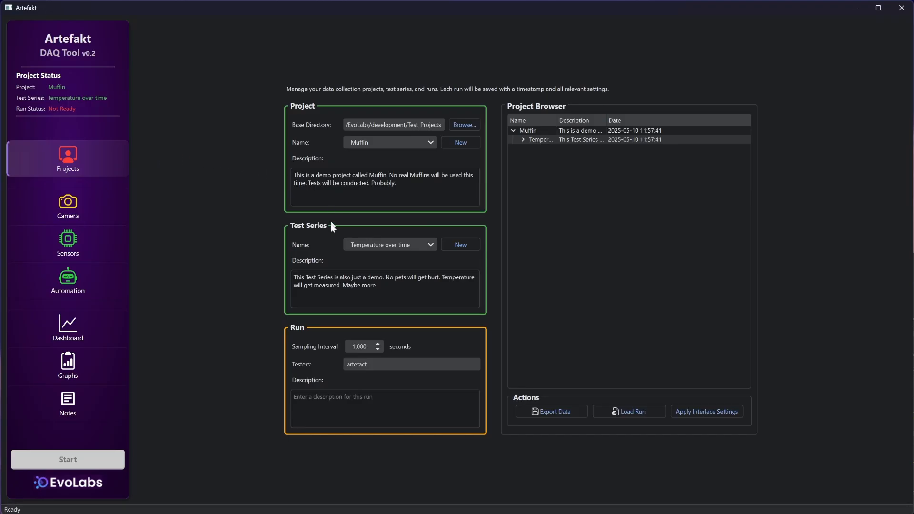
mouse_move(348, 384)
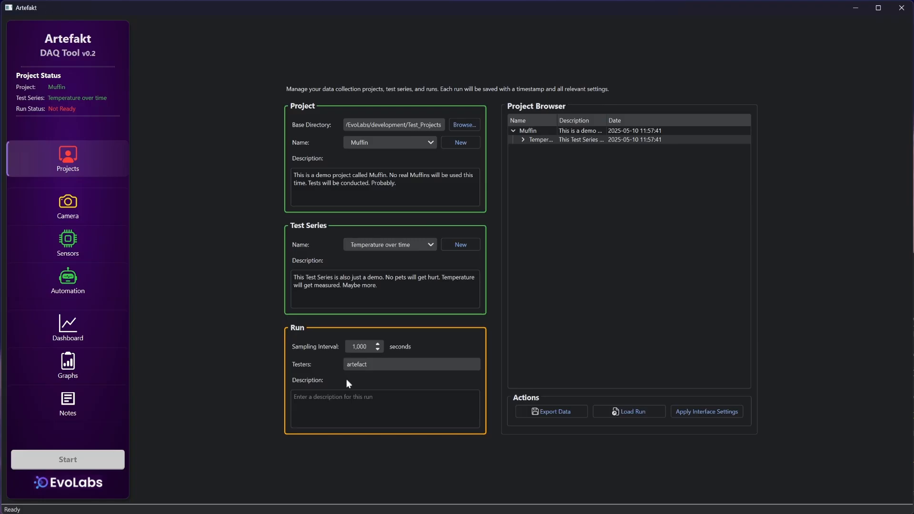
mouse_move(560, 126)
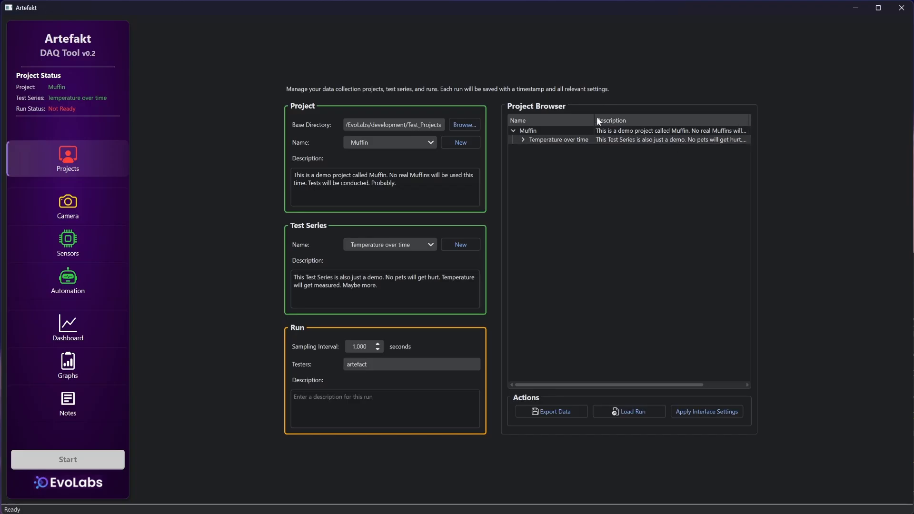
- Expand the 'Temperature over time' series and enter 'New test run' as the run description
click(522, 140)
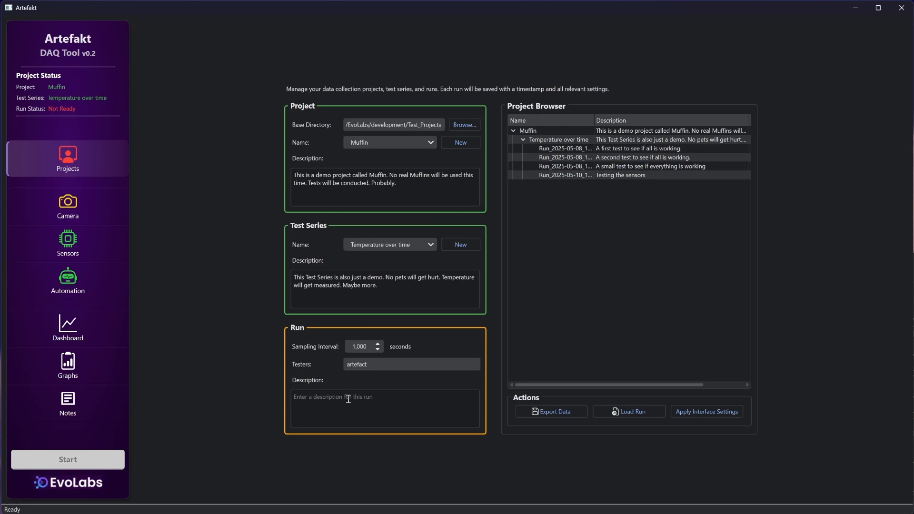
text(New)
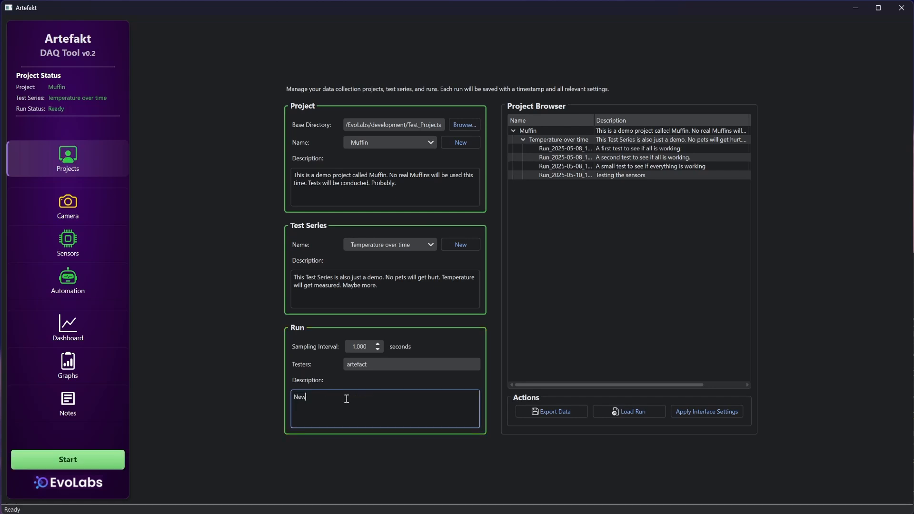
text(test)
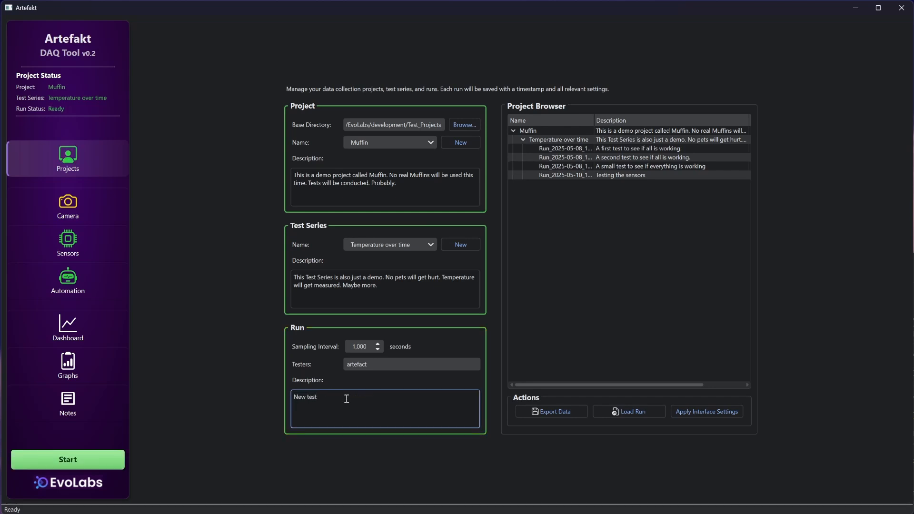
text(run)
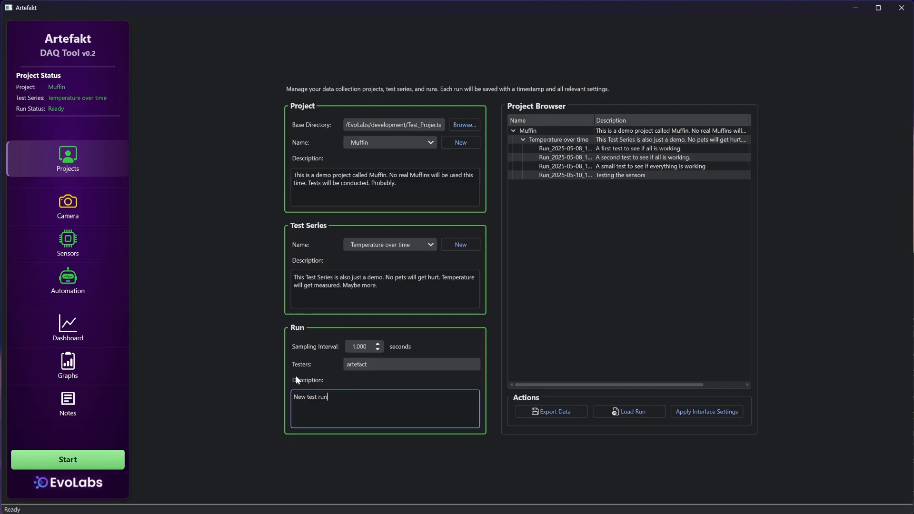
mouse_move(201, 330)
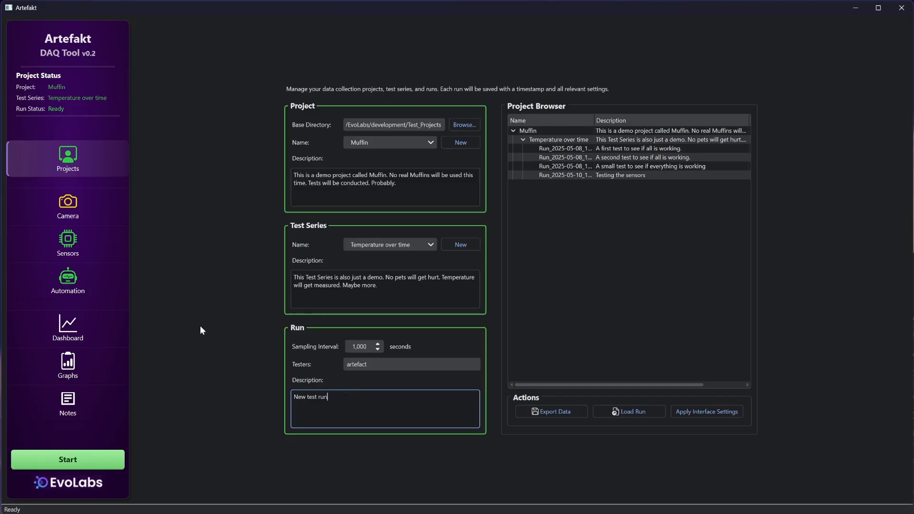
- Switch to the Camera page from the left sidebar
click(67, 207)
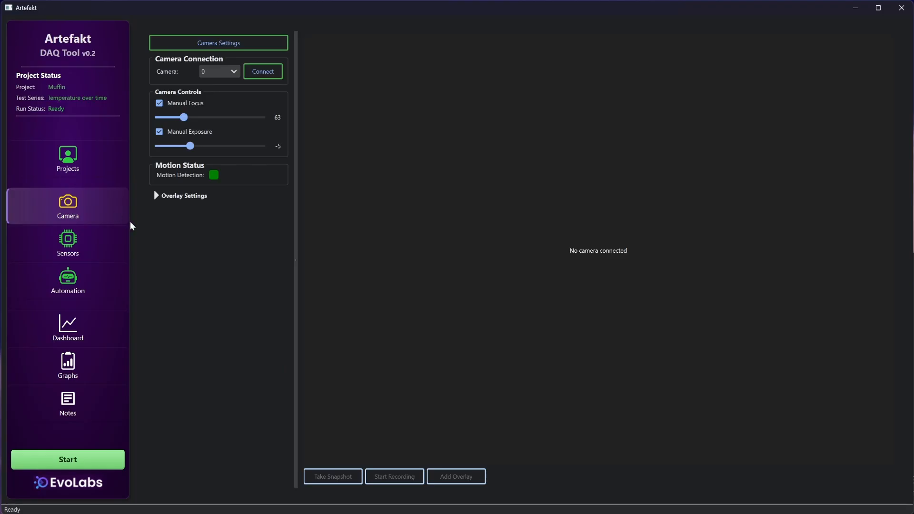
mouse_move(309, 54)
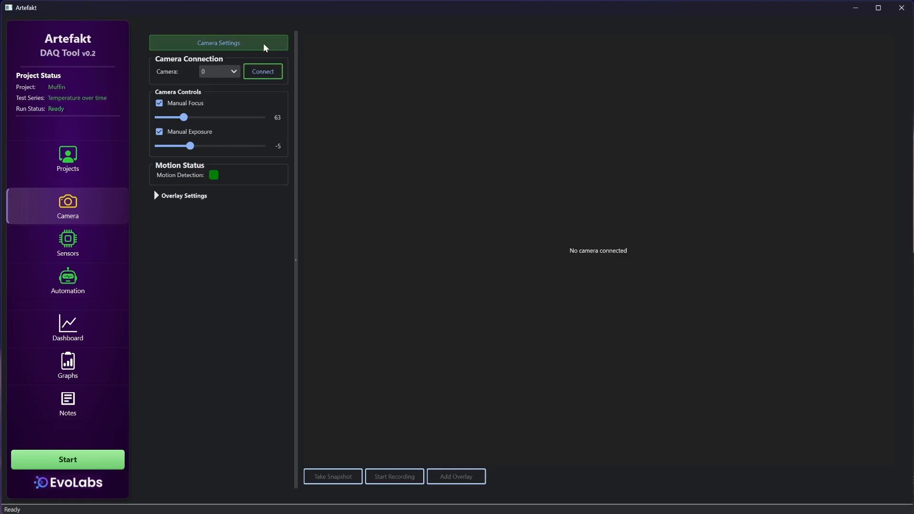
click(218, 42)
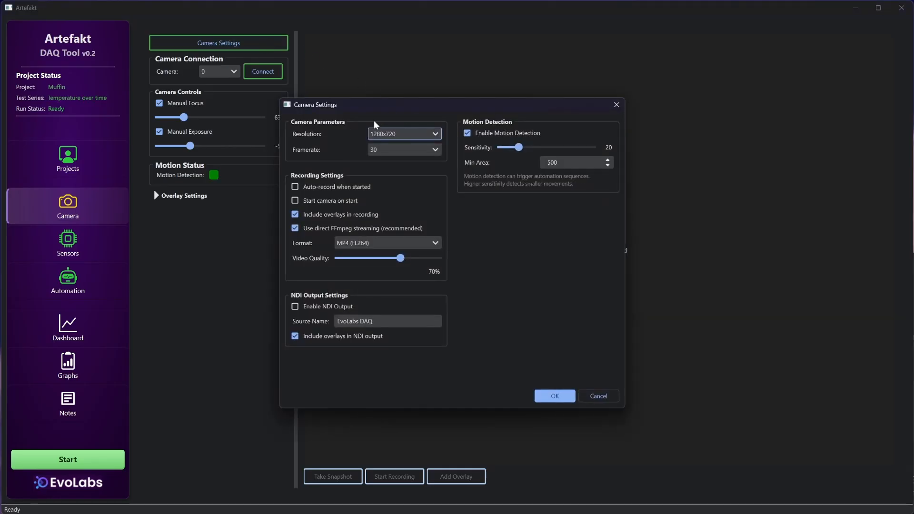
mouse_move(428, 174)
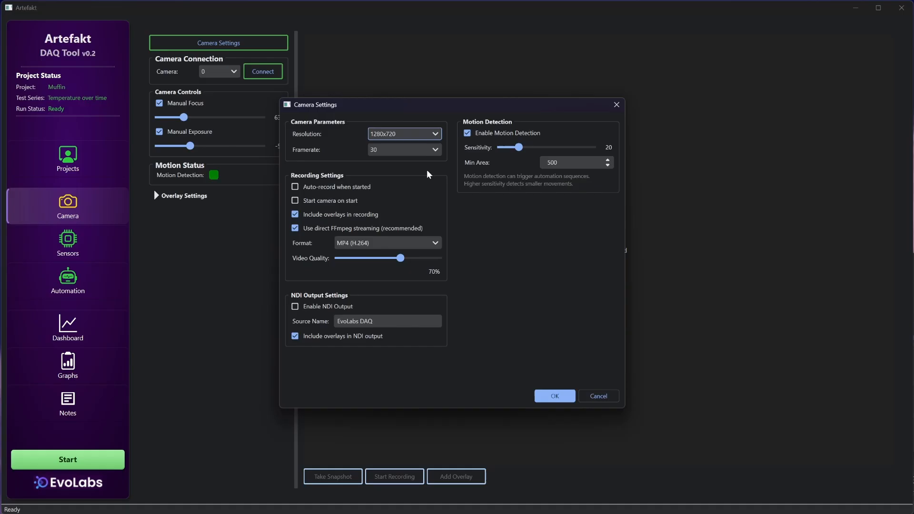
mouse_move(442, 244)
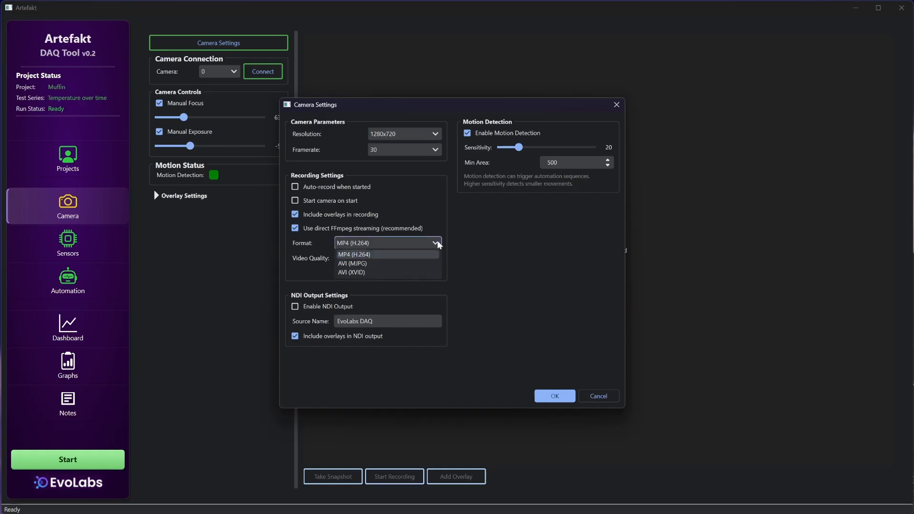
click(354, 254)
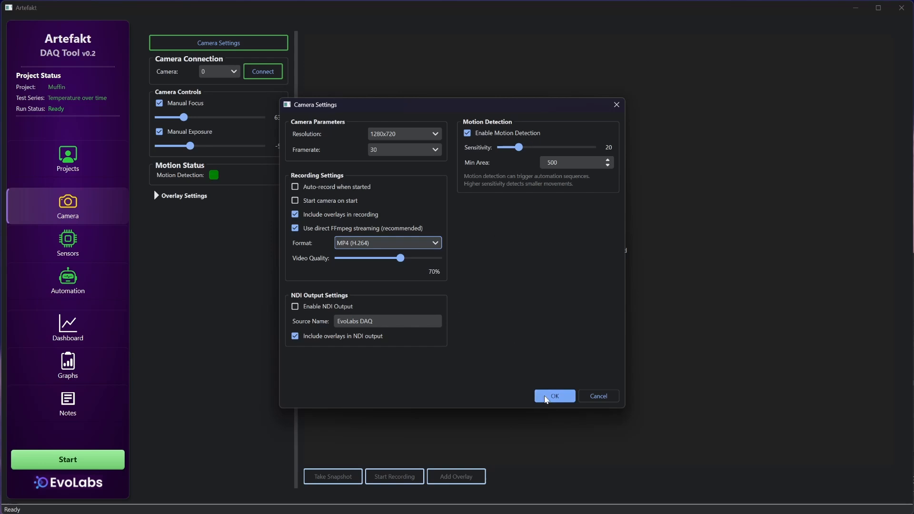
click(554, 395)
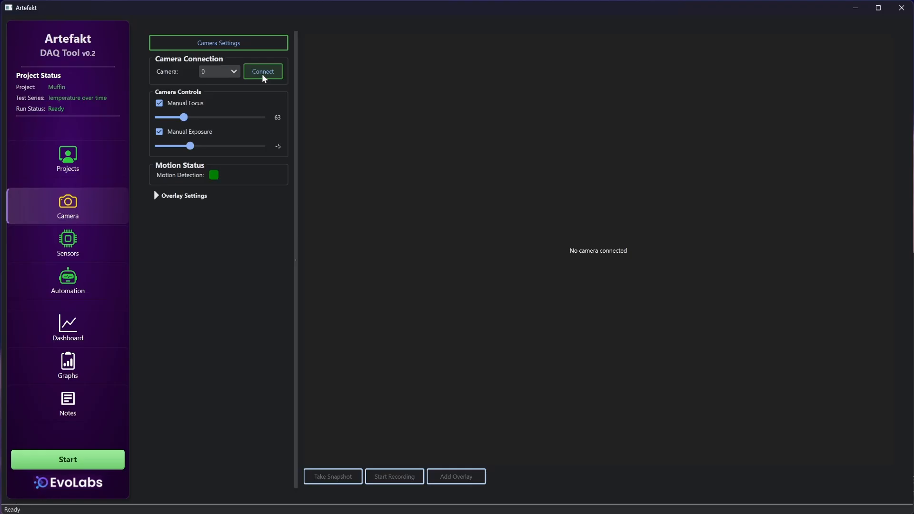
- Connect camera 0 for a live speaker view, leaving manual focus on
click(262, 71)
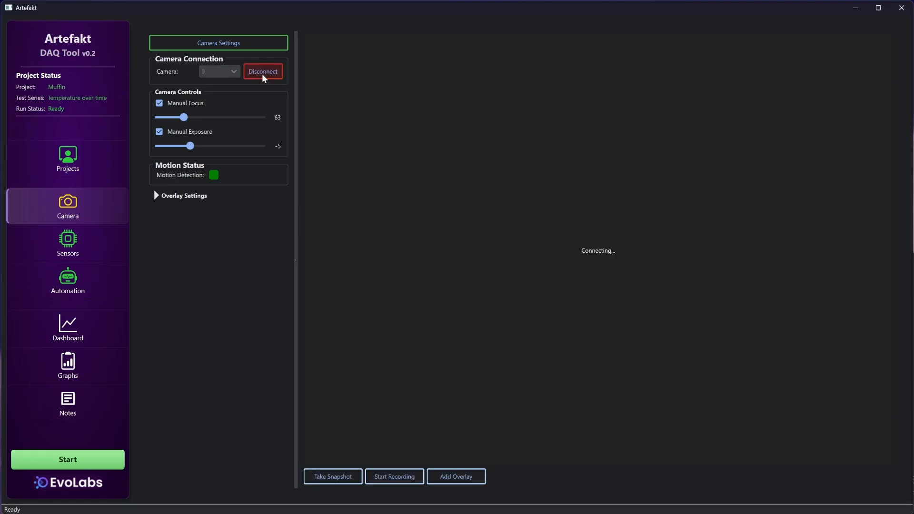
click(159, 103)
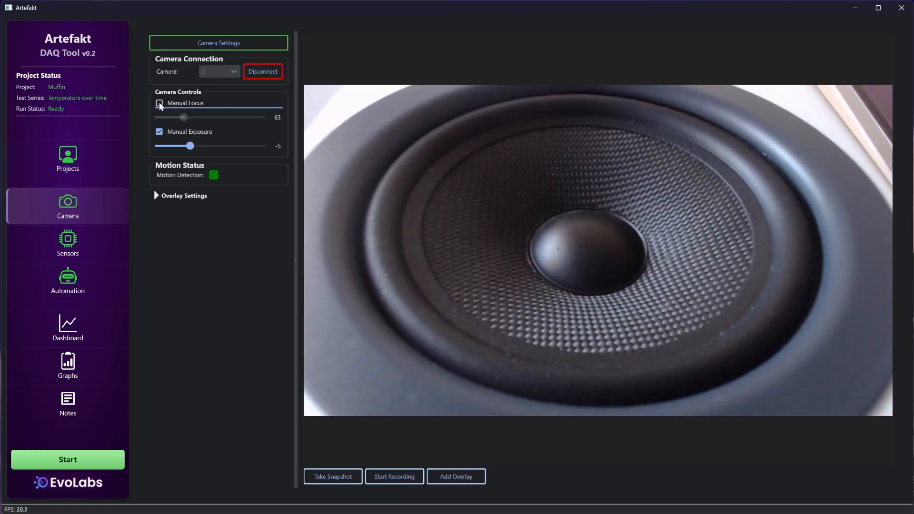
click(159, 103)
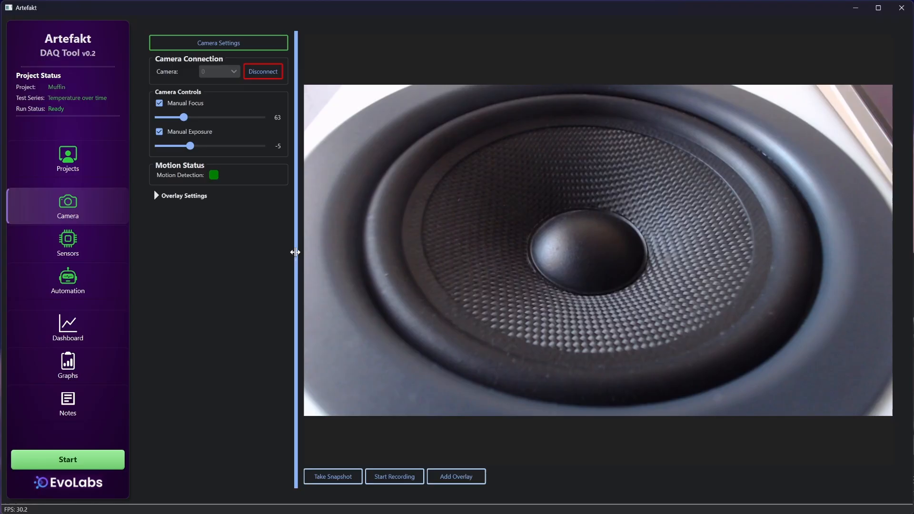
click(457, 476)
text(N)
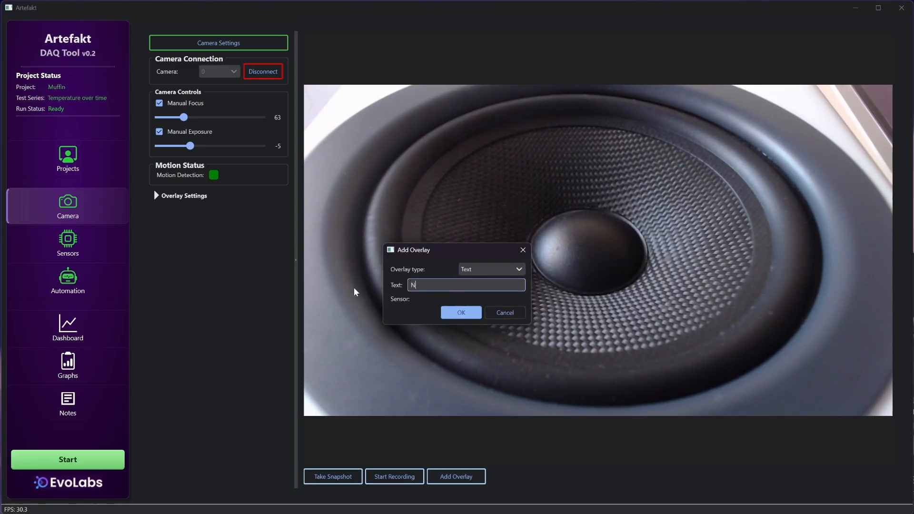
- Add a 'New test' caption overlay and a white timestamp overlay to the live view
text(ew test)
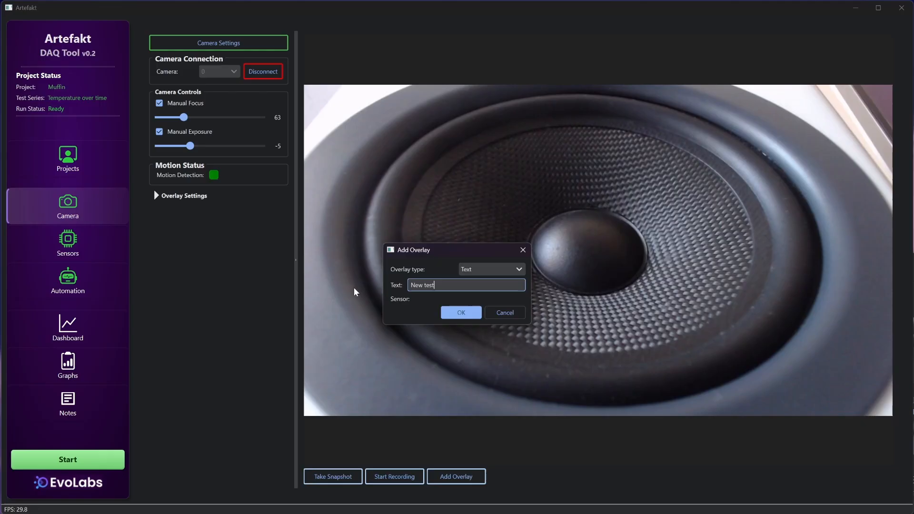
click(460, 312)
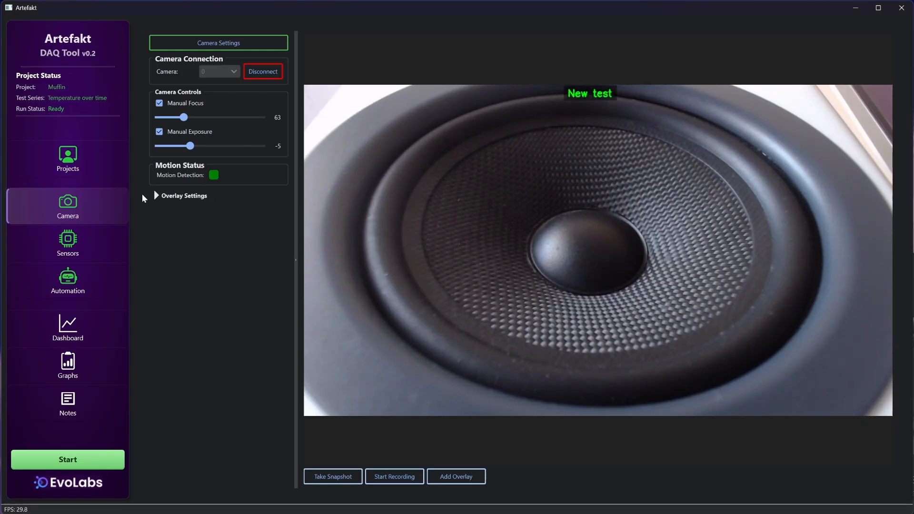
click(182, 195)
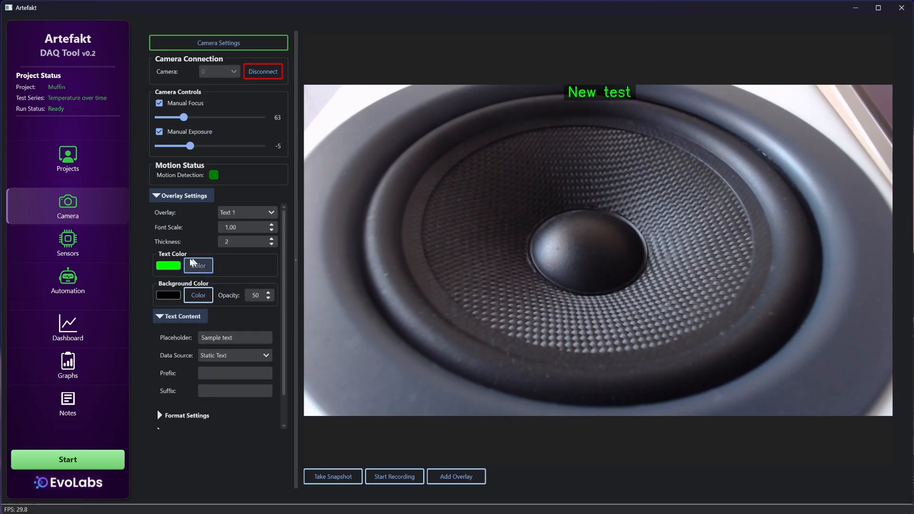
click(197, 265)
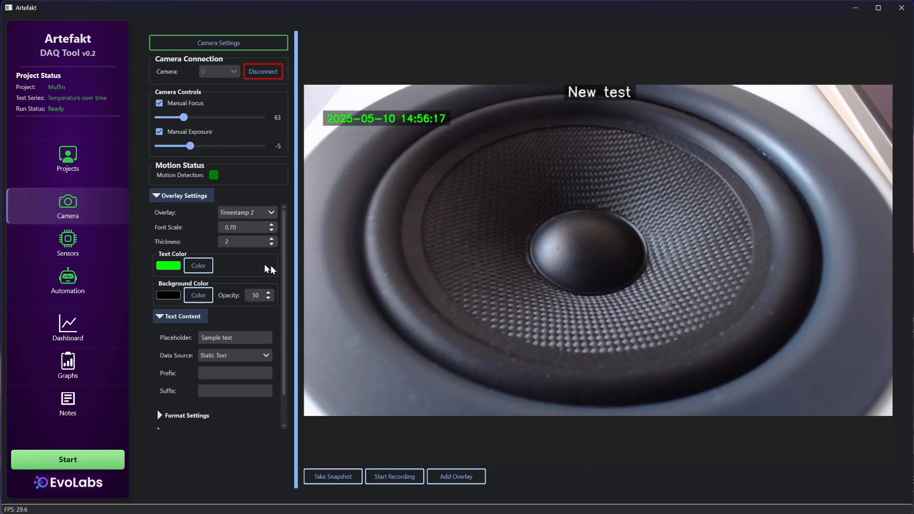
click(197, 266)
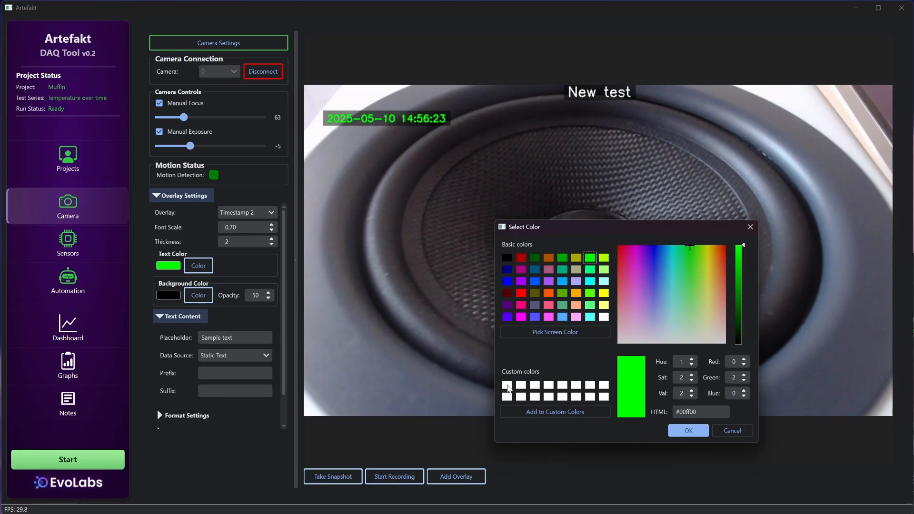
click(507, 258)
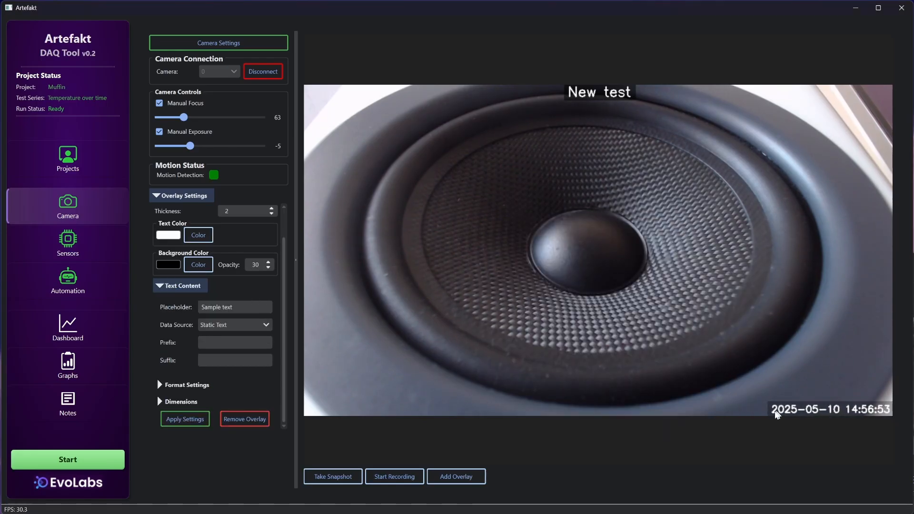
- Add AIN0_EF_Temp_1 and K-Type1 temperature readout overlays, then collapse Overlay Settings
click(185, 419)
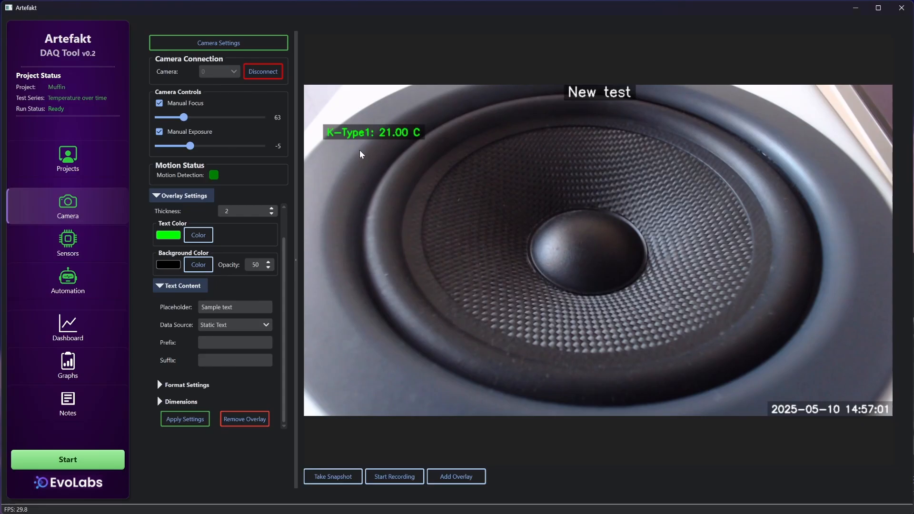
click(456, 476)
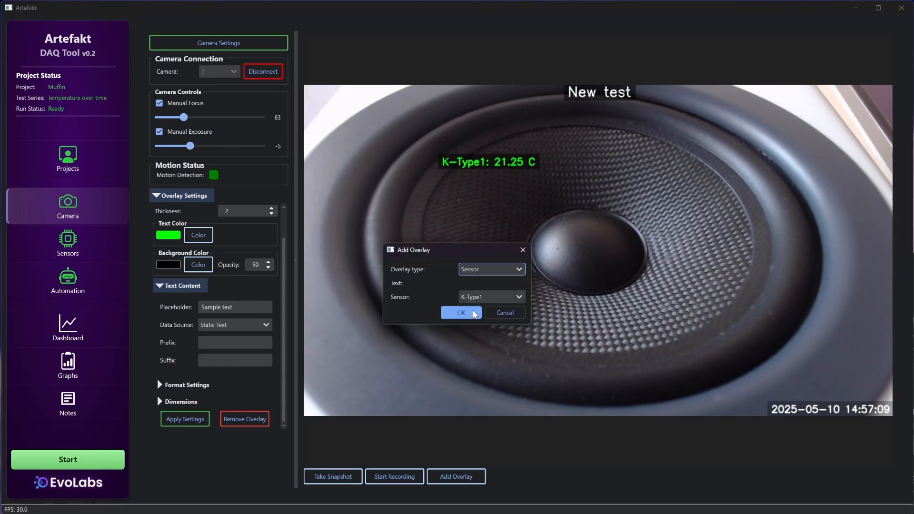
click(517, 296)
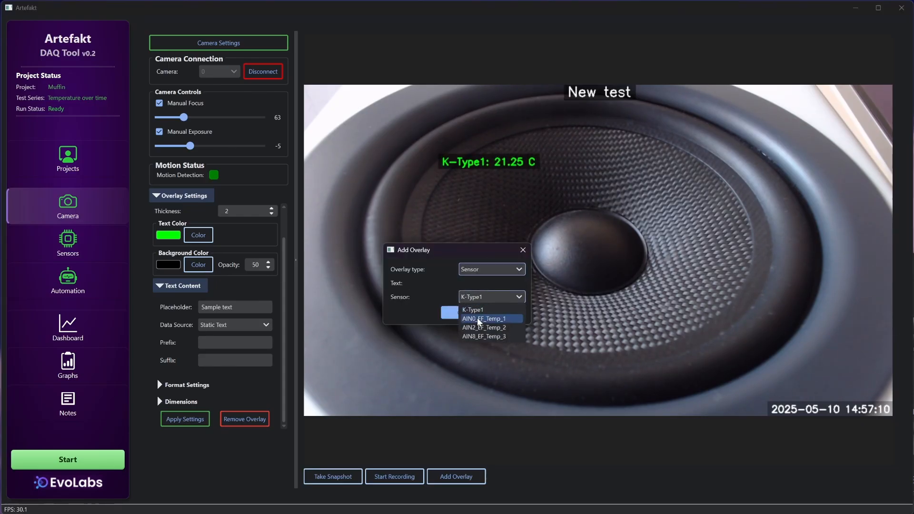
click(483, 319)
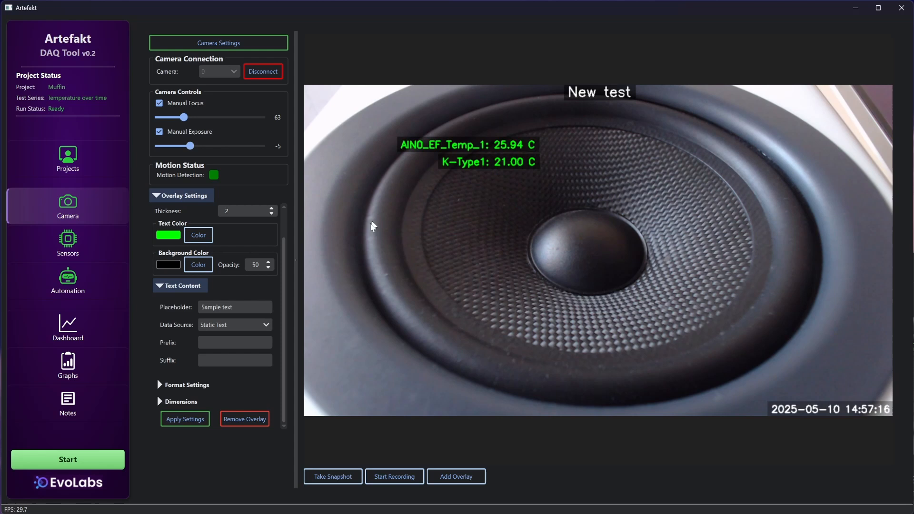
mouse_move(296, 294)
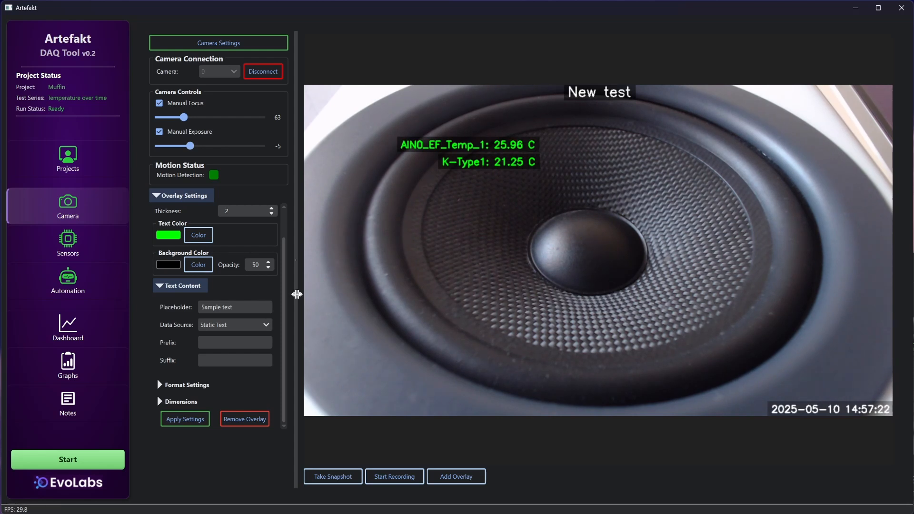
click(182, 195)
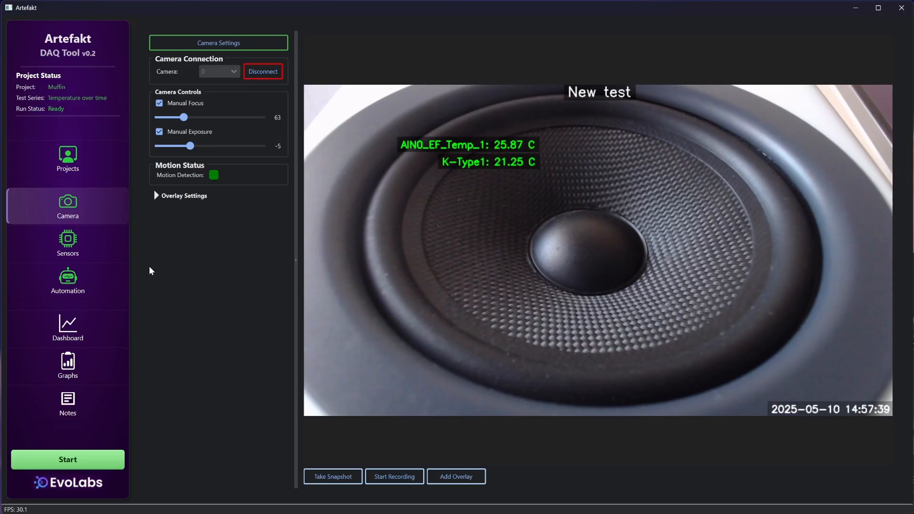
- Open the Sensors page listing four temperature sensors with live Arduino and LabJack readings
click(65, 243)
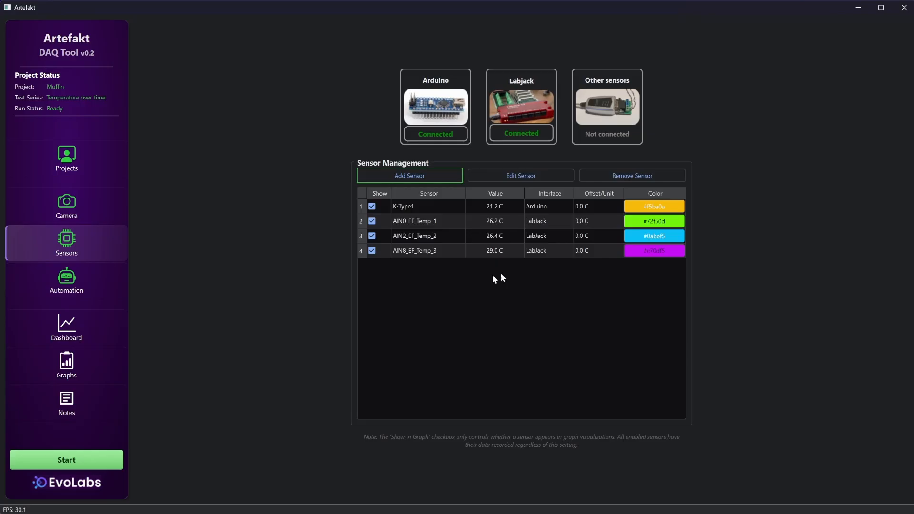
mouse_move(547, 260)
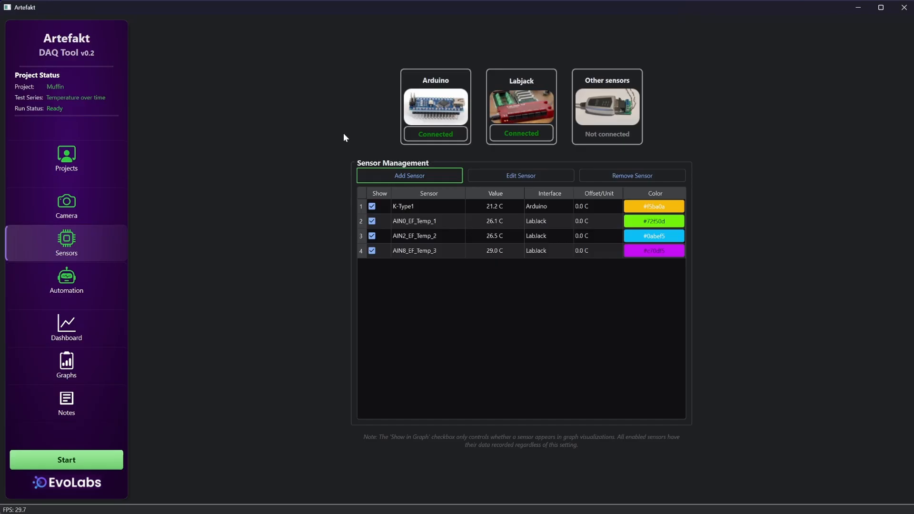
mouse_move(360, 211)
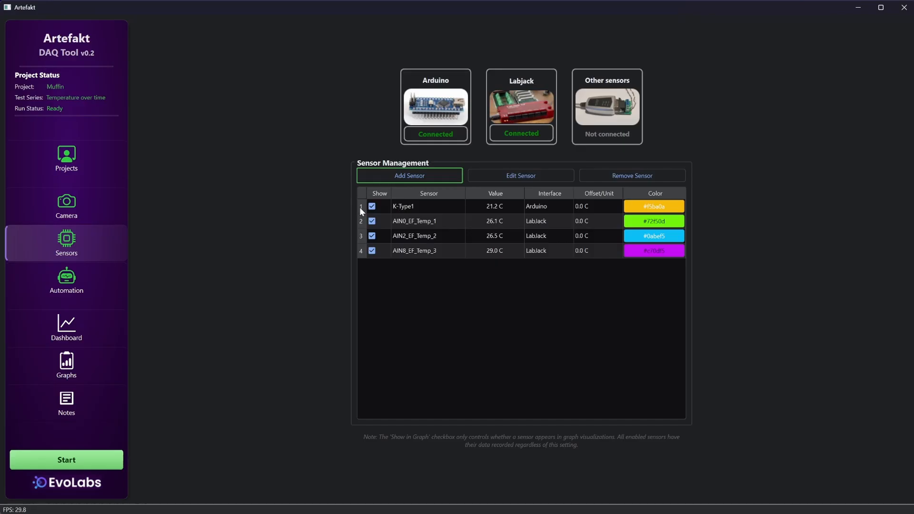
click(519, 176)
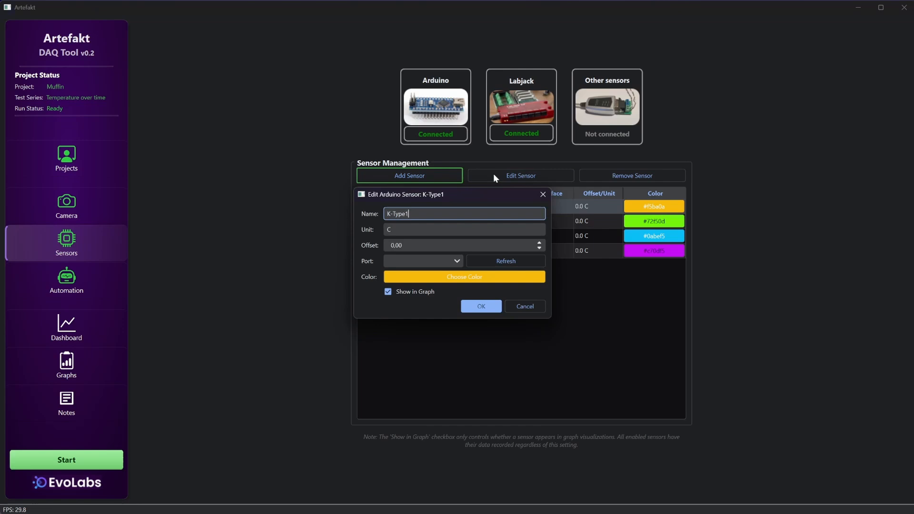
mouse_move(455, 216)
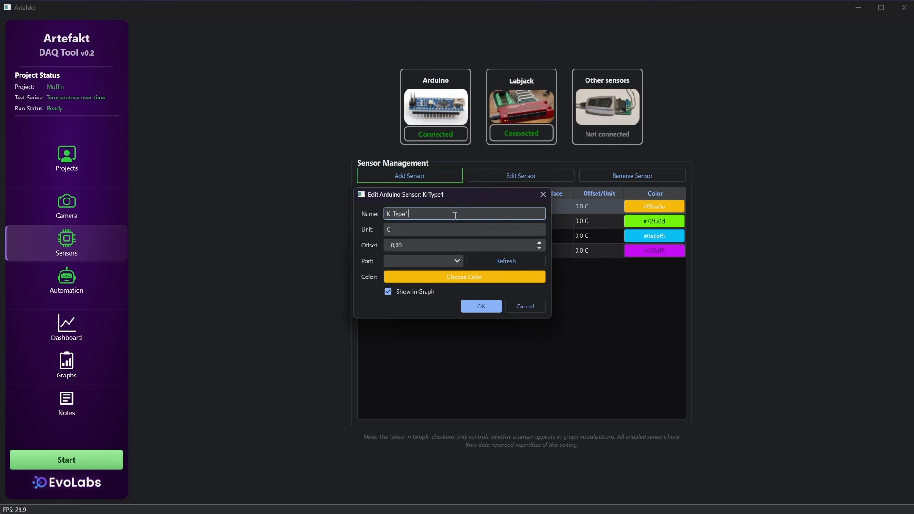
click(480, 306)
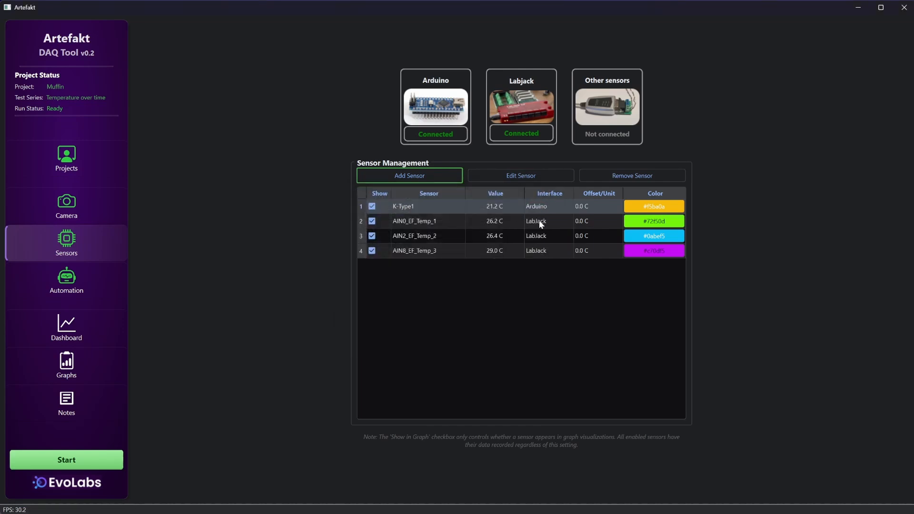
click(519, 176)
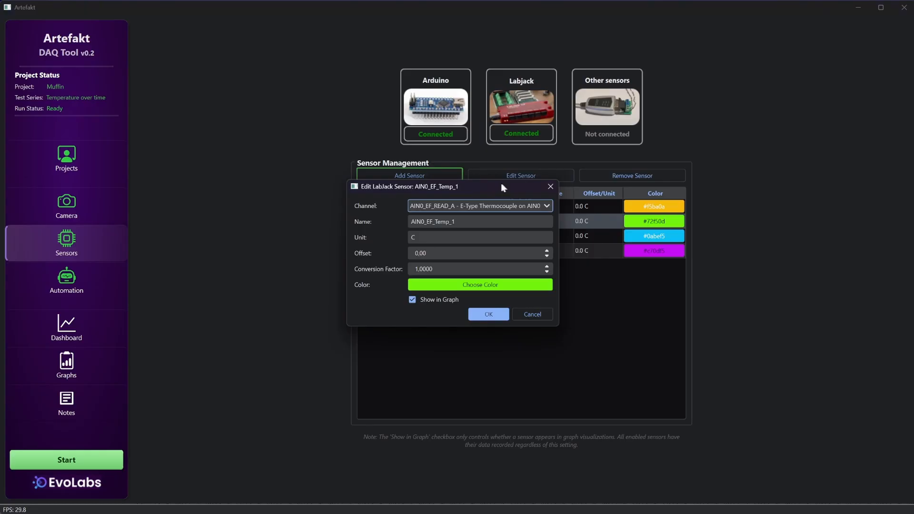
click(488, 314)
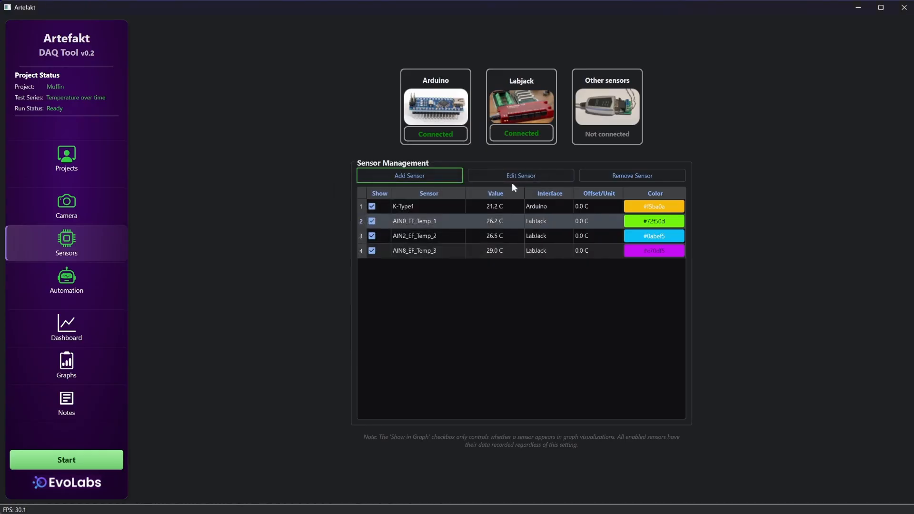
mouse_move(270, 150)
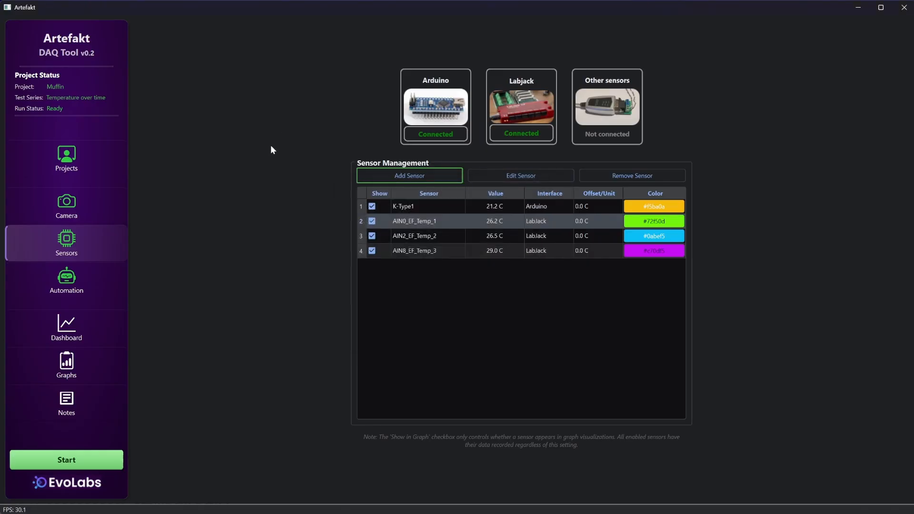
mouse_move(410, 176)
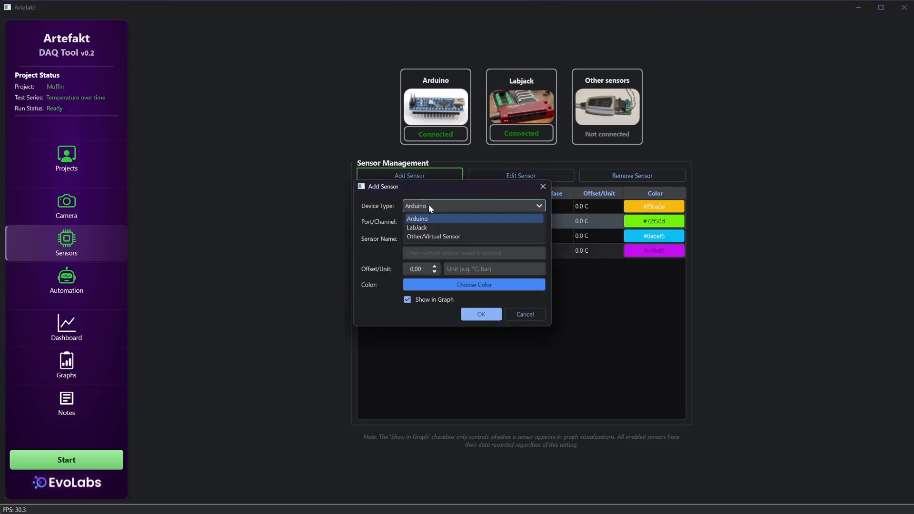
click(473, 237)
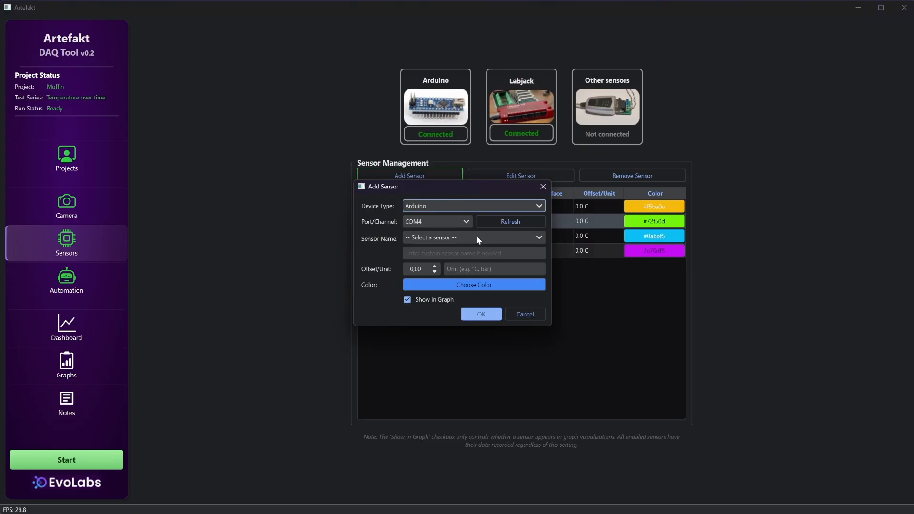
click(473, 237)
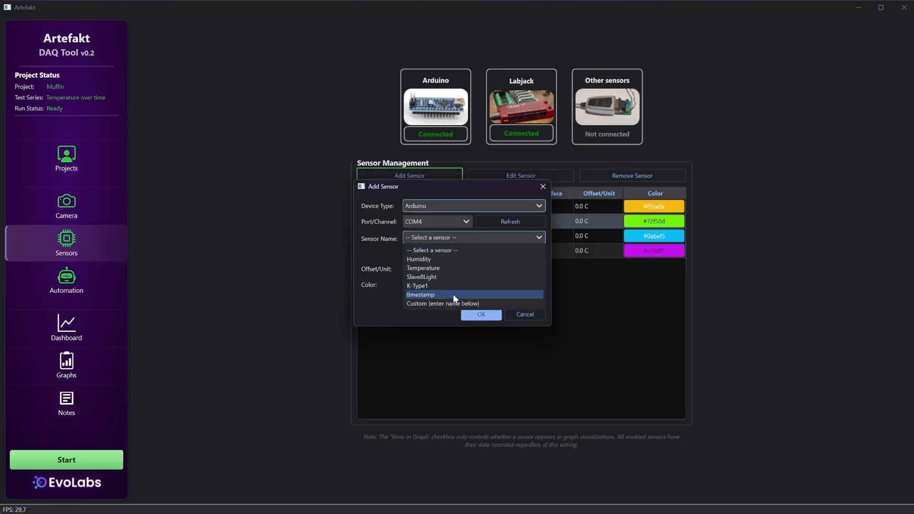
mouse_move(466, 259)
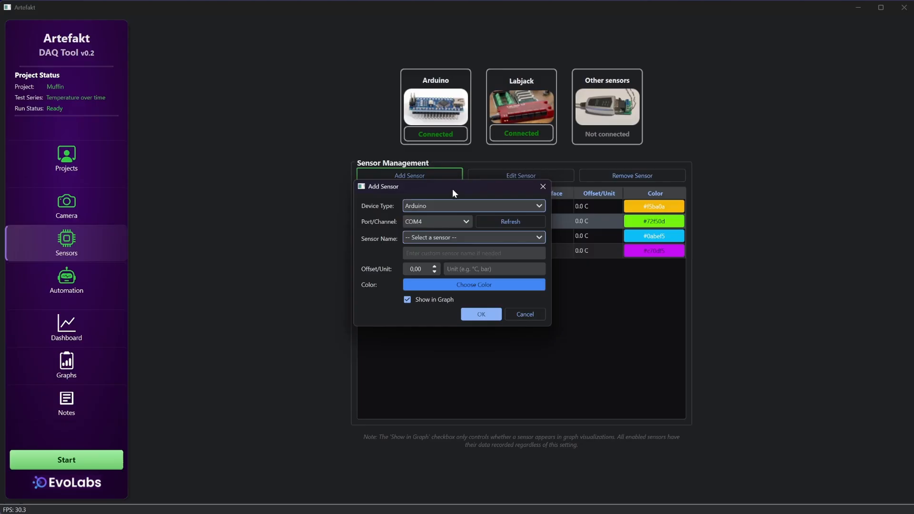
click(473, 206)
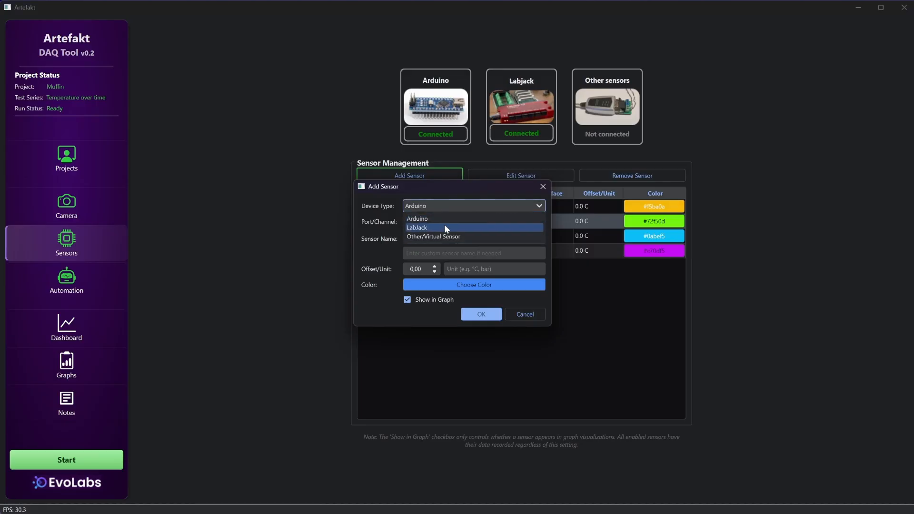
click(443, 228)
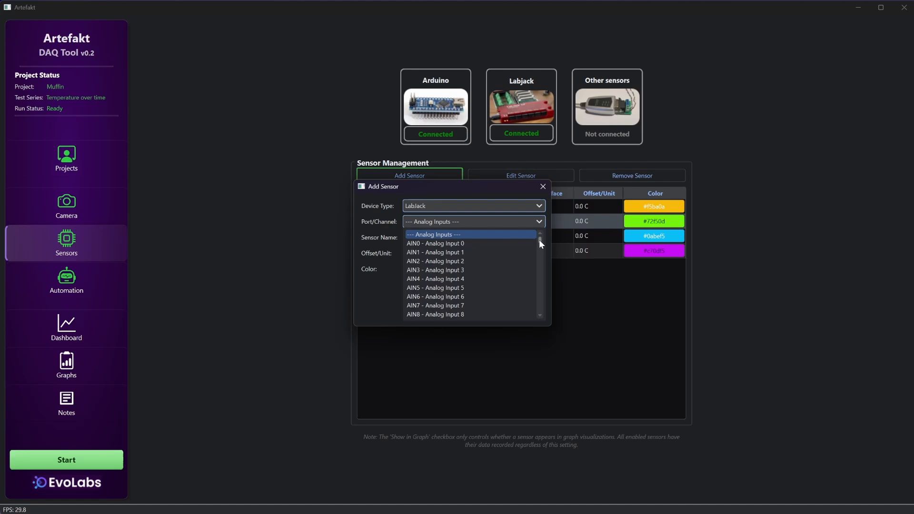
scroll(down, 3)
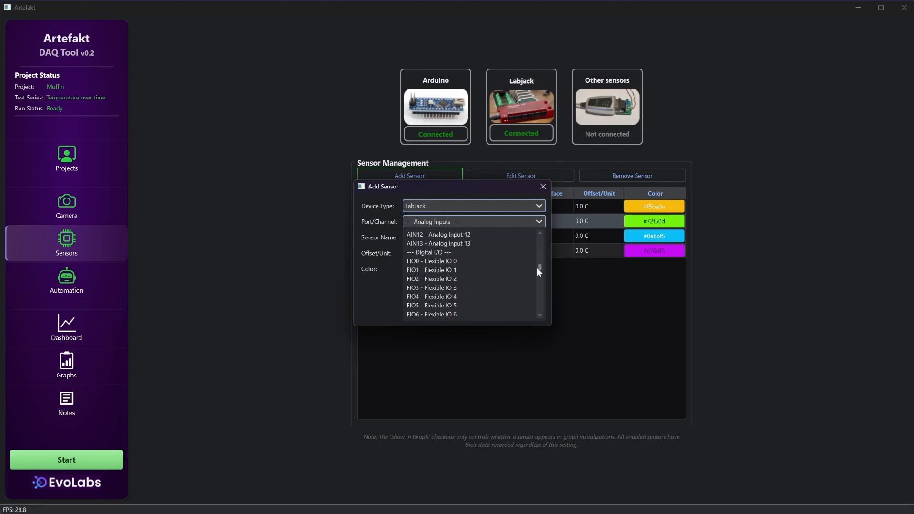
scroll(down, 3)
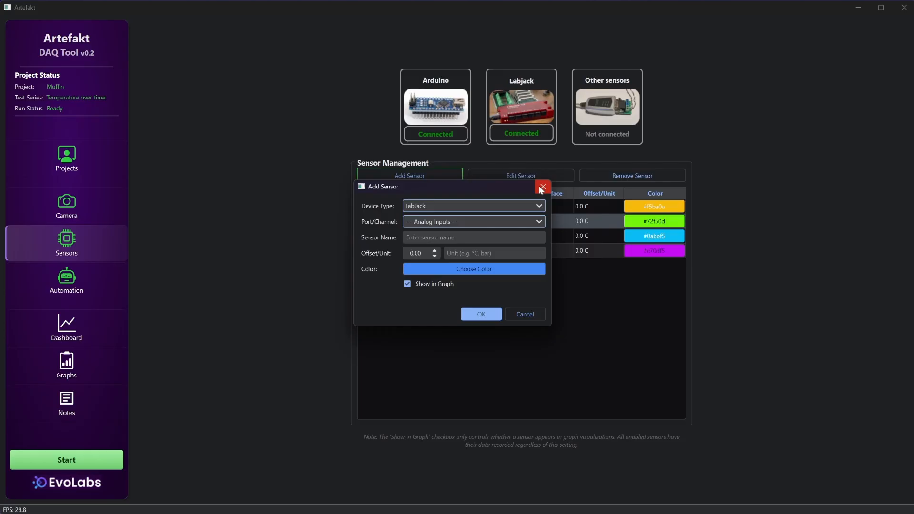
click(541, 187)
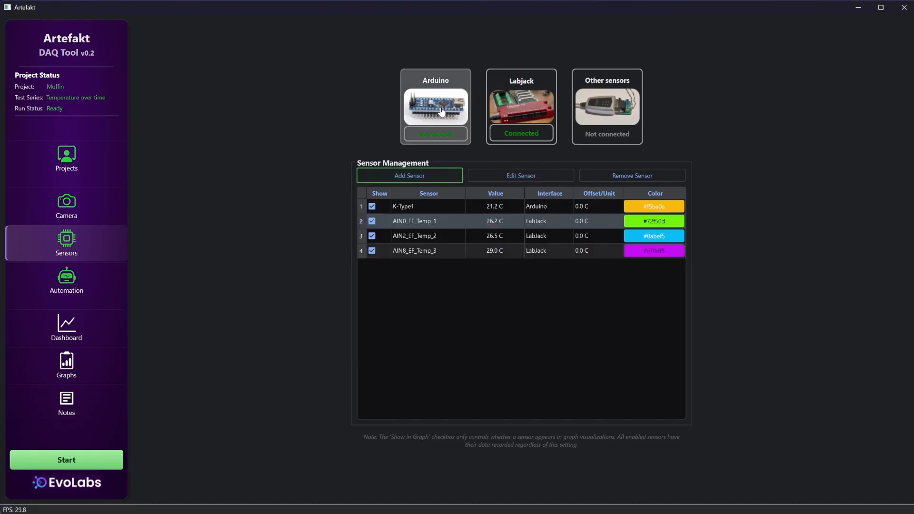
- View the Arduino slave example code and disconnect the Arduino, leaving LabJack connected
click(434, 107)
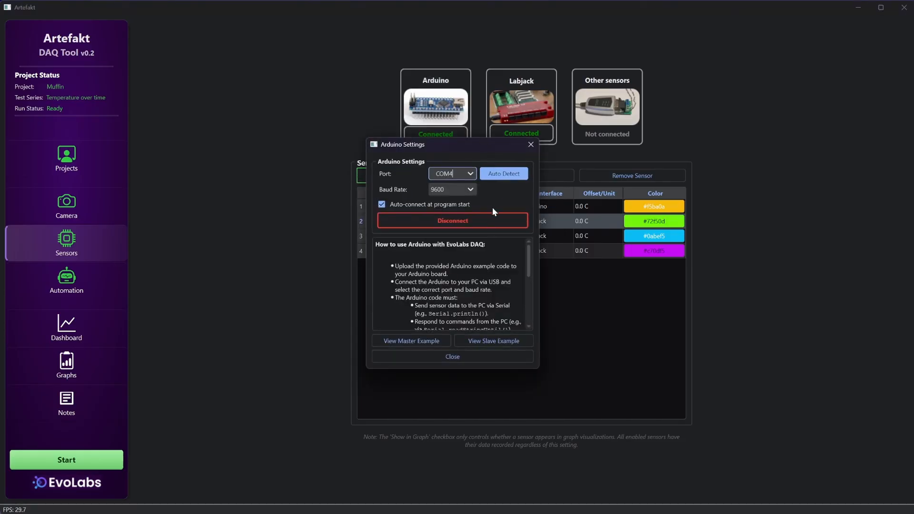
mouse_move(506, 201)
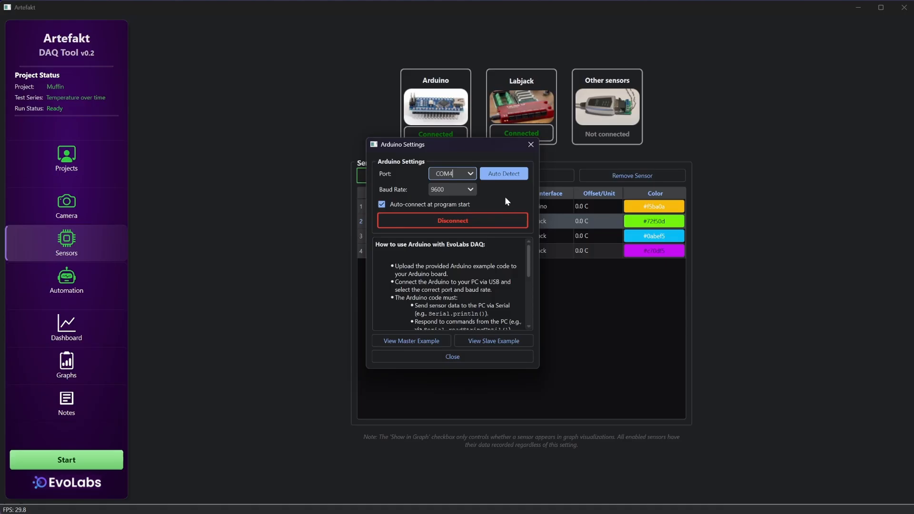
scroll(down, 3)
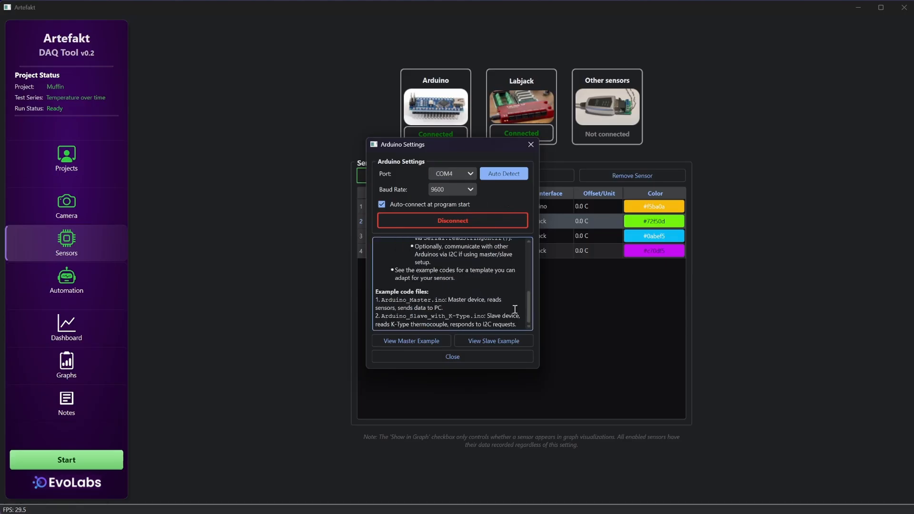
click(410, 340)
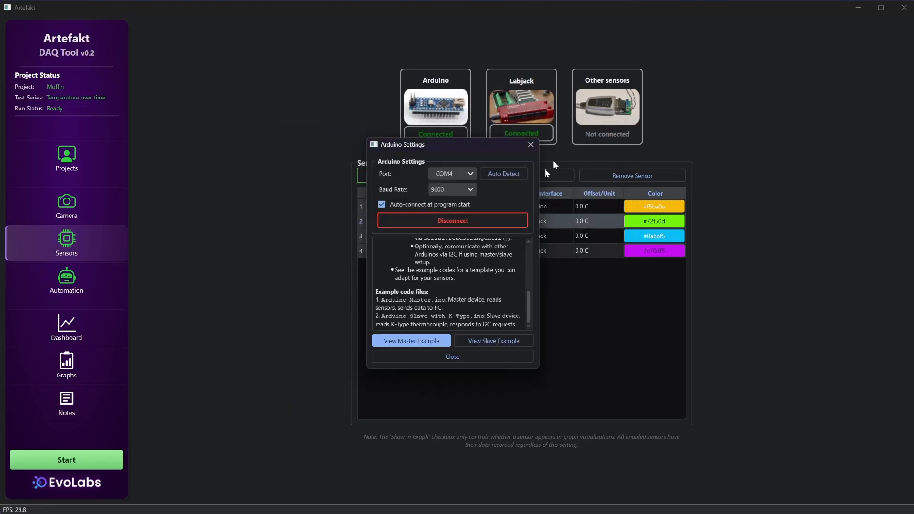
click(493, 340)
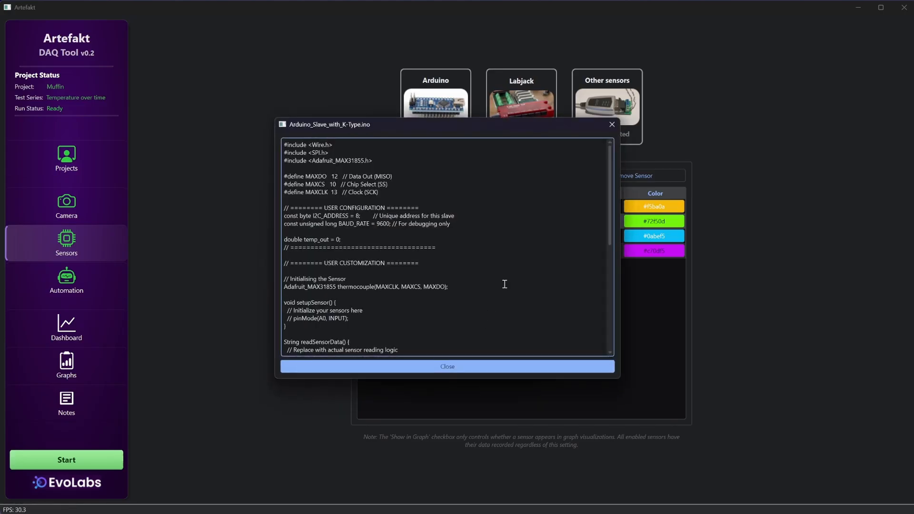
scroll(down, 3)
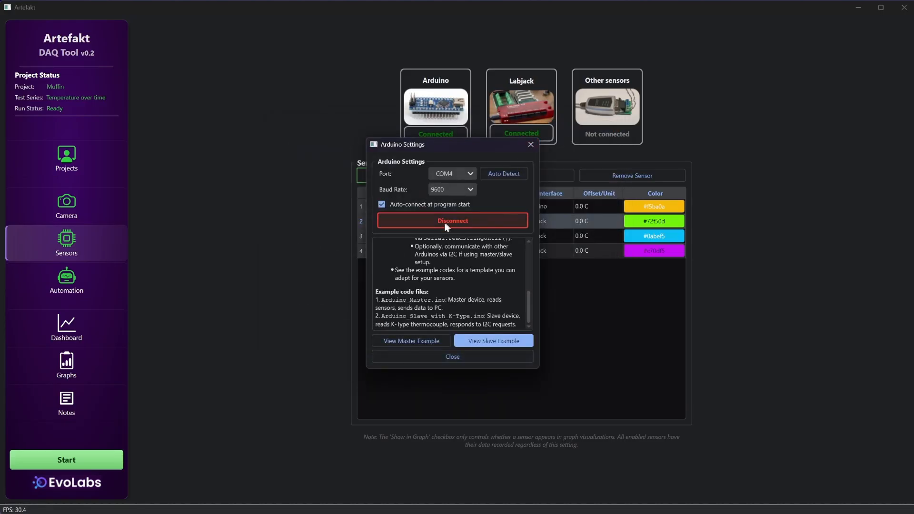
click(452, 220)
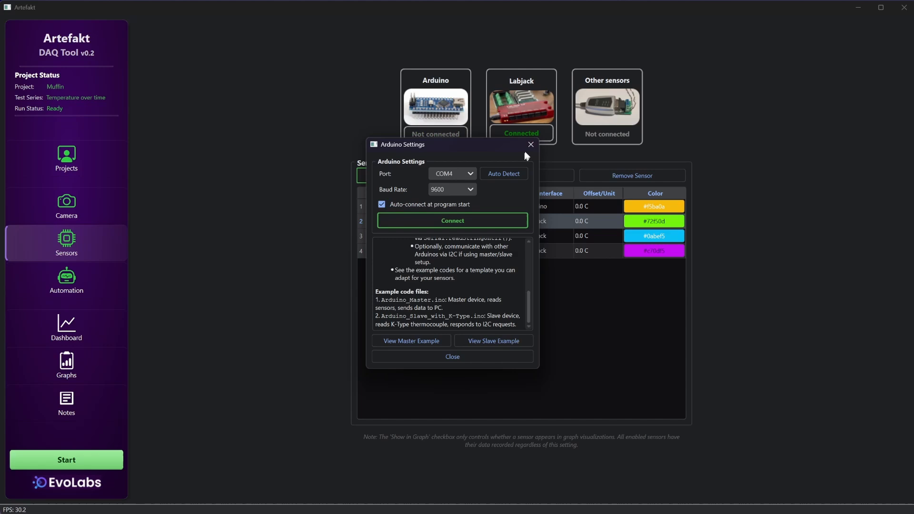
click(529, 144)
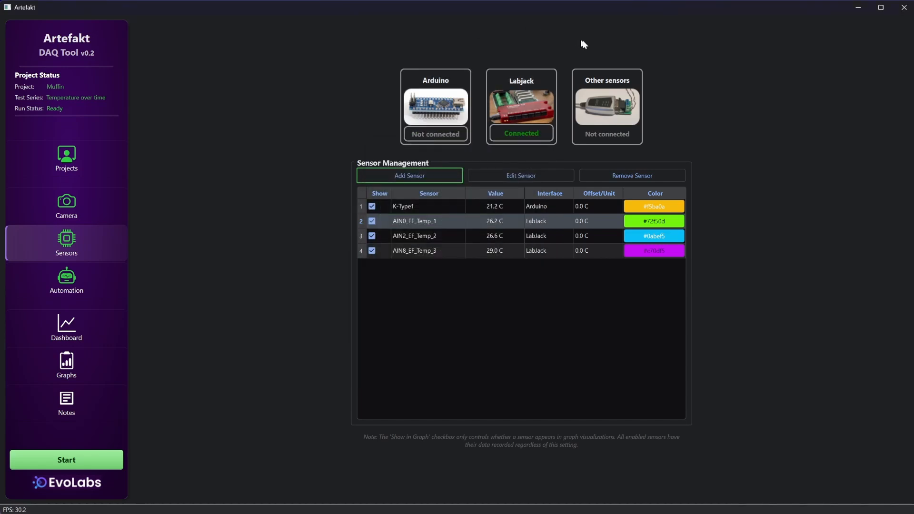
- Open Other sensors management and select Sequence_K-Type1 on COM4 at 9600 baud
click(606, 107)
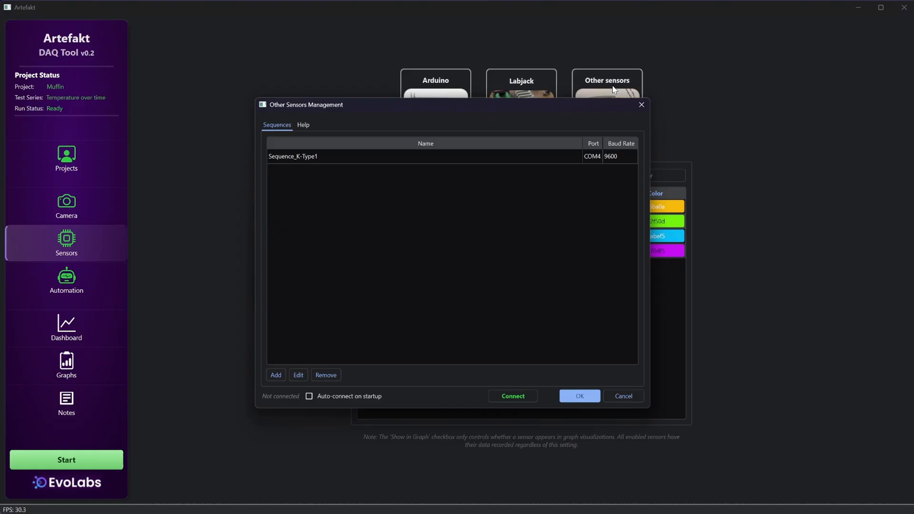
mouse_move(600, 90)
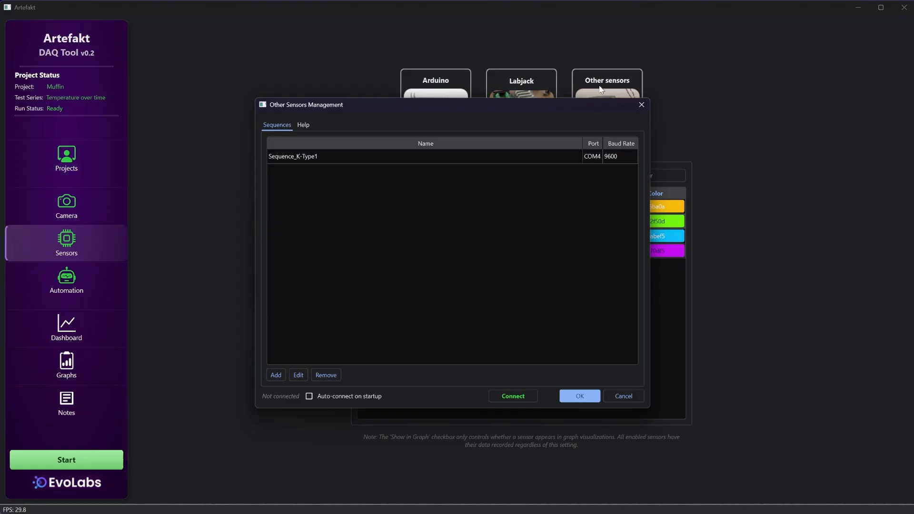
mouse_move(356, 159)
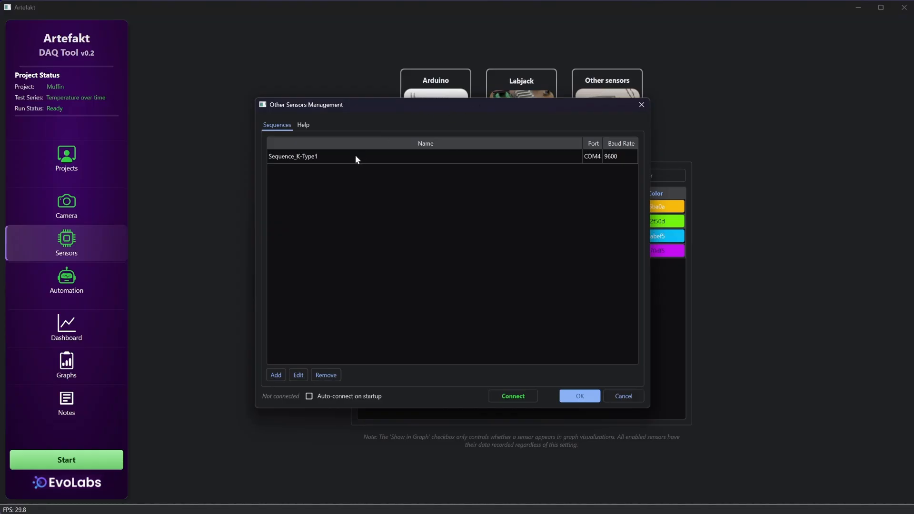
click(356, 156)
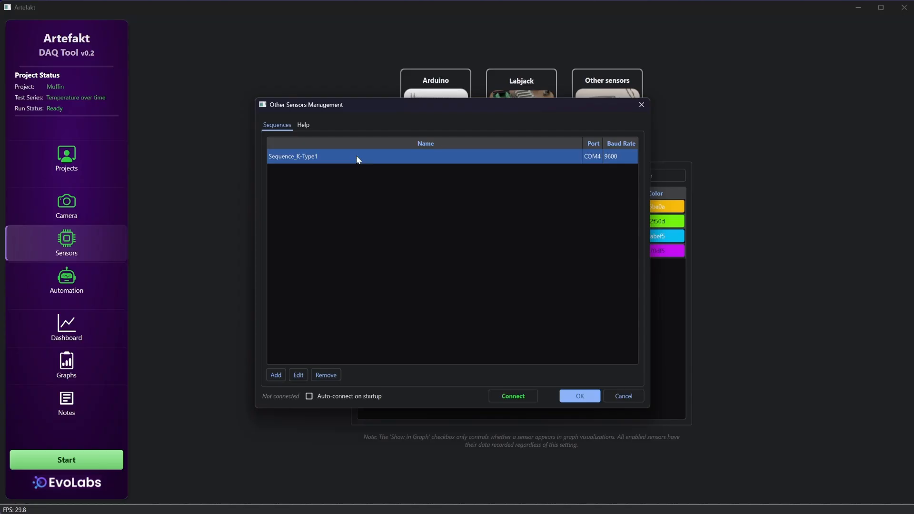
mouse_move(325, 162)
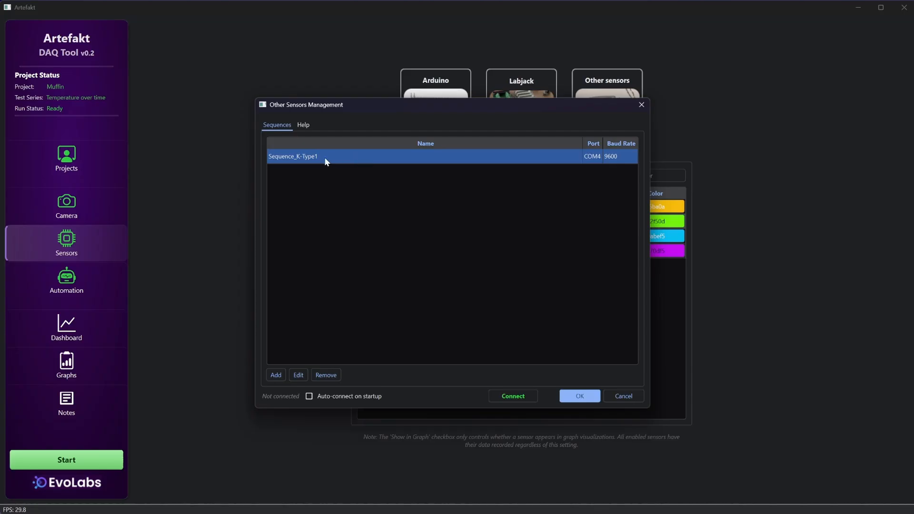
mouse_move(298, 363)
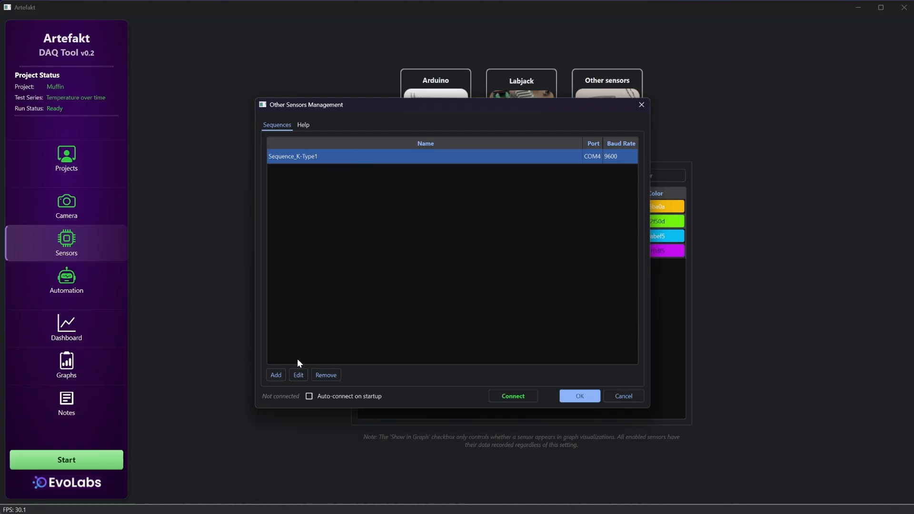
- Open Sequence_K-Type1 in the editor and inspect its parse and publish action settings
click(298, 375)
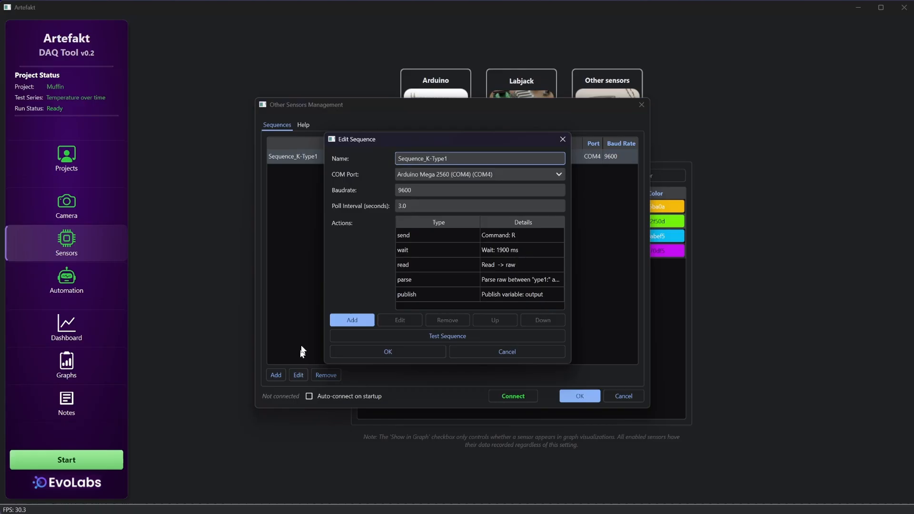
mouse_move(555, 184)
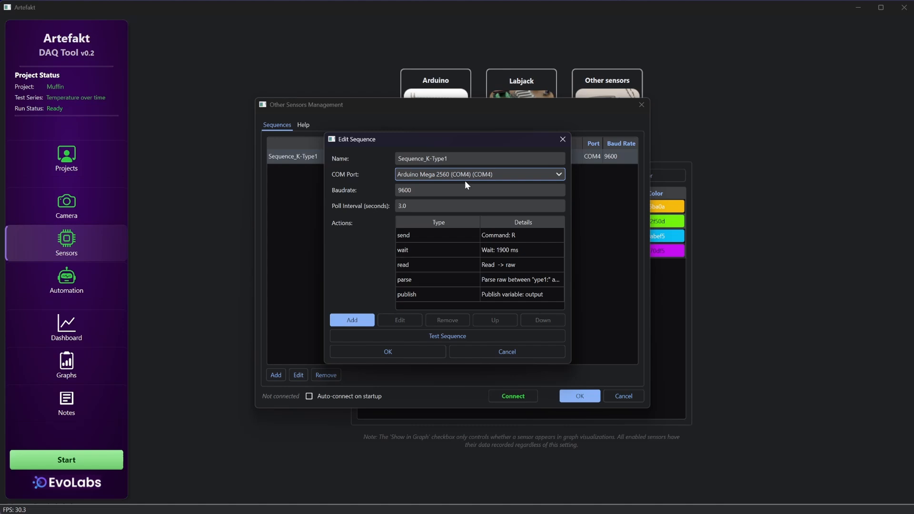
mouse_move(422, 240)
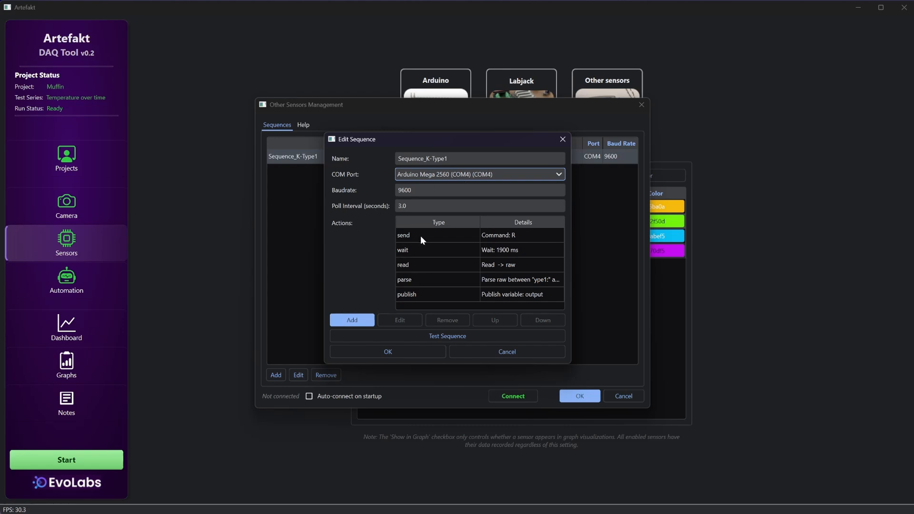
click(420, 234)
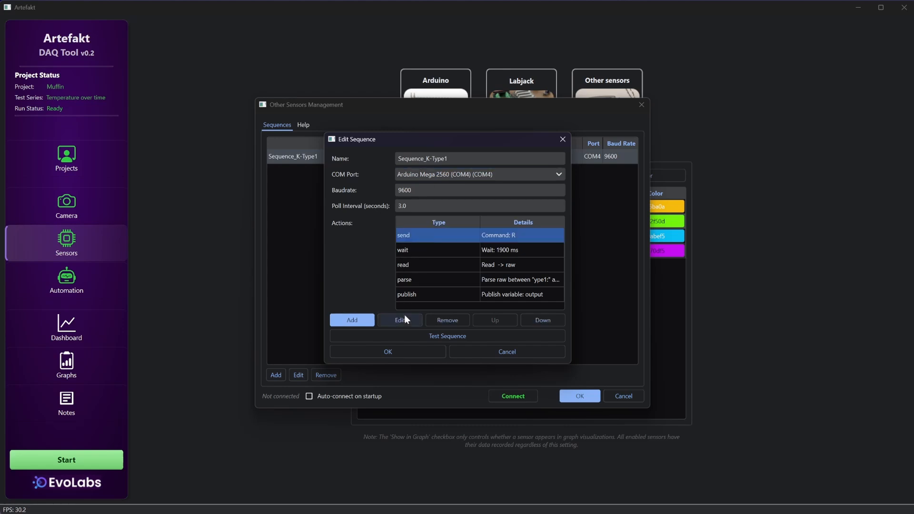
click(400, 319)
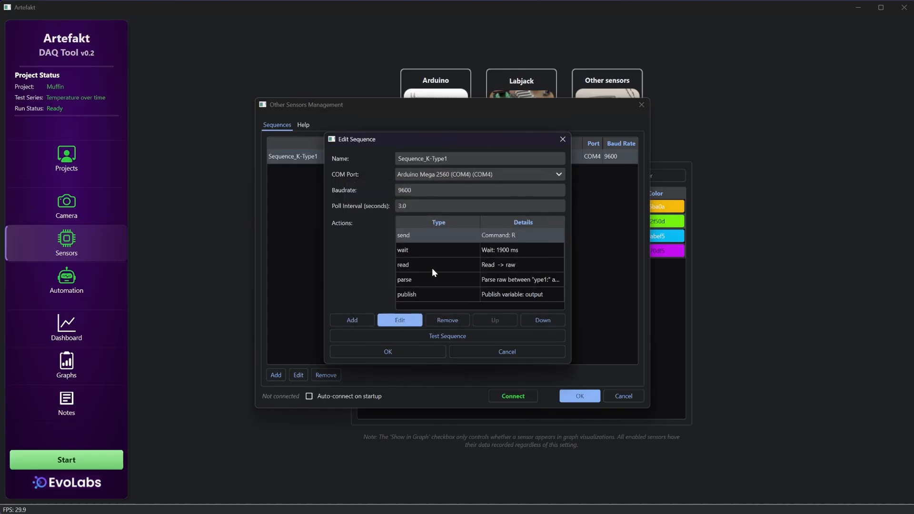
click(400, 319)
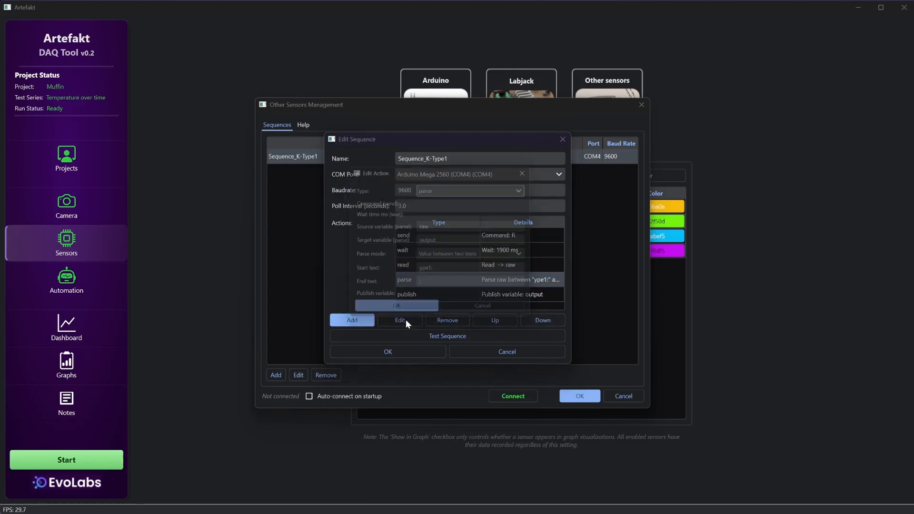
click(400, 320)
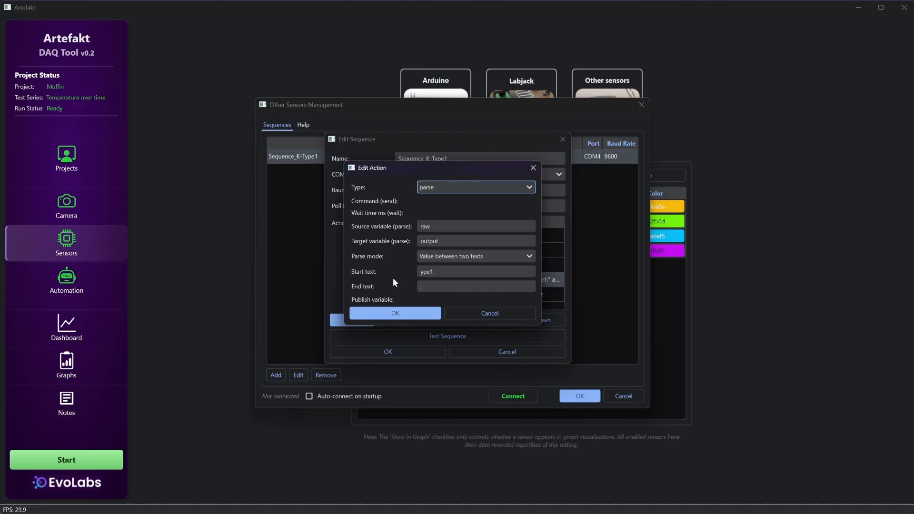
click(394, 313)
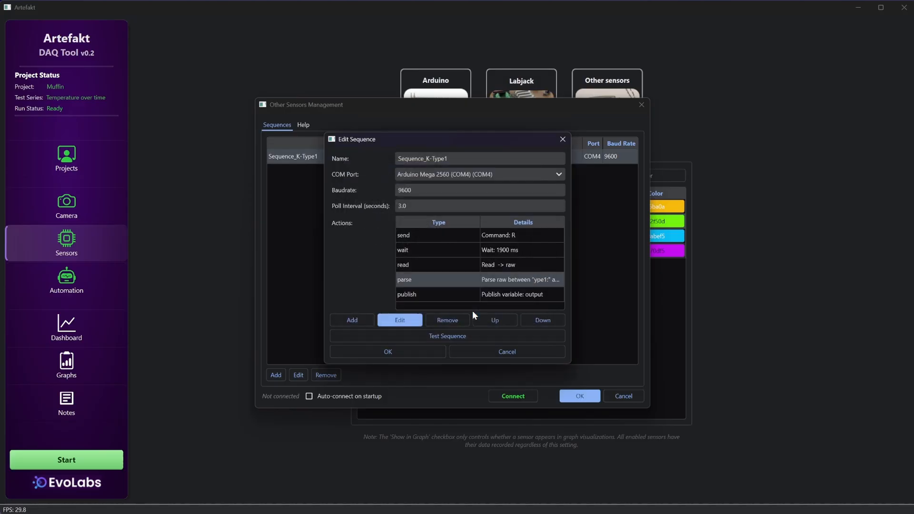
click(437, 295)
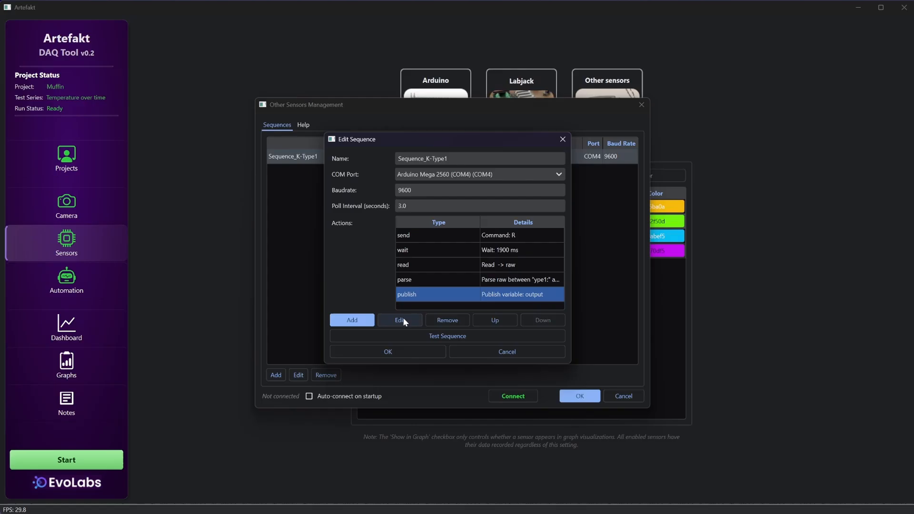
click(400, 320)
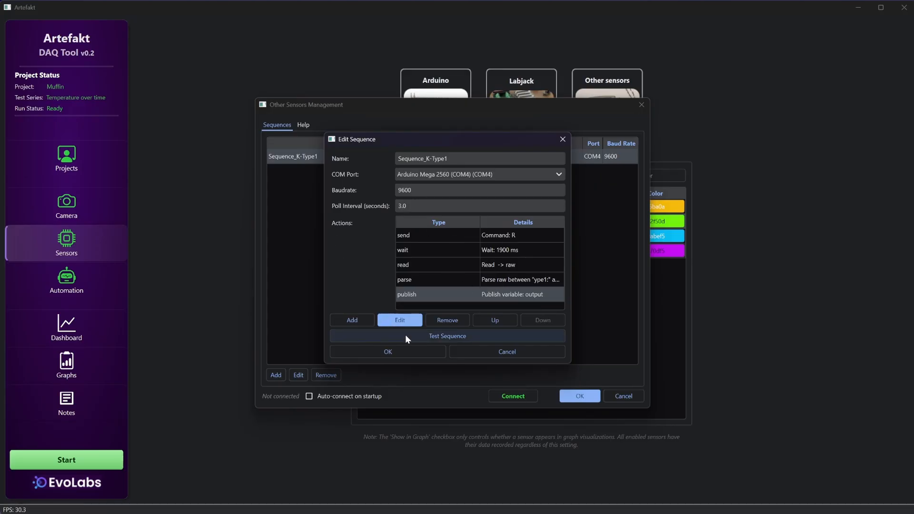
- Step-test Sequence_K-Type1 through send, wait, read, parse and publish, publishing 21.25
click(447, 336)
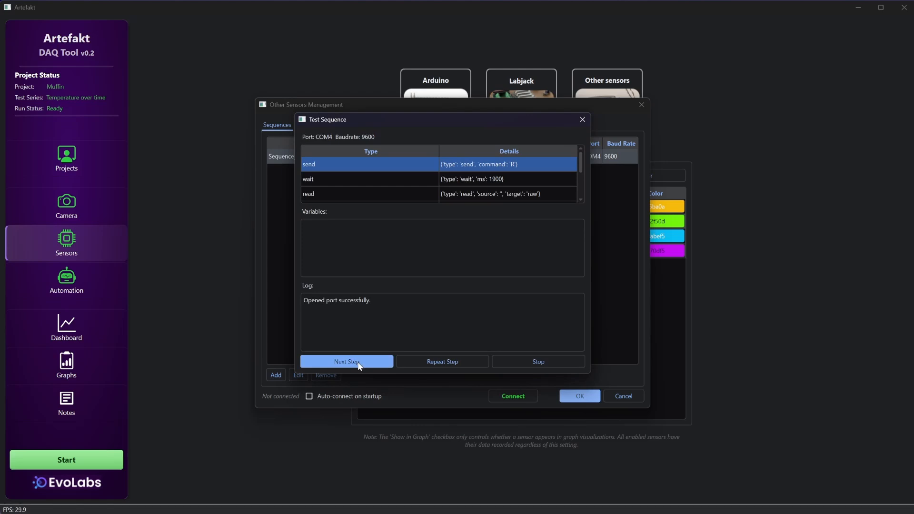
click(346, 361)
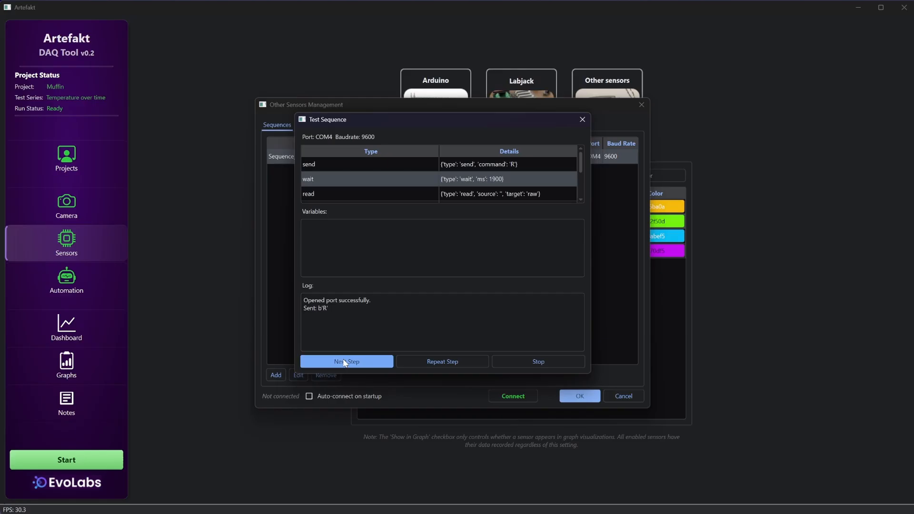
click(346, 362)
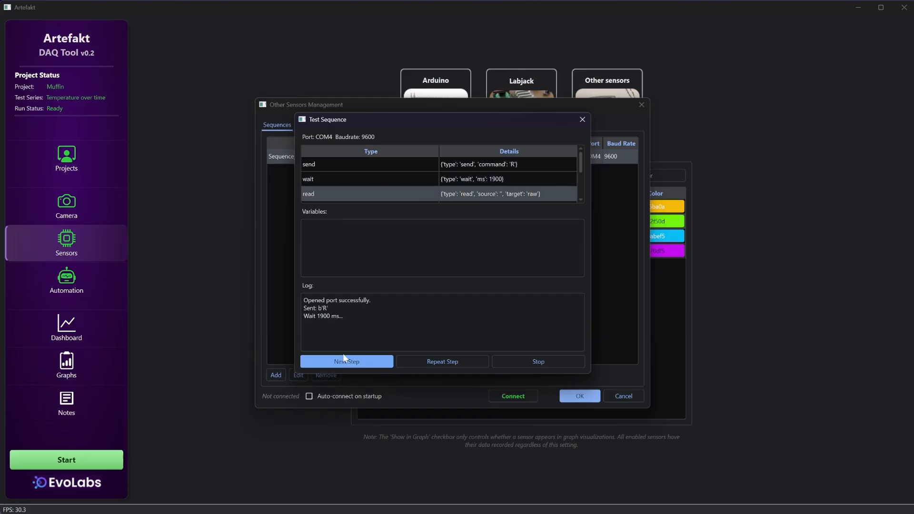
click(346, 361)
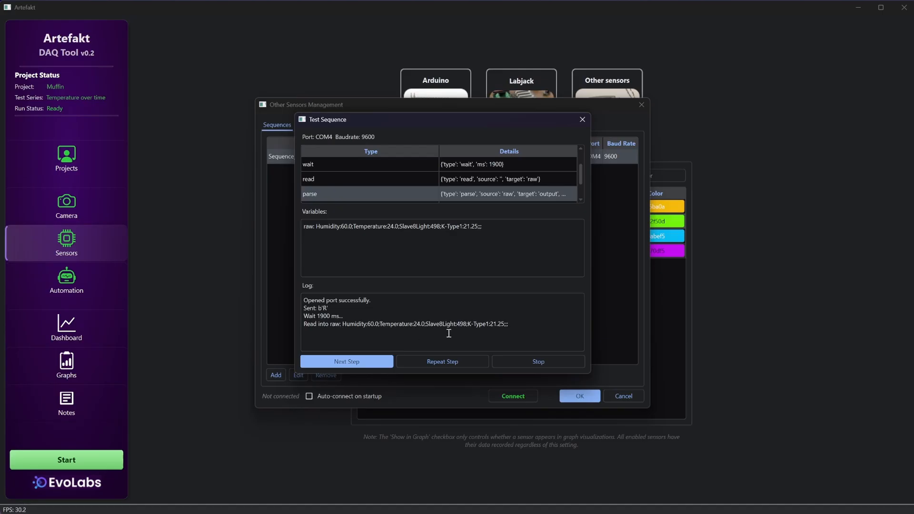
click(346, 361)
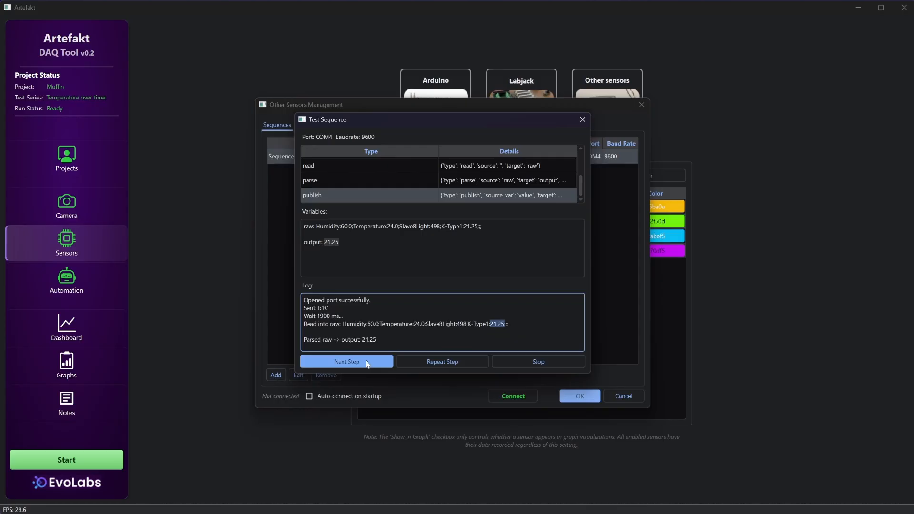
click(346, 362)
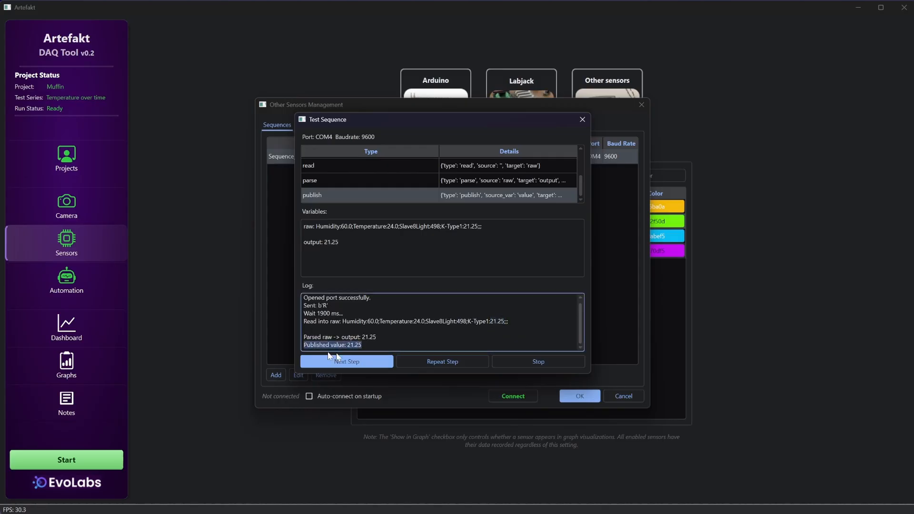
click(346, 361)
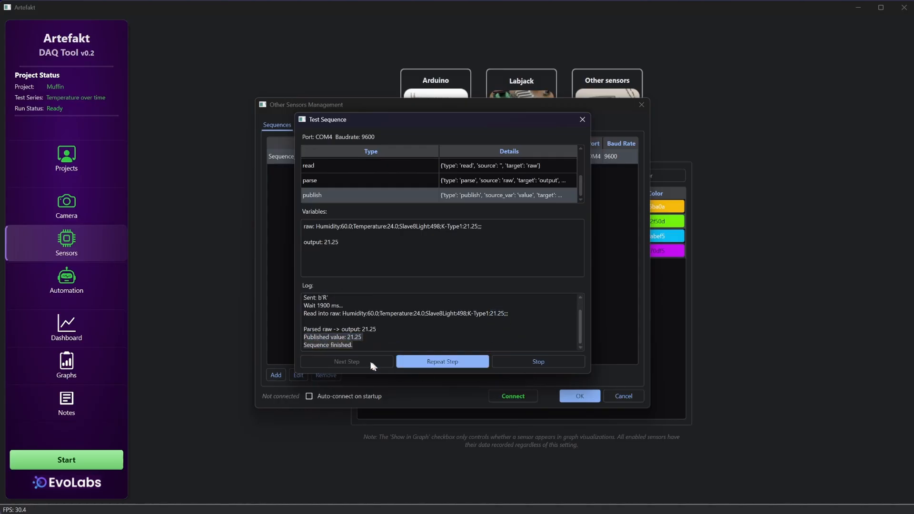
mouse_move(581, 120)
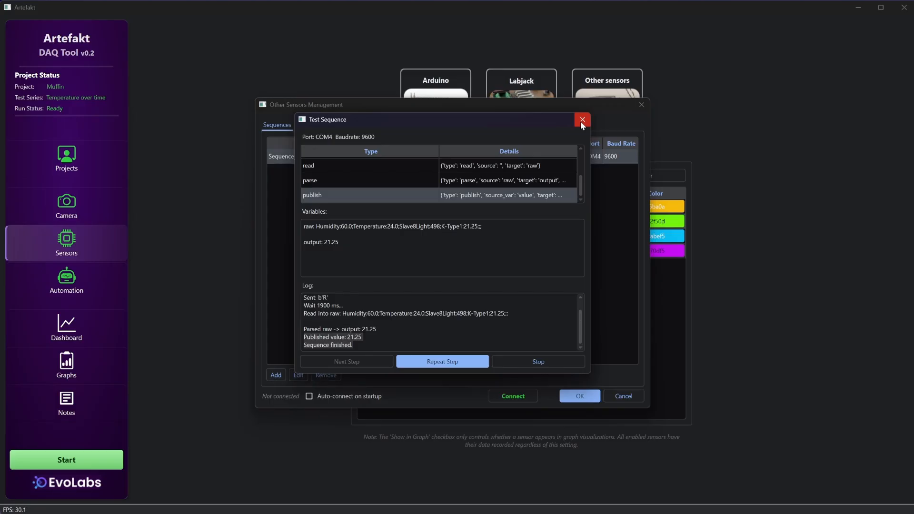
click(581, 120)
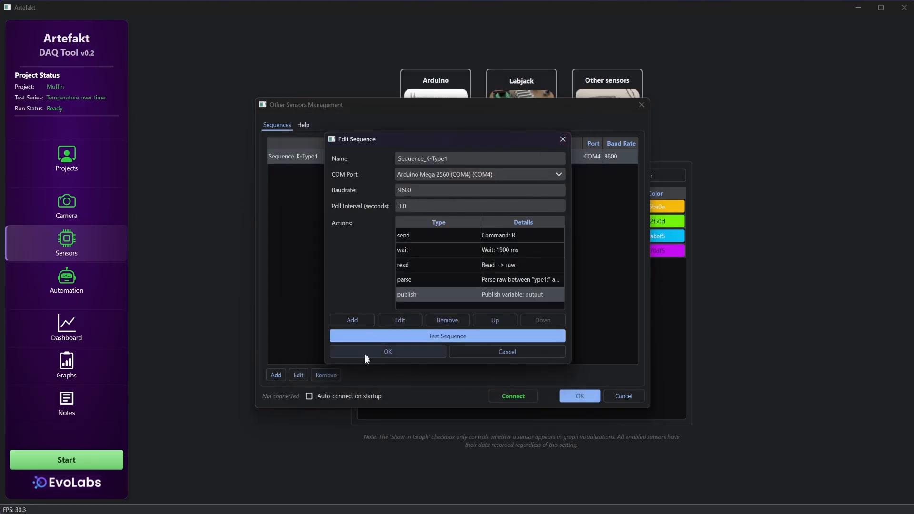
- Confirm the sequence settings and close sensor management with Other sensors connected
click(387, 352)
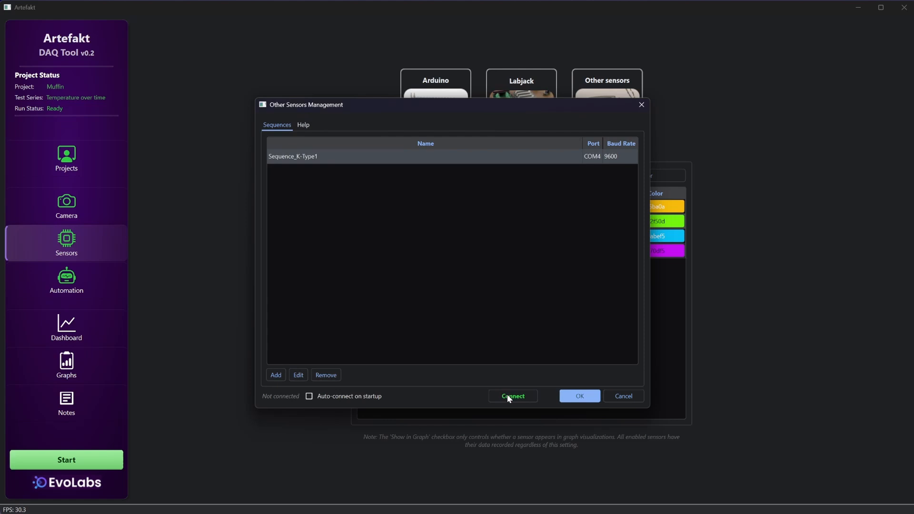
mouse_move(515, 379)
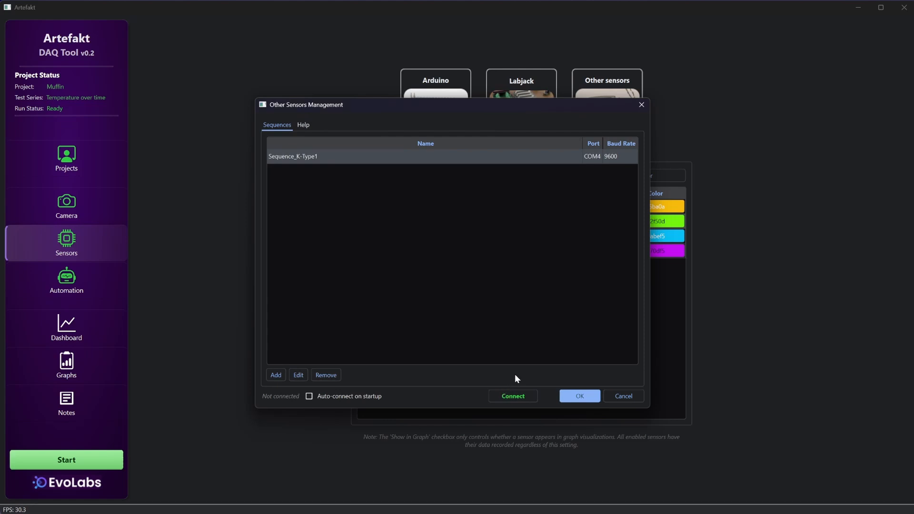
click(512, 395)
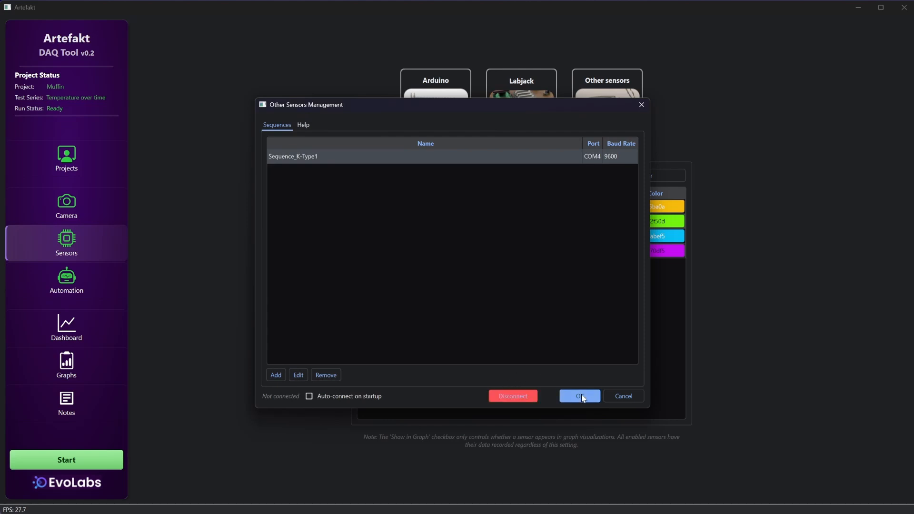
click(579, 395)
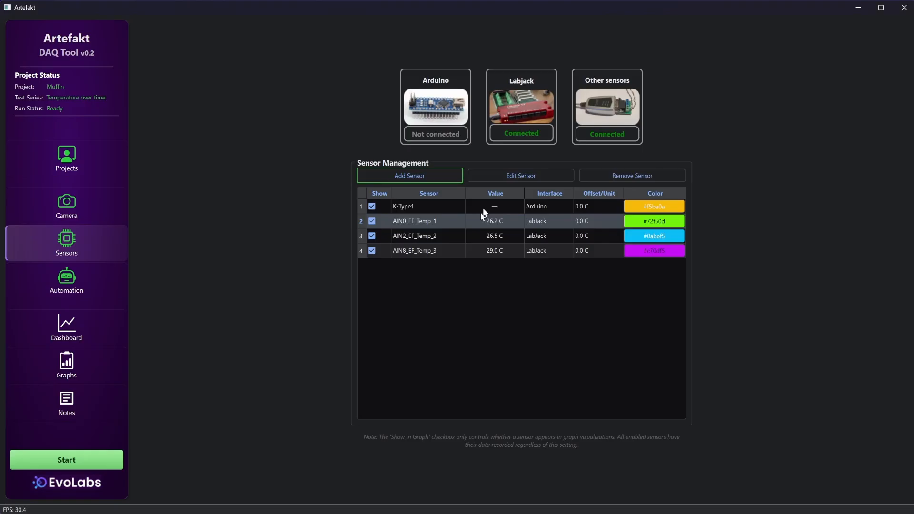
mouse_move(428, 182)
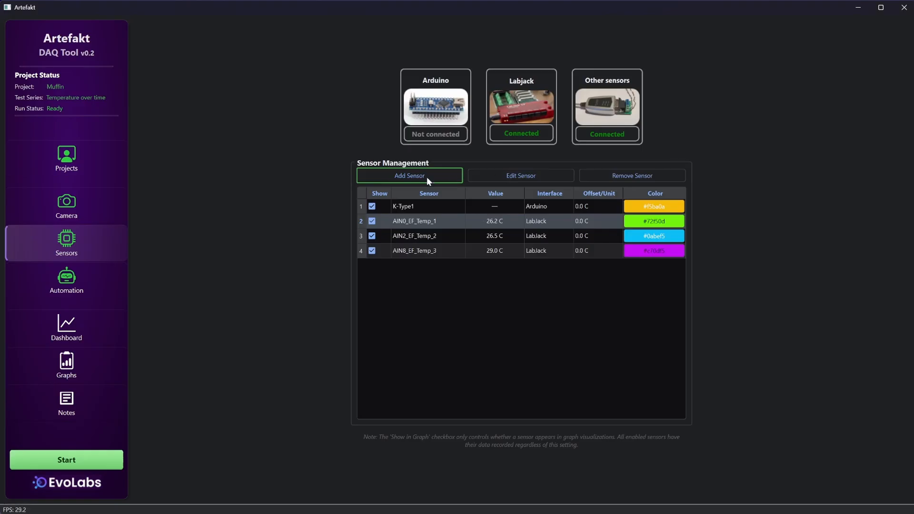
- Add dark-blue sensor OS_K-Type1 in C, fed by Sequence_K-Type1, then open Automation
click(410, 176)
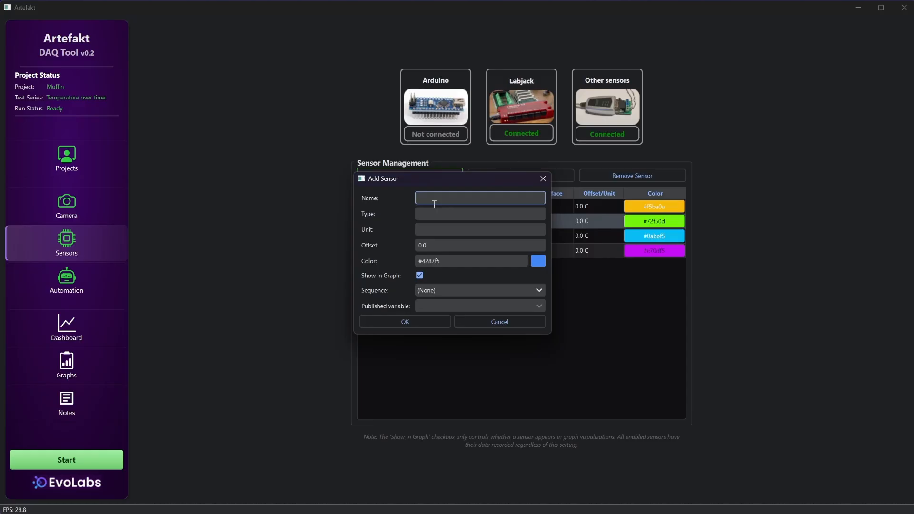
text(OS_K-Type1)
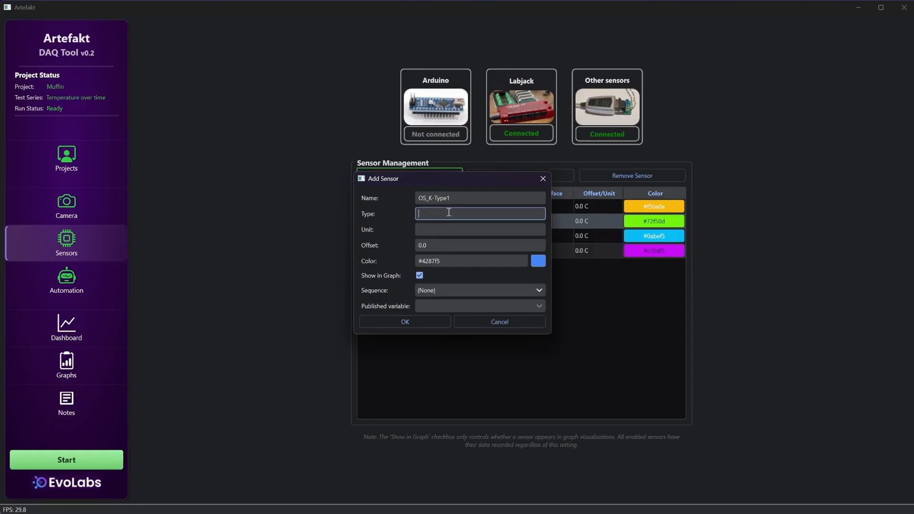
text(c)
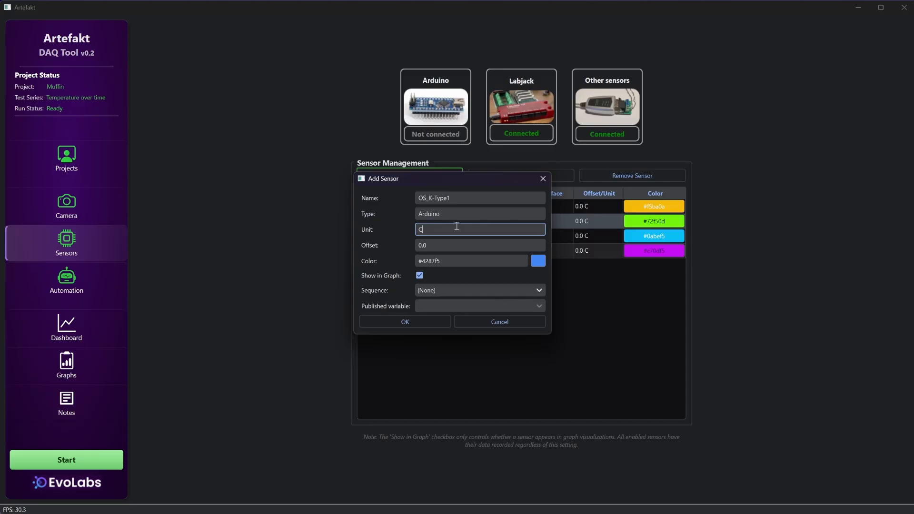
click(537, 260)
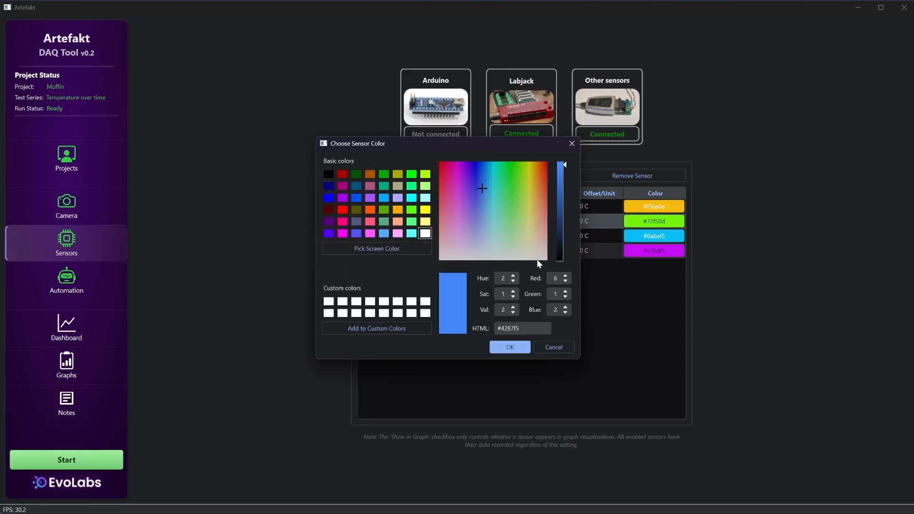
drag(561, 165, 561, 194)
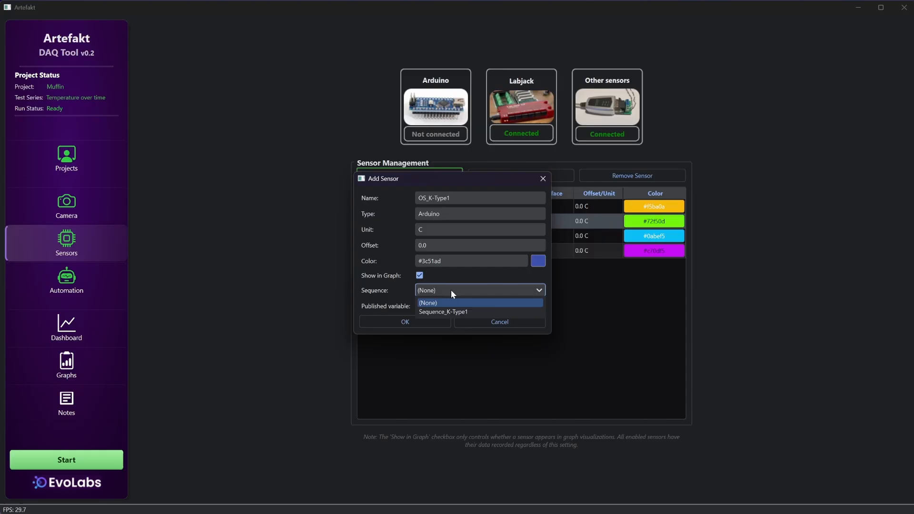
click(427, 303)
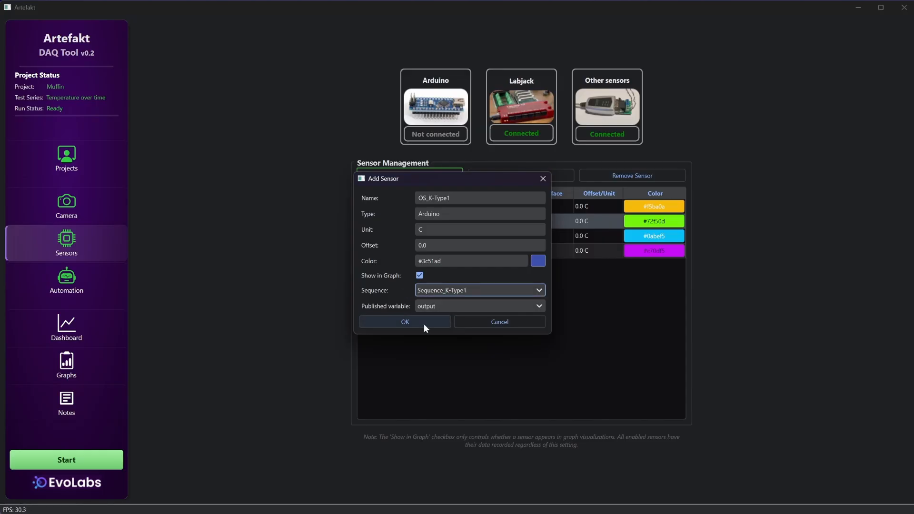
click(405, 321)
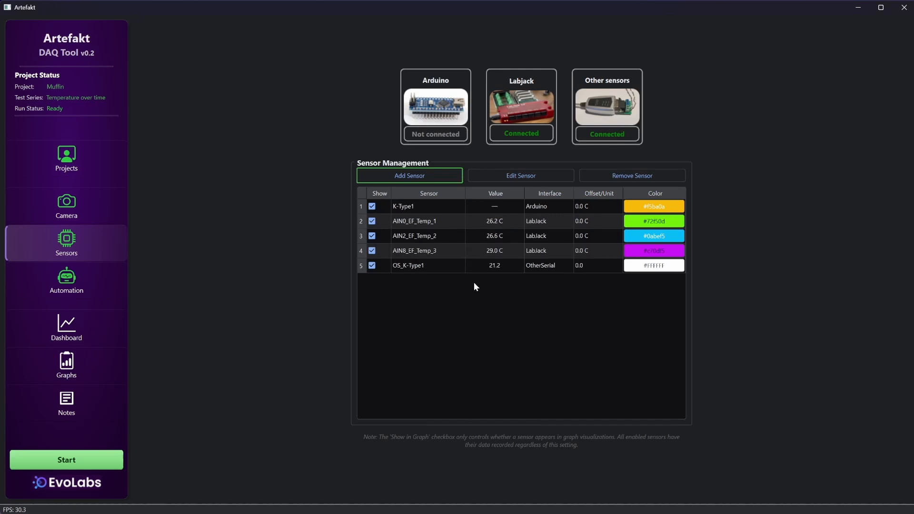
mouse_move(477, 284)
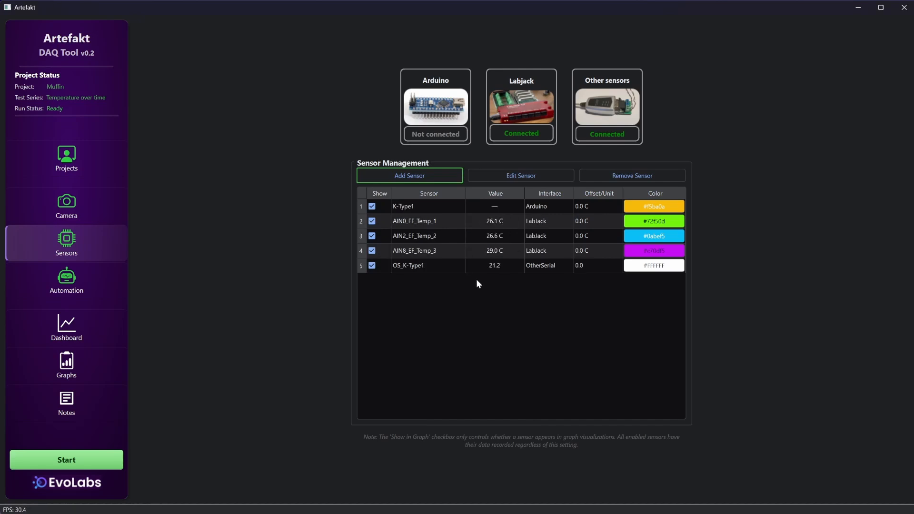
mouse_move(496, 276)
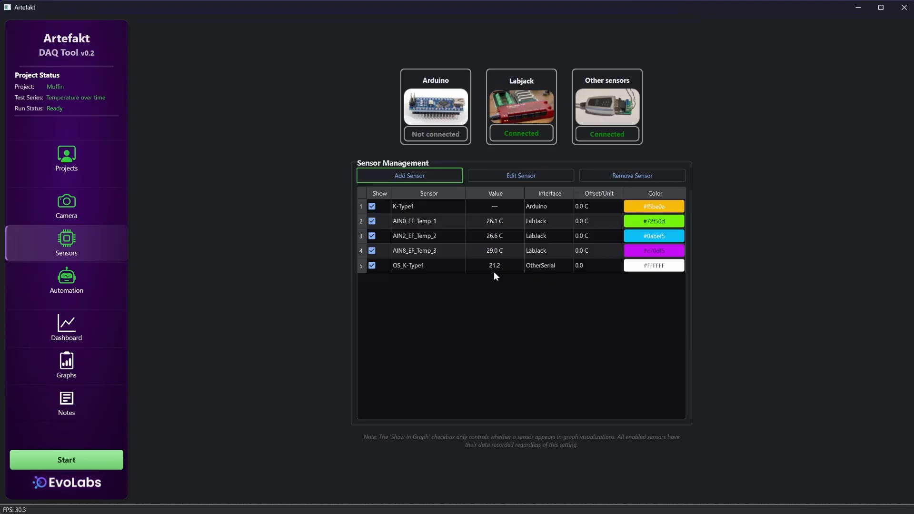
mouse_move(453, 314)
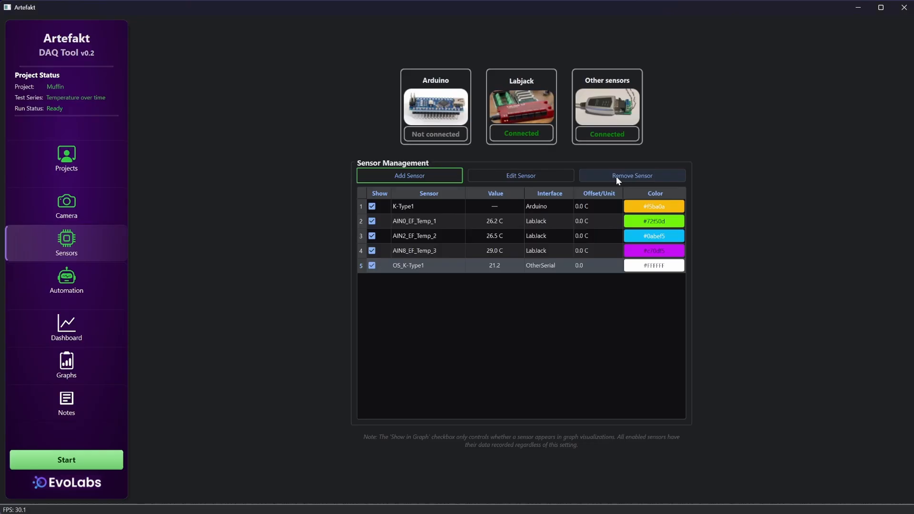
click(66, 281)
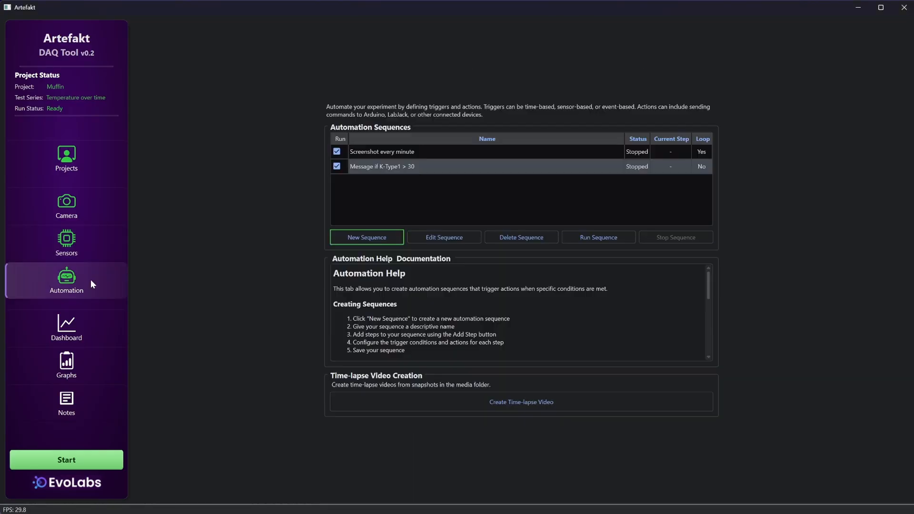
mouse_move(259, 195)
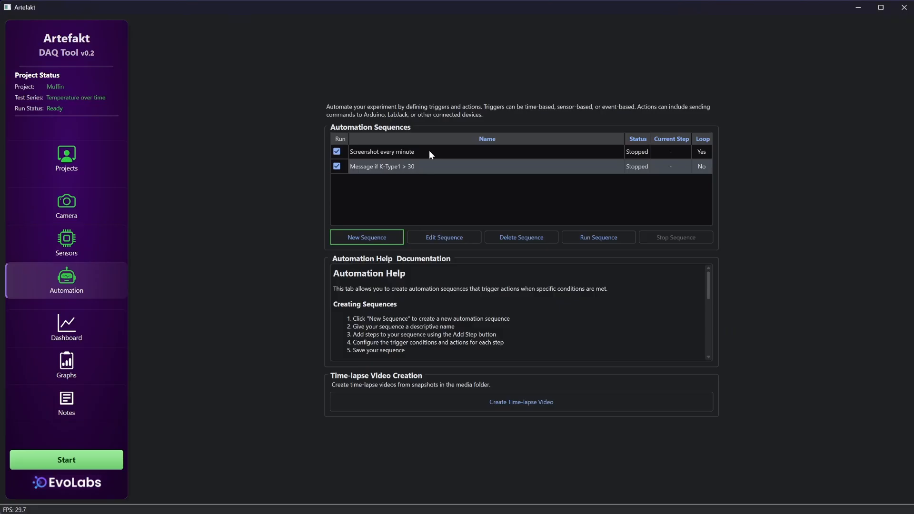
mouse_move(523, 167)
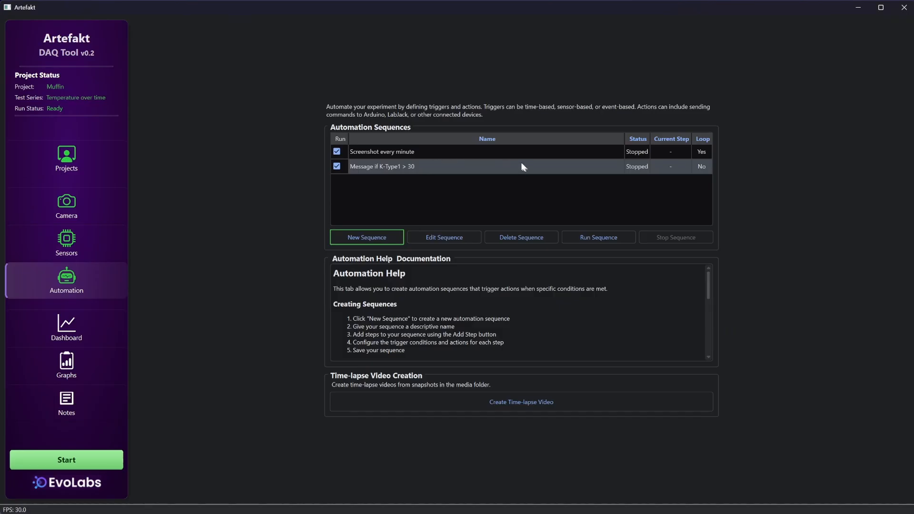
mouse_move(481, 155)
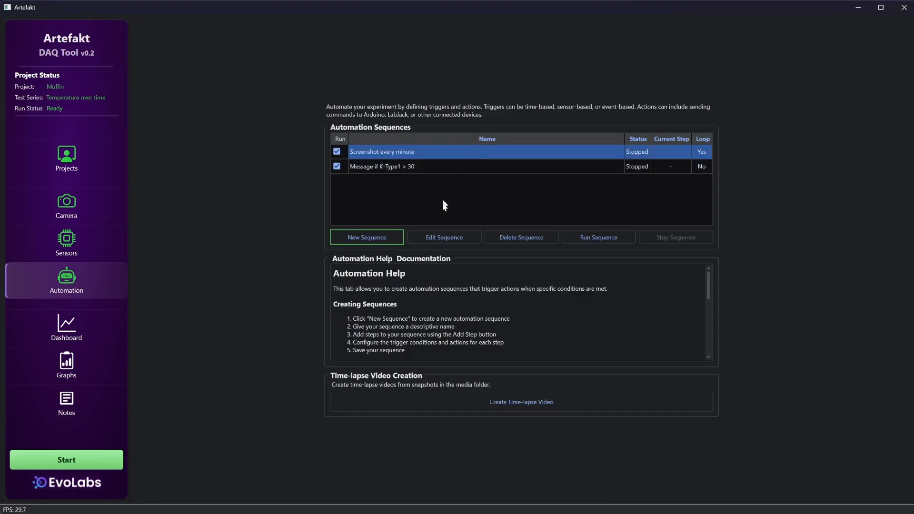
- Open the 'Screenshot every minute' sequence for editing
click(443, 237)
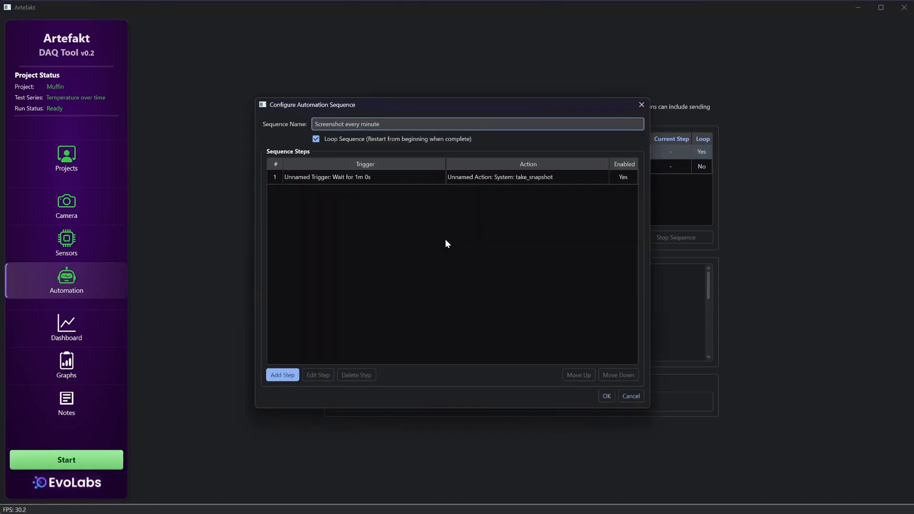
mouse_move(390, 210)
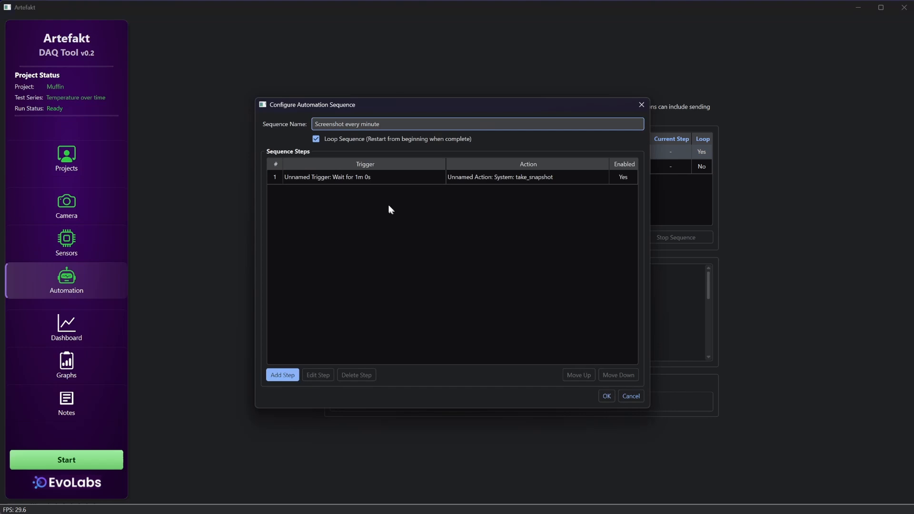
- Browse the wait-1m snapshot step's time, threshold and event triggers, cancelling unchanged
click(364, 177)
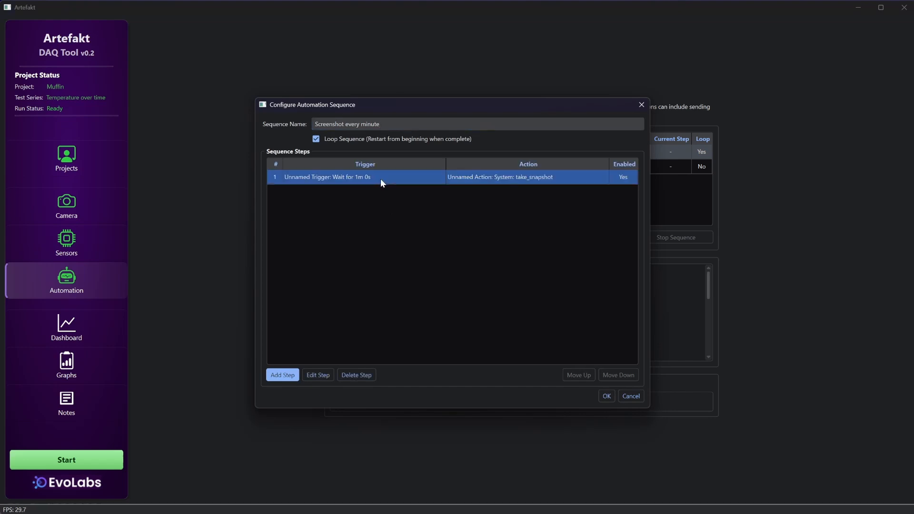
mouse_move(361, 270)
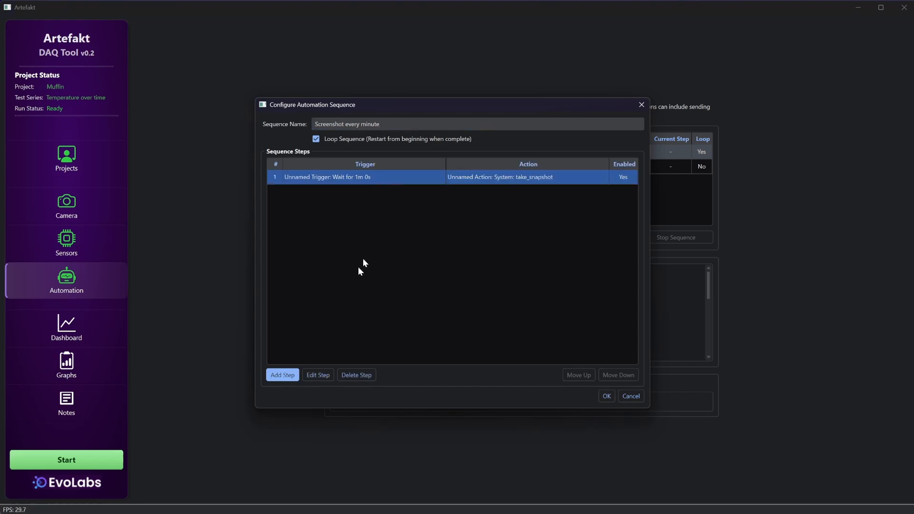
click(318, 374)
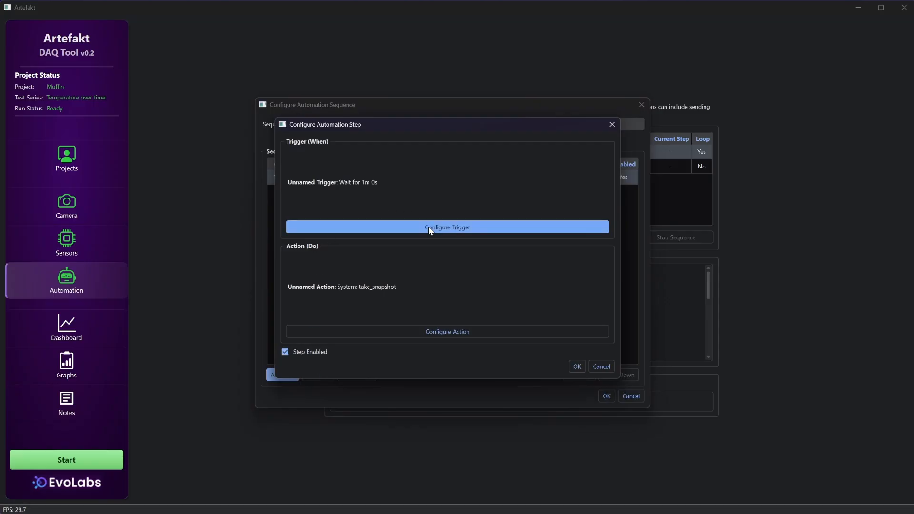
click(447, 227)
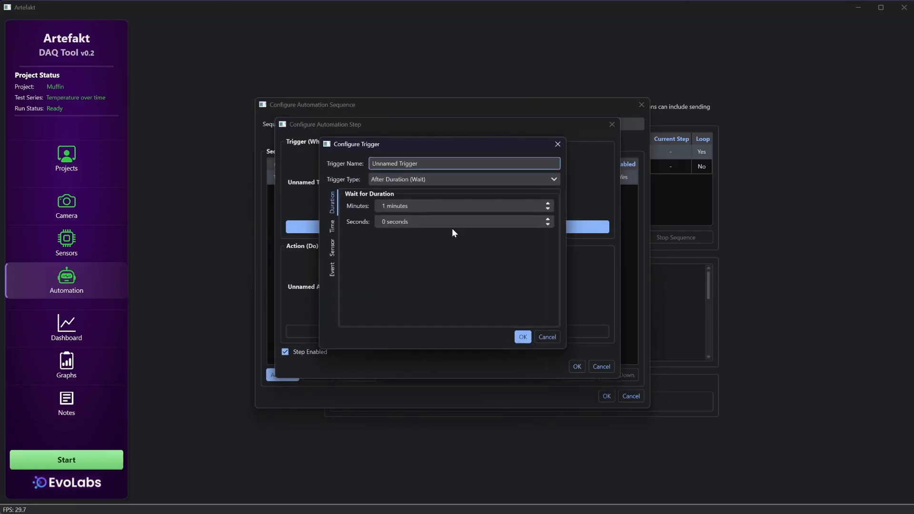
mouse_move(364, 213)
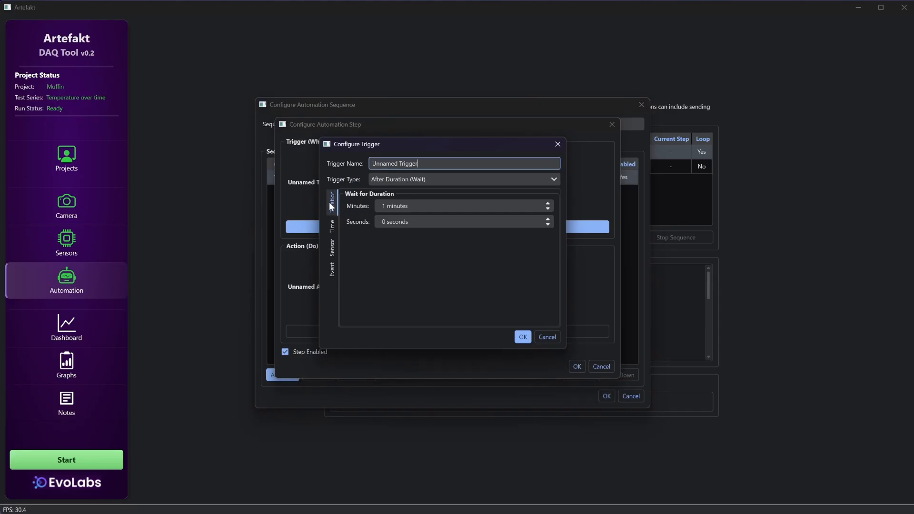
click(333, 226)
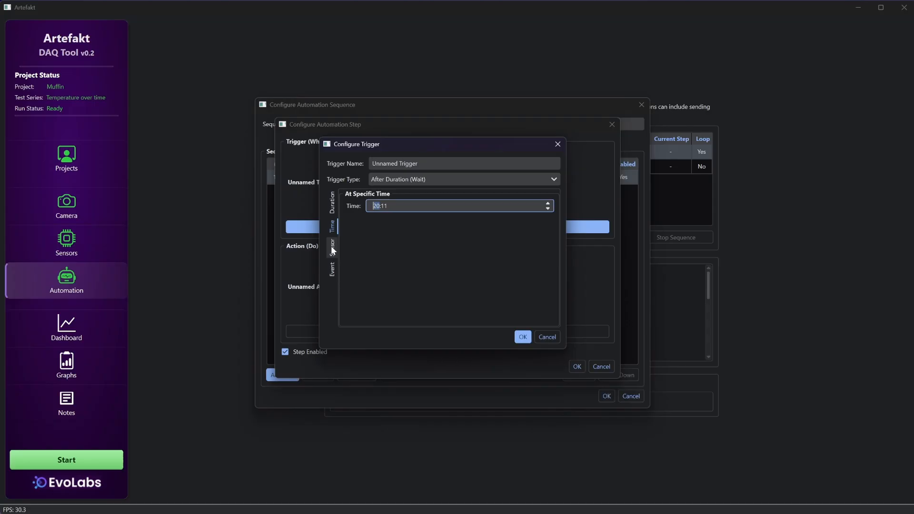
click(332, 244)
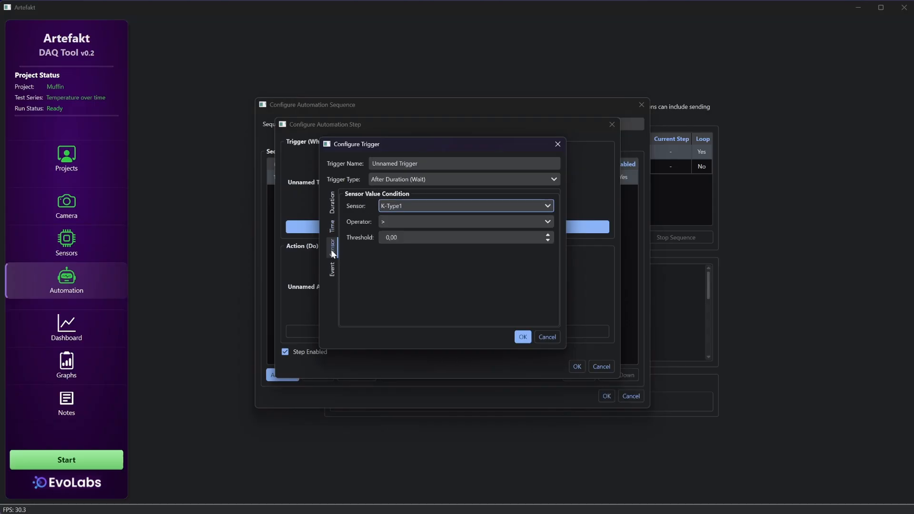
mouse_move(335, 261)
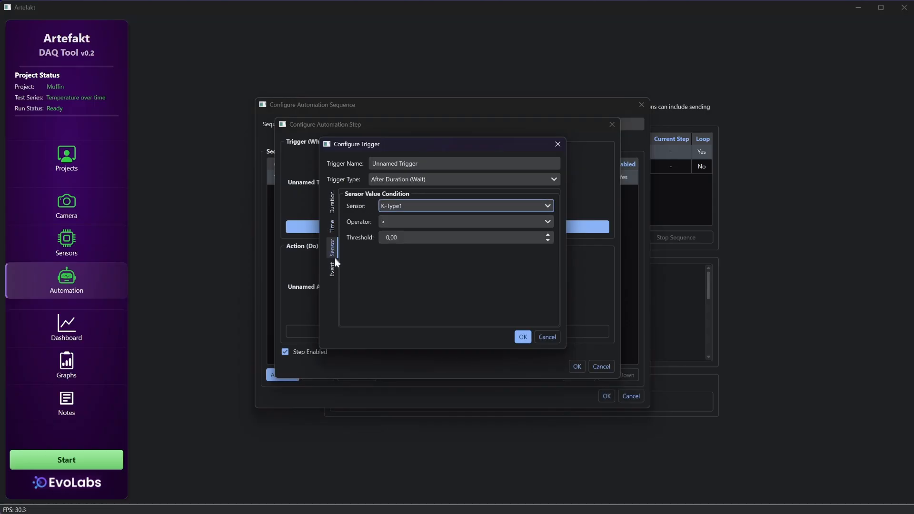
click(332, 270)
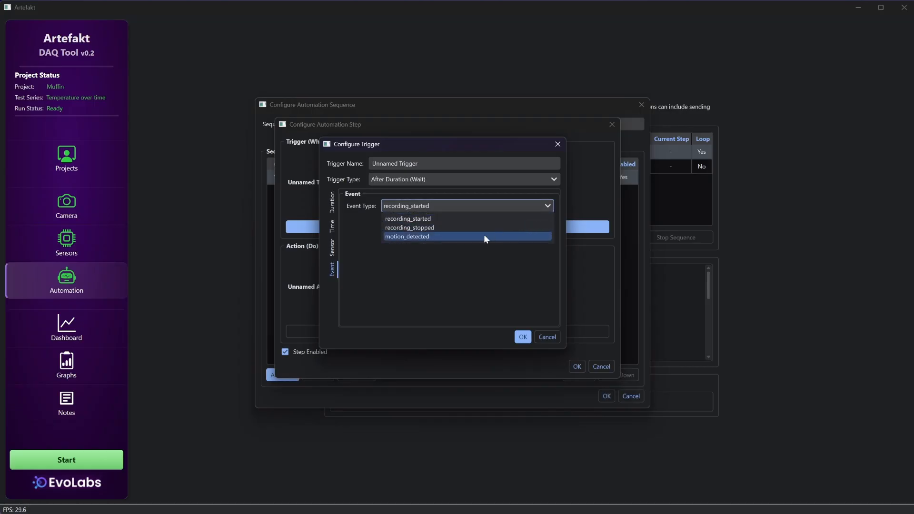
mouse_move(539, 340)
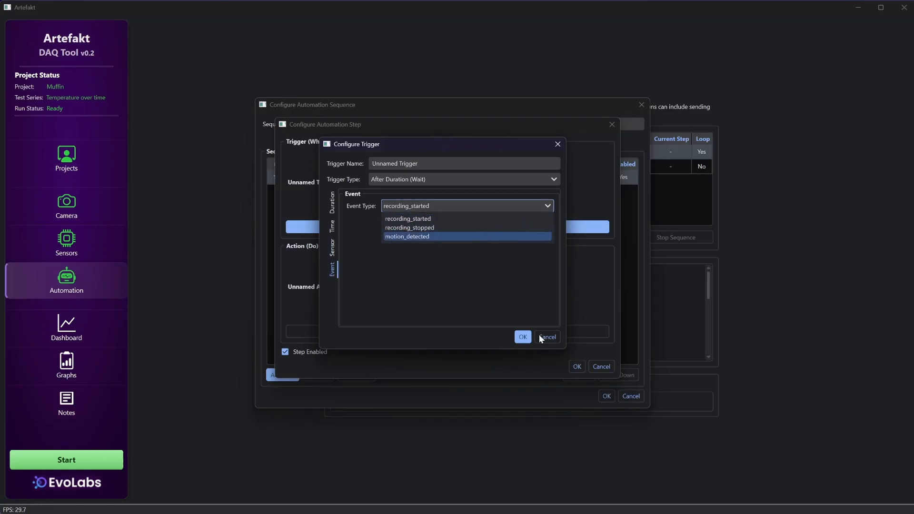
click(522, 337)
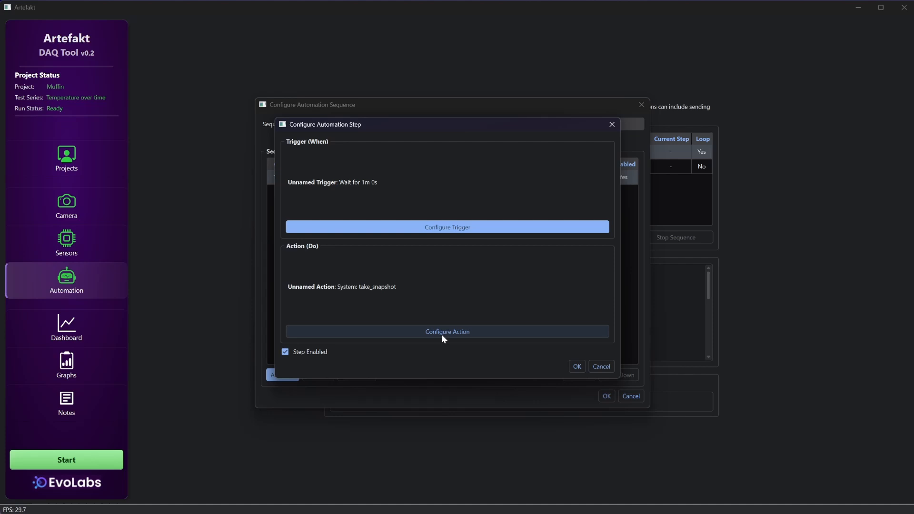
- Try a custom play_sound action, view LabJack and Serial options, then cancel
click(446, 331)
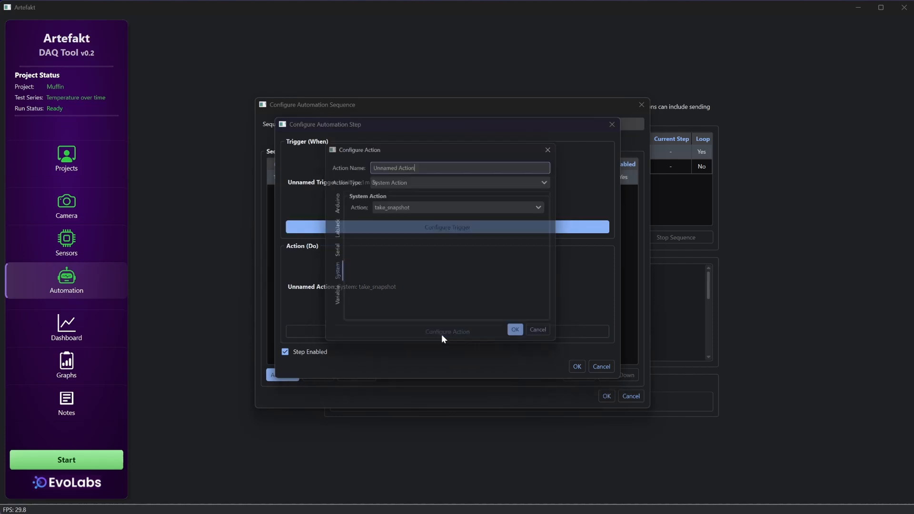
click(460, 206)
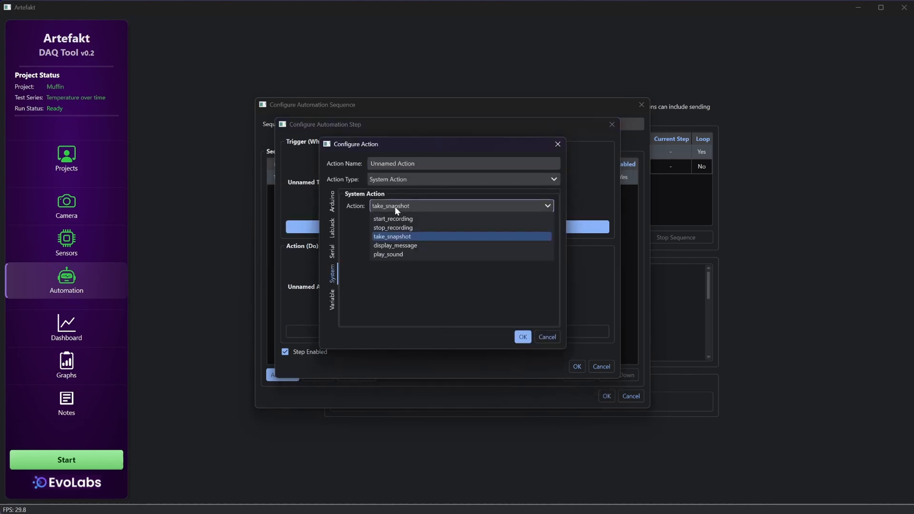
mouse_move(422, 255)
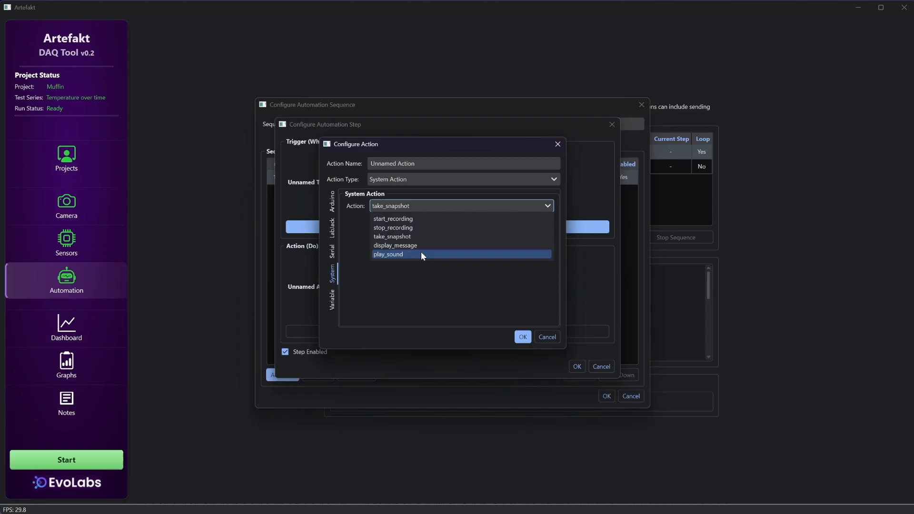
click(387, 254)
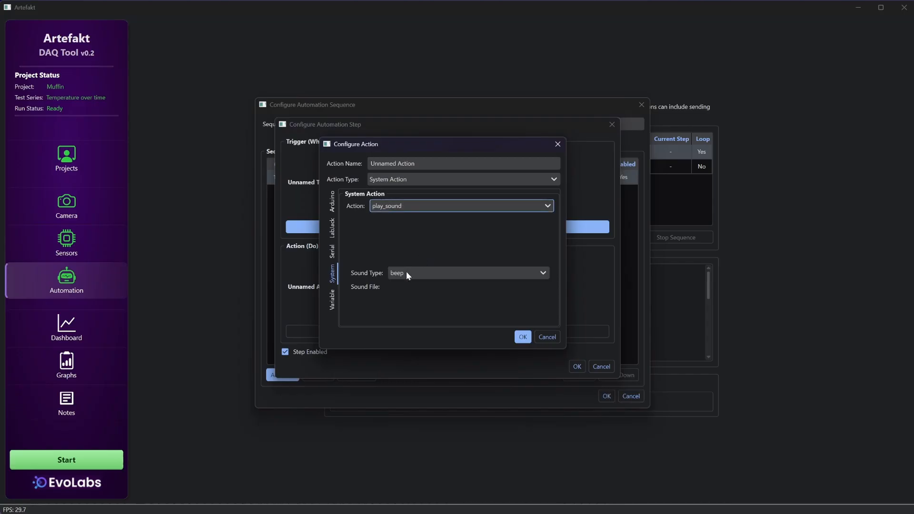
click(467, 273)
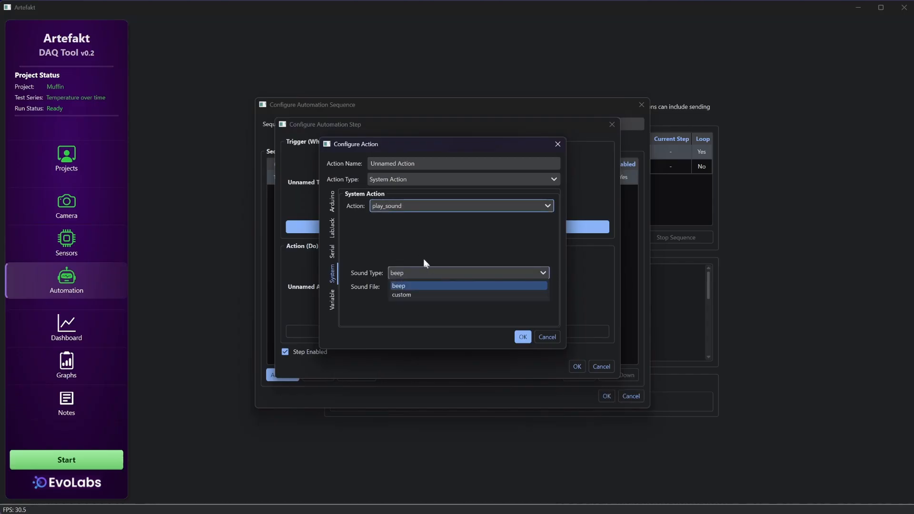
click(401, 295)
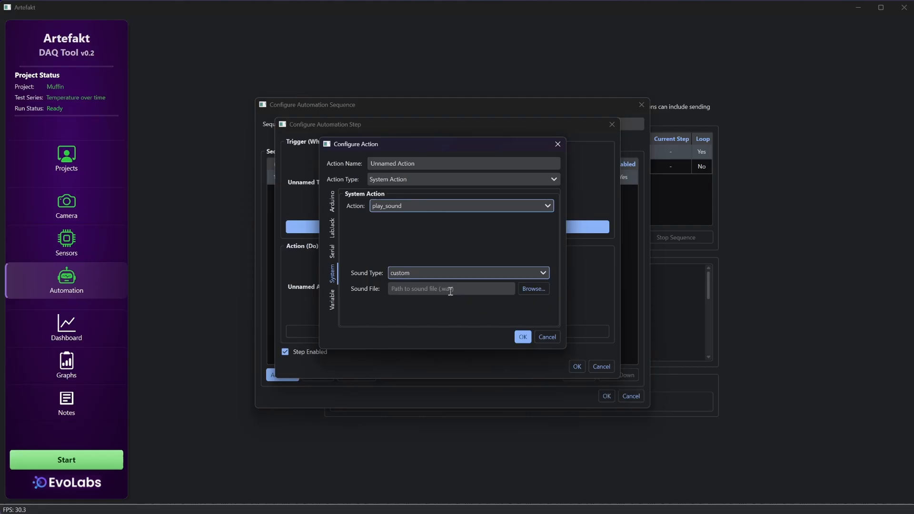
mouse_move(344, 262)
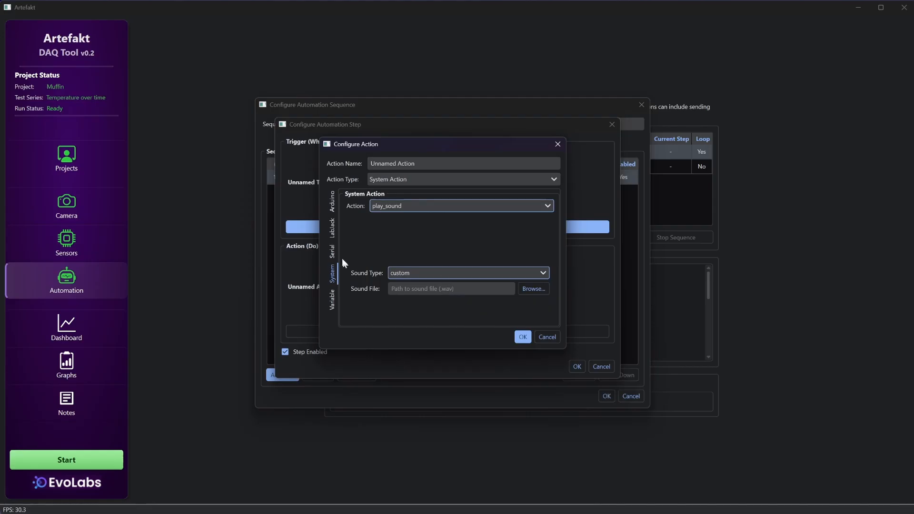
click(333, 204)
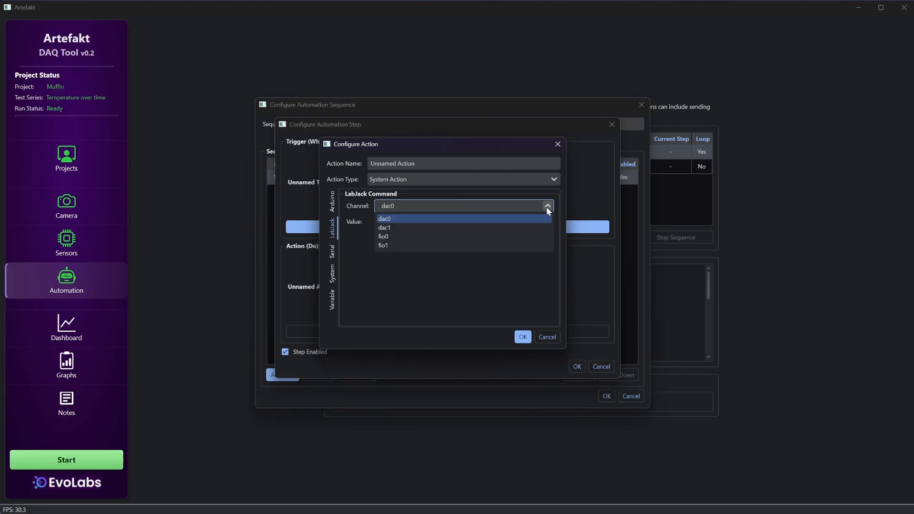
click(332, 252)
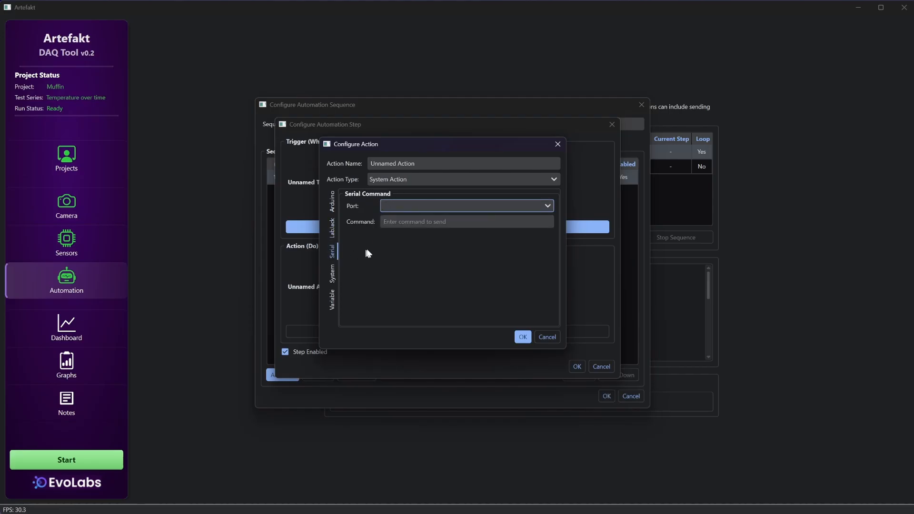
click(333, 300)
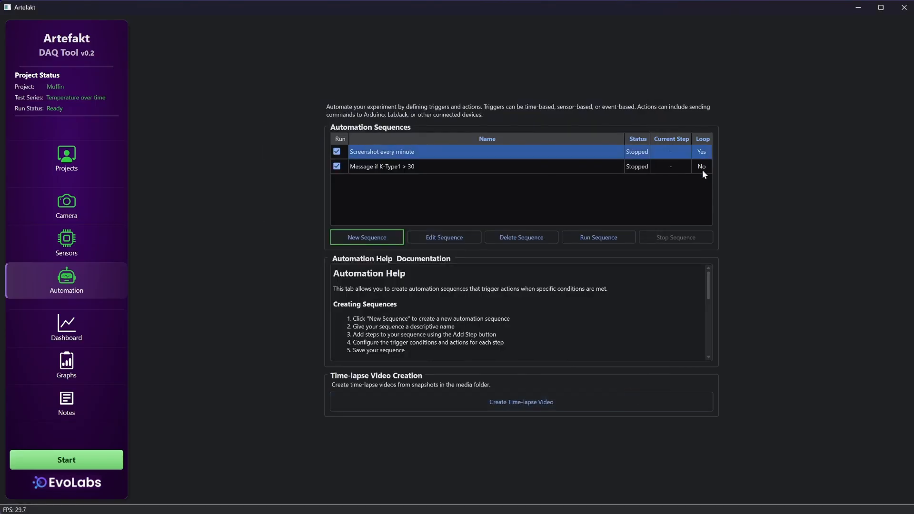
mouse_move(465, 267)
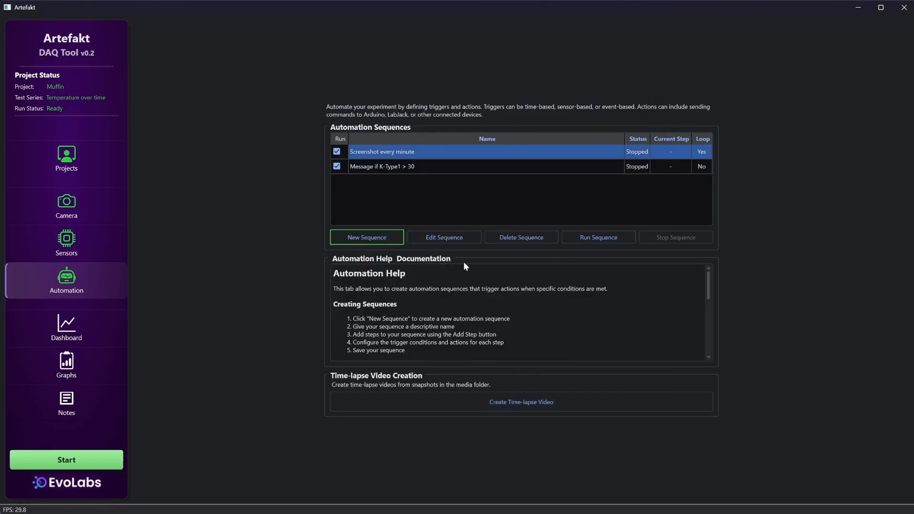
- Read through the Automation Help panel and switch to the Dashboard
scroll(down, 3)
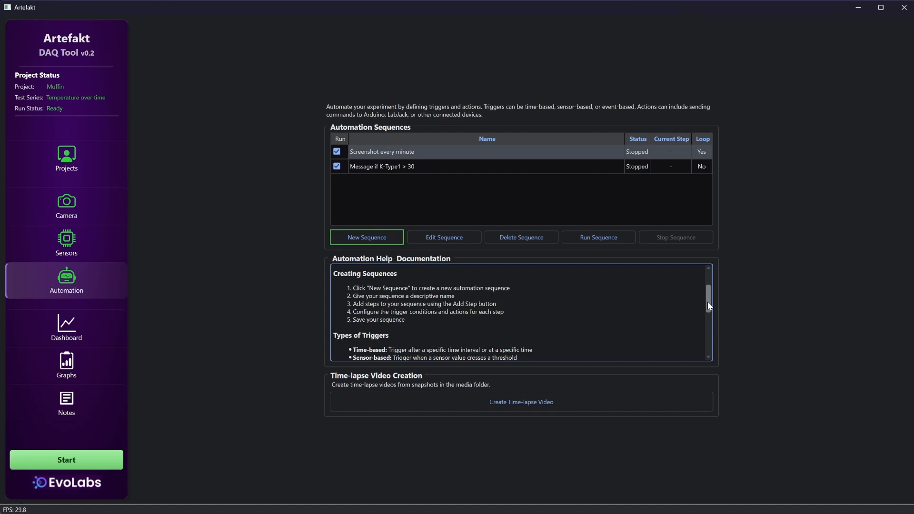
scroll(down, 3)
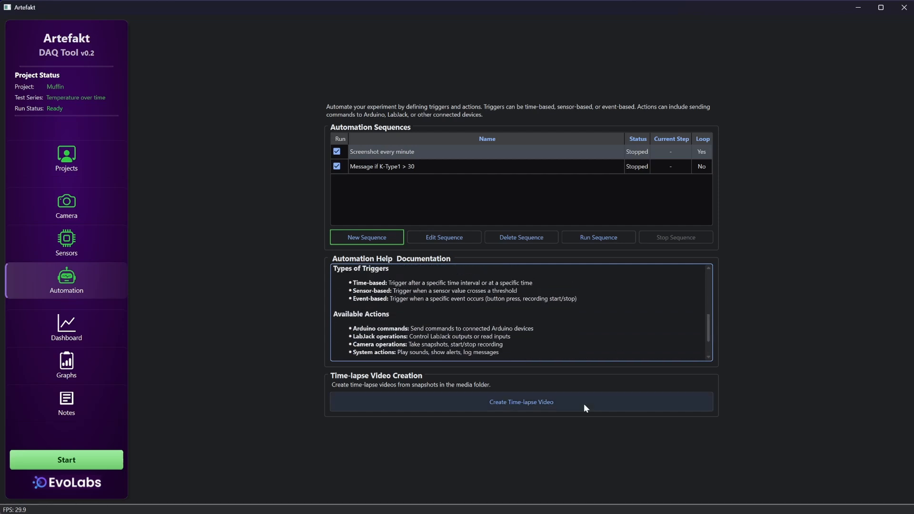
click(520, 402)
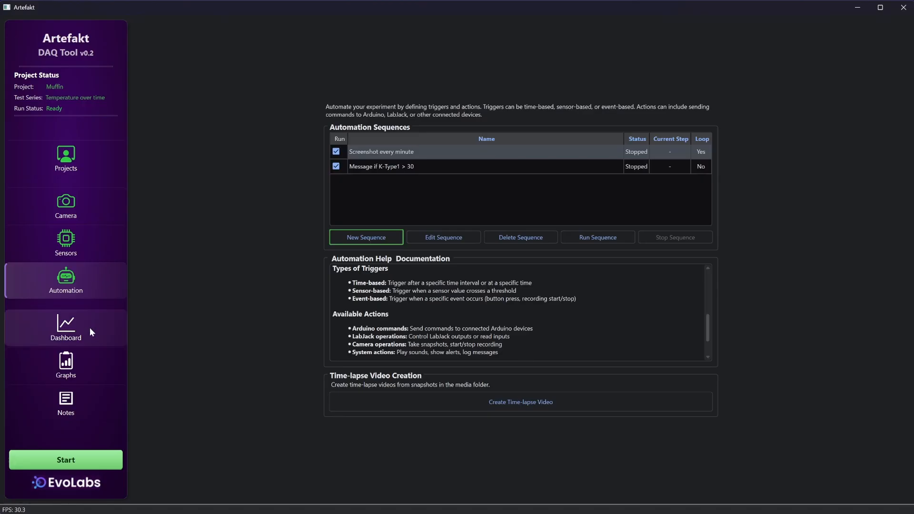
click(65, 327)
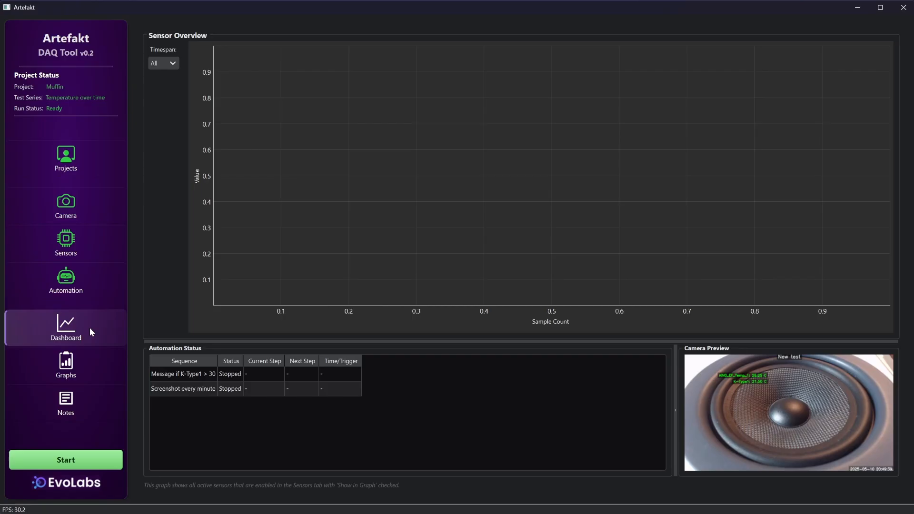
mouse_move(104, 328)
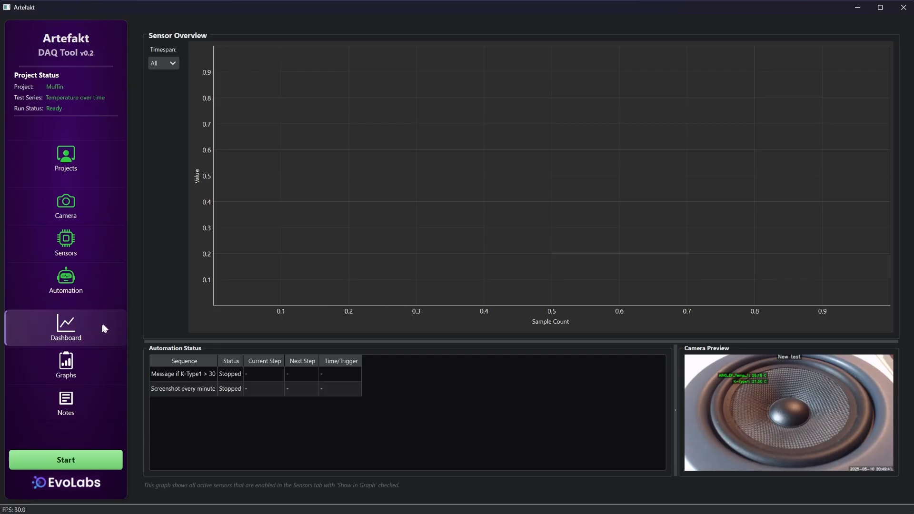
mouse_move(324, 221)
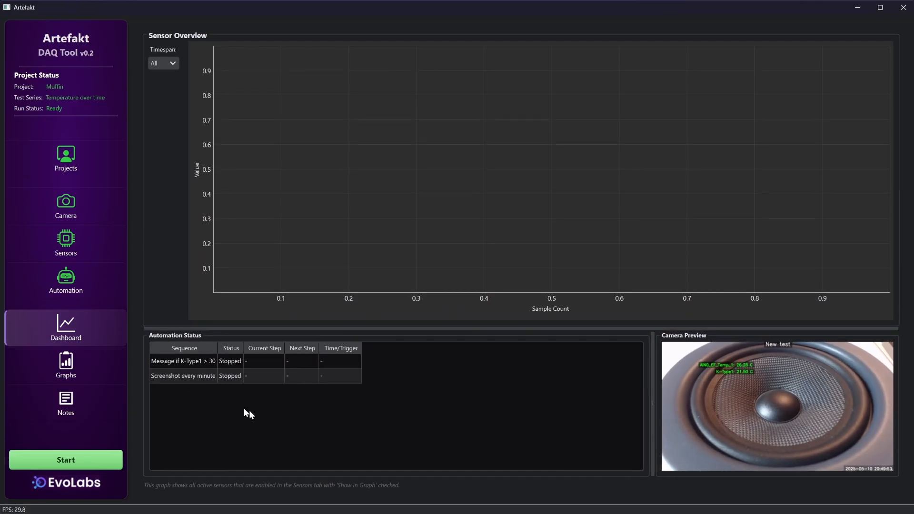
mouse_move(212, 414)
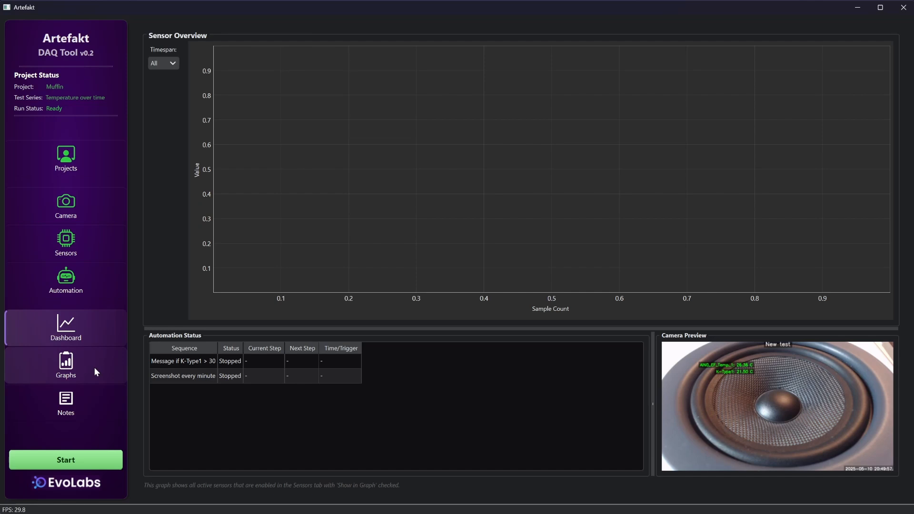
- Open the Graphs page plotting K-Type1 as a time series
click(65, 366)
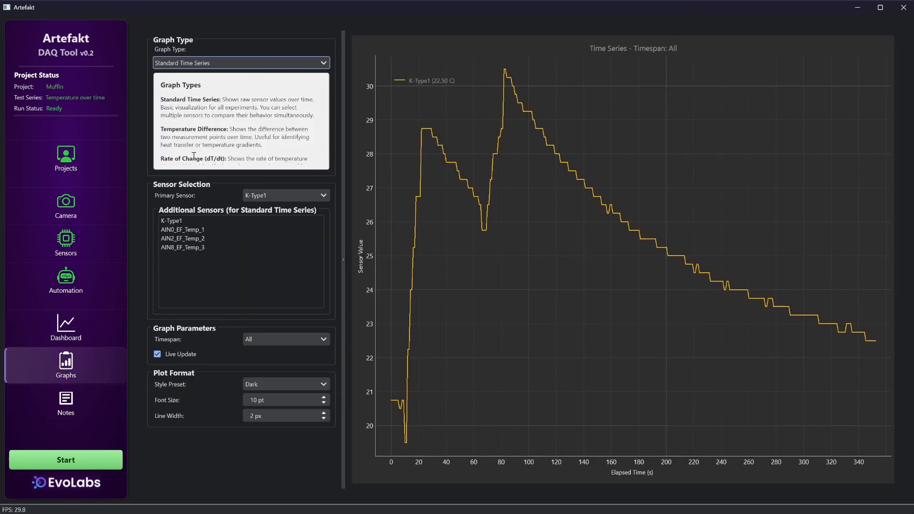
mouse_move(330, 66)
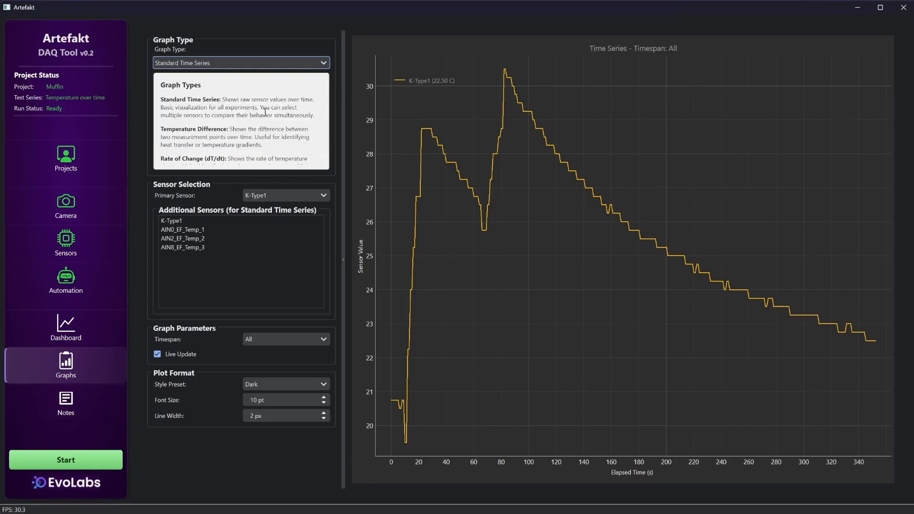
- Plot AIN8_EF_Temp_3 and other LabJack temperature channels alongside K-Type1
scroll(down, 3)
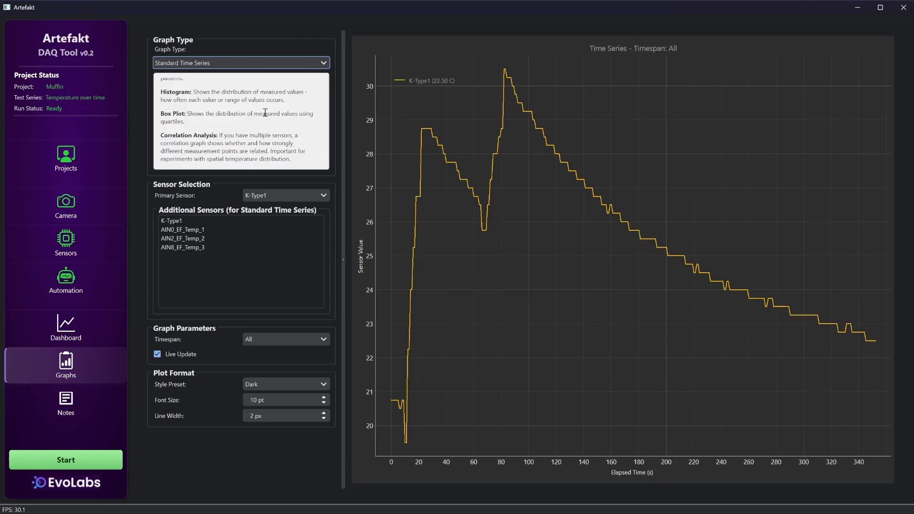
mouse_move(280, 185)
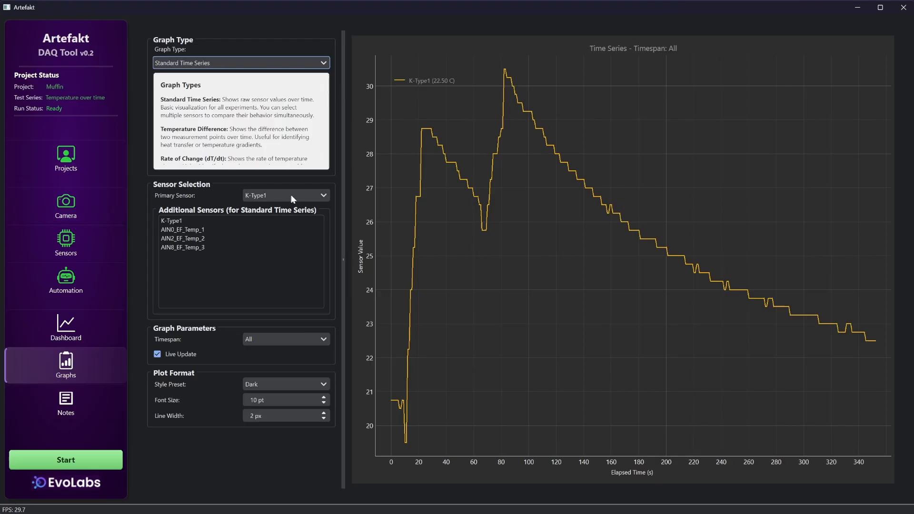
click(183, 233)
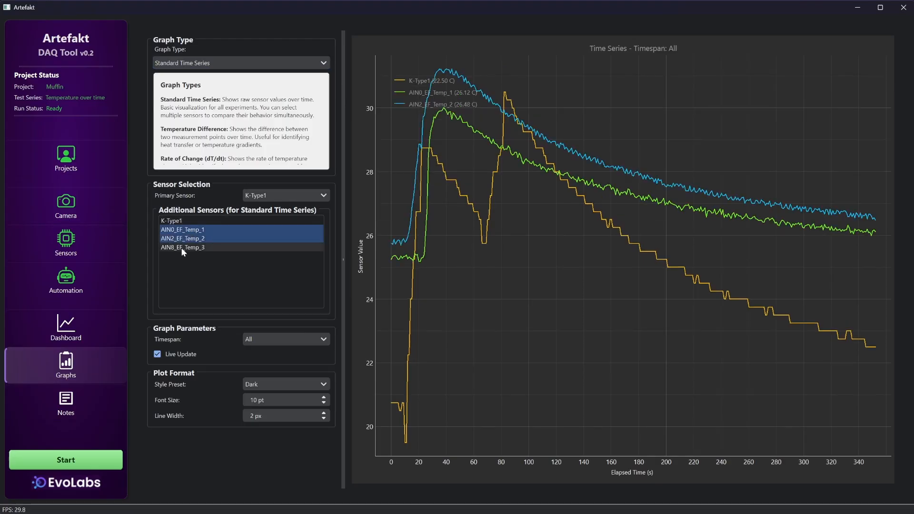
click(182, 246)
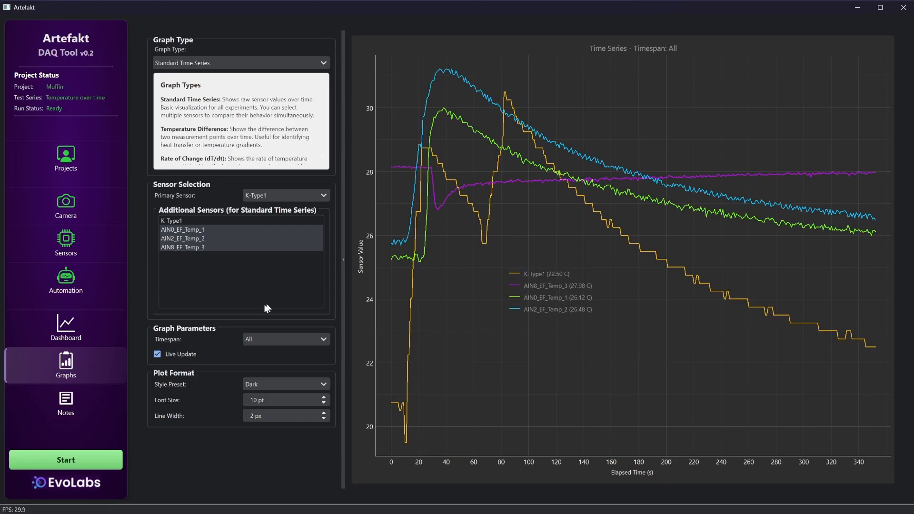
click(285, 340)
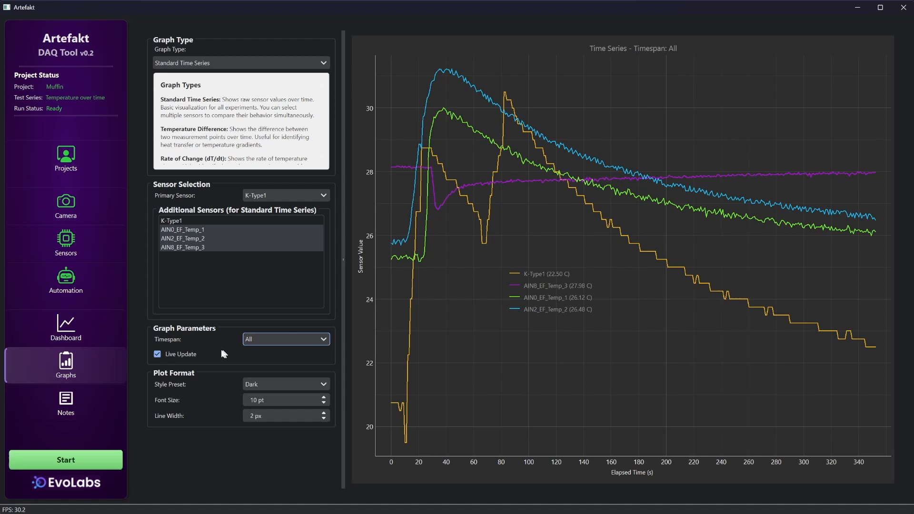
mouse_move(258, 367)
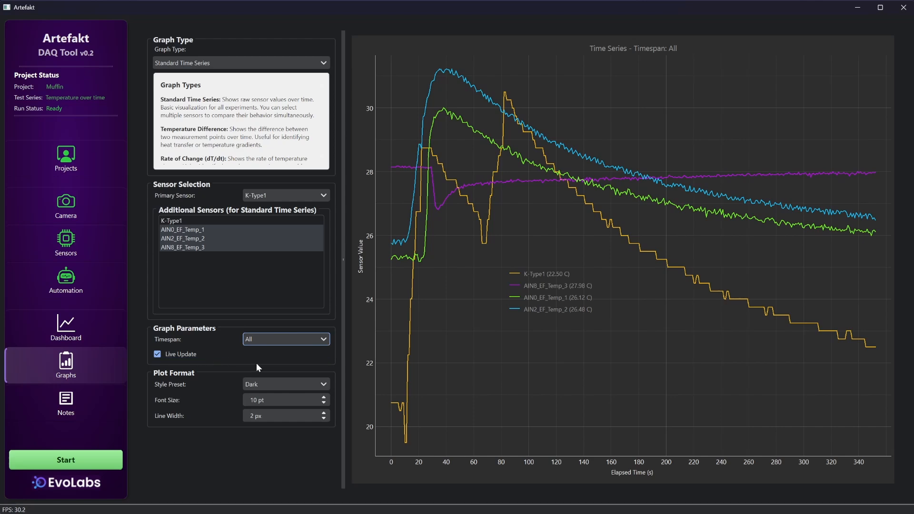
mouse_move(271, 375)
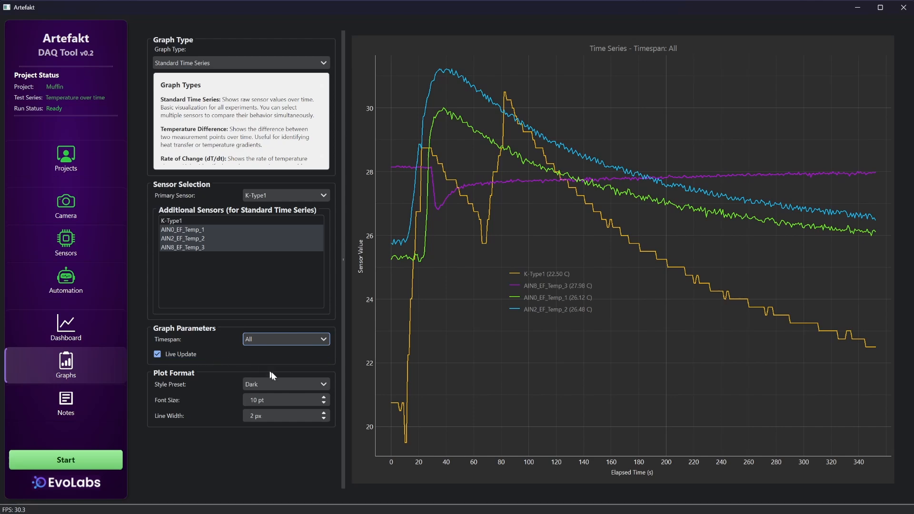
- Apply the High Contrast style preset and restore the graph settings panel
click(285, 383)
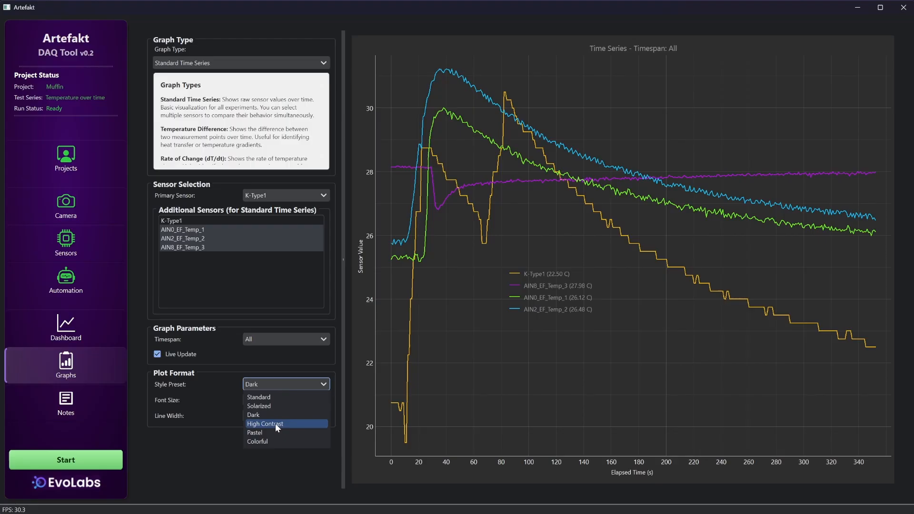
click(265, 424)
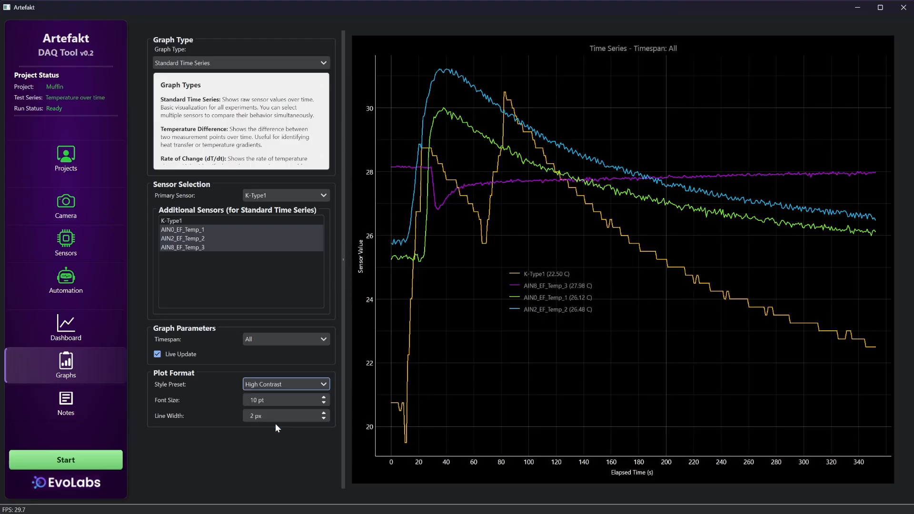
mouse_move(226, 437)
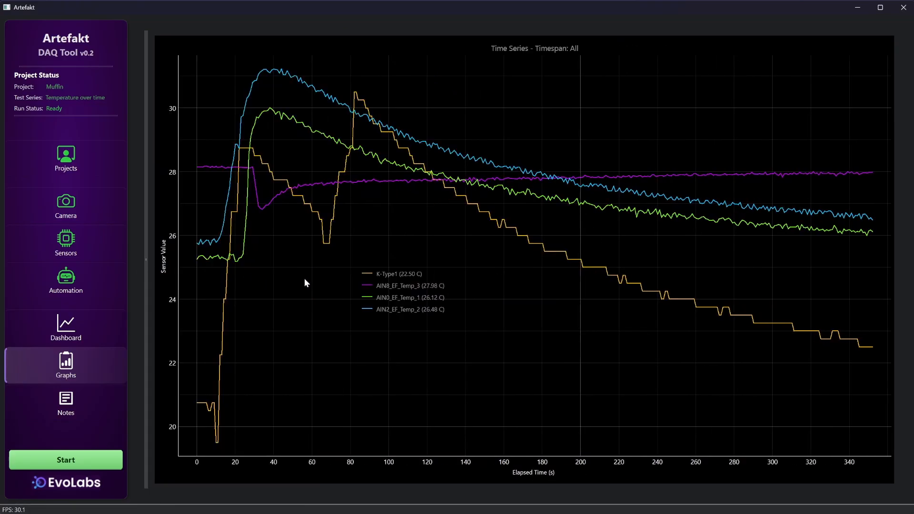
click(65, 365)
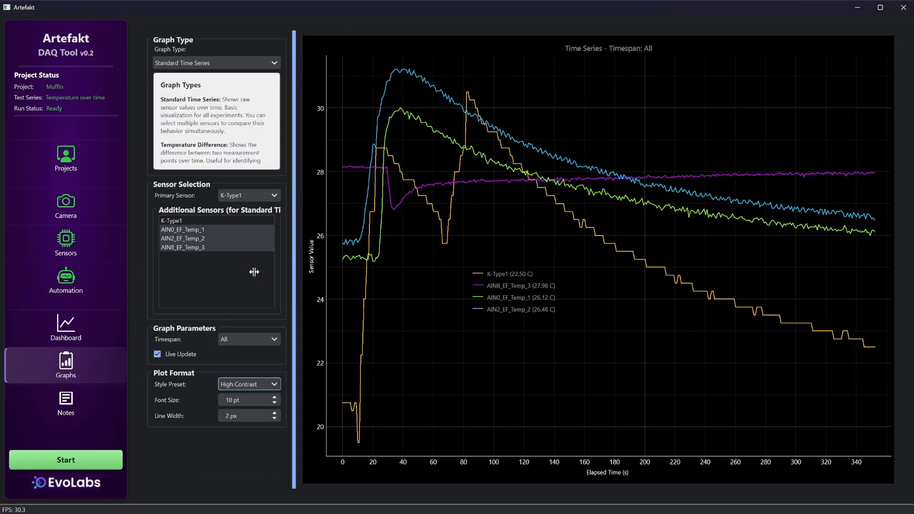
click(215, 63)
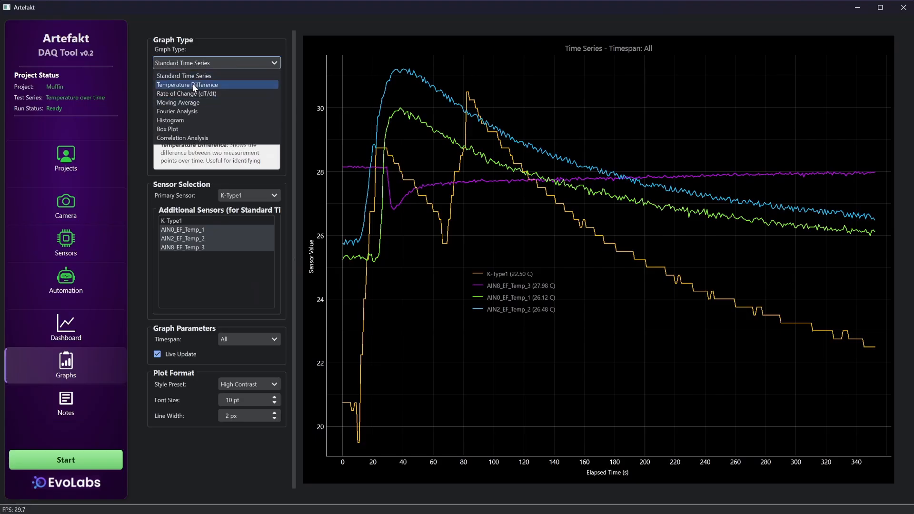
- Graph temperature difference of K-Type1 versus AIN0_EF_Temp_1, then AIN2_EF_Temp_2
click(187, 84)
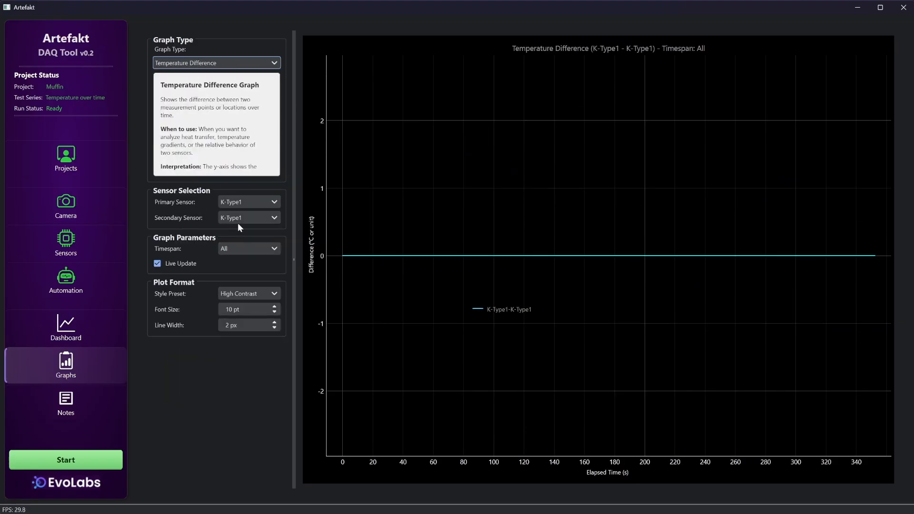
click(244, 217)
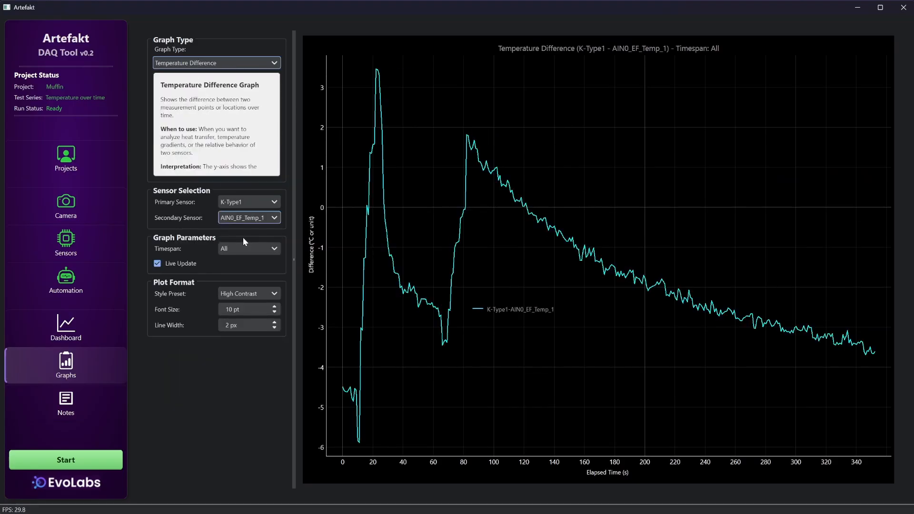
click(247, 217)
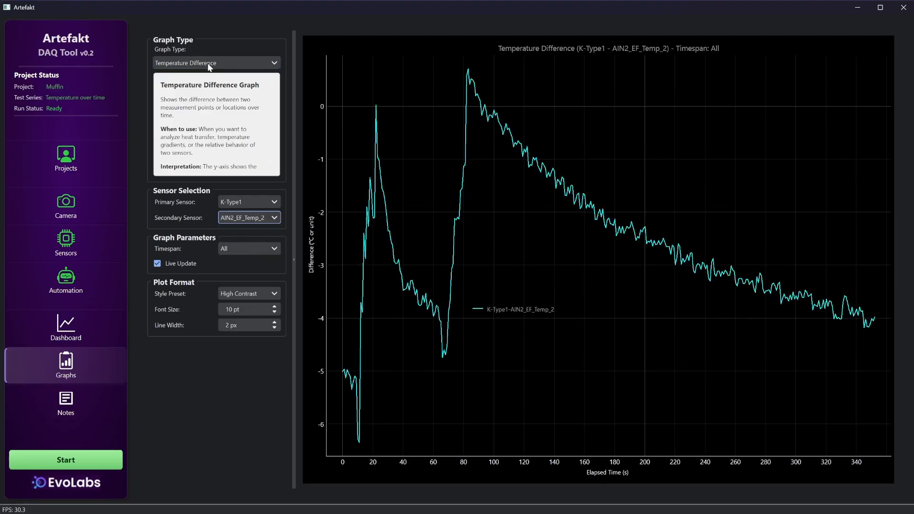
- View rate of change, then a moving average of AIN0_EF_Temp_1
click(216, 63)
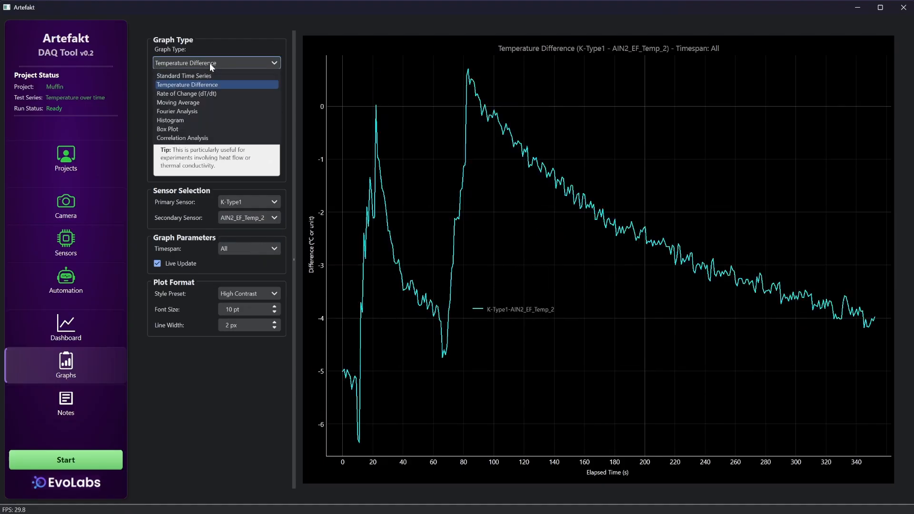
click(186, 93)
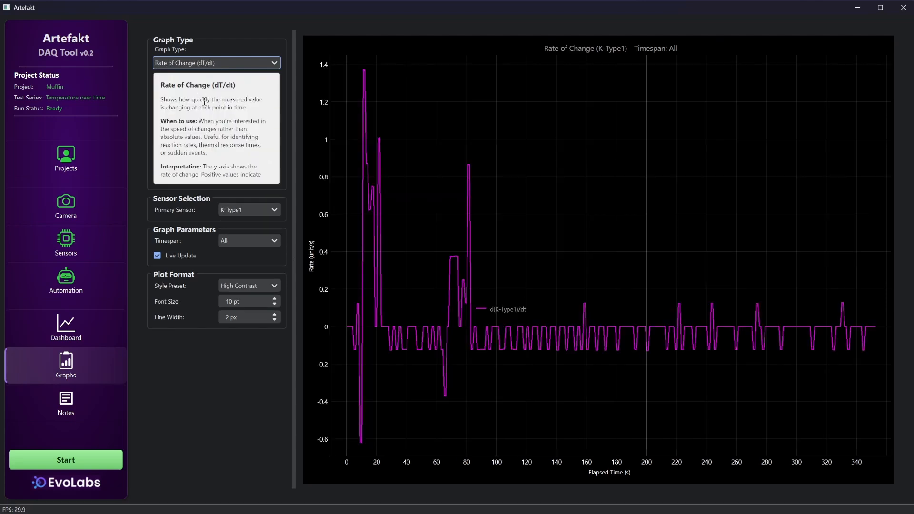
mouse_move(270, 122)
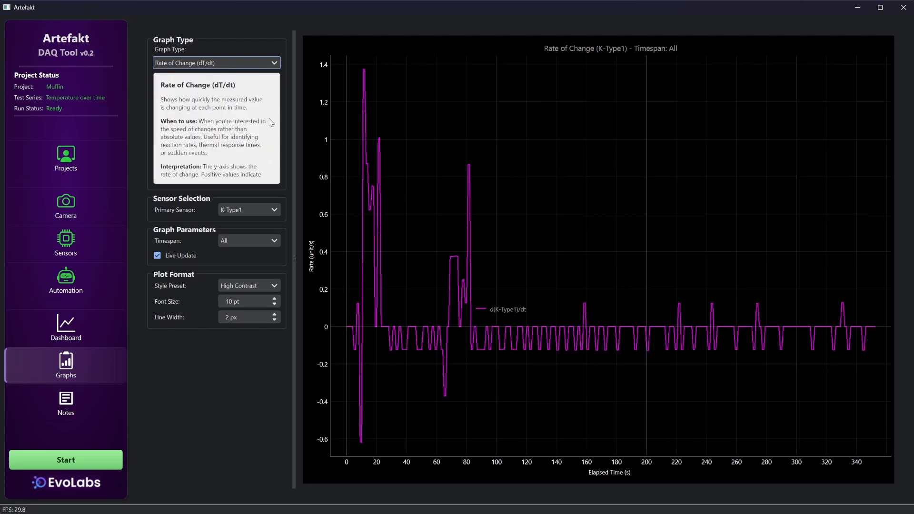
mouse_move(302, 148)
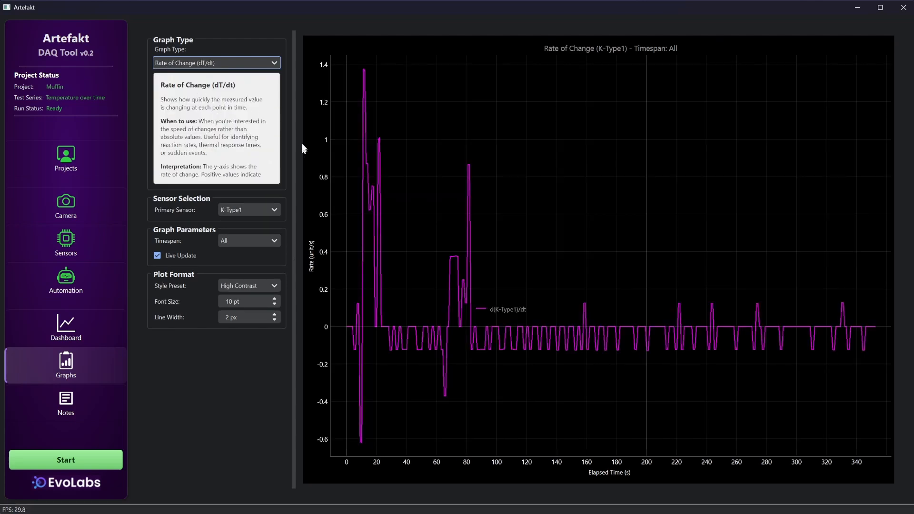
click(215, 63)
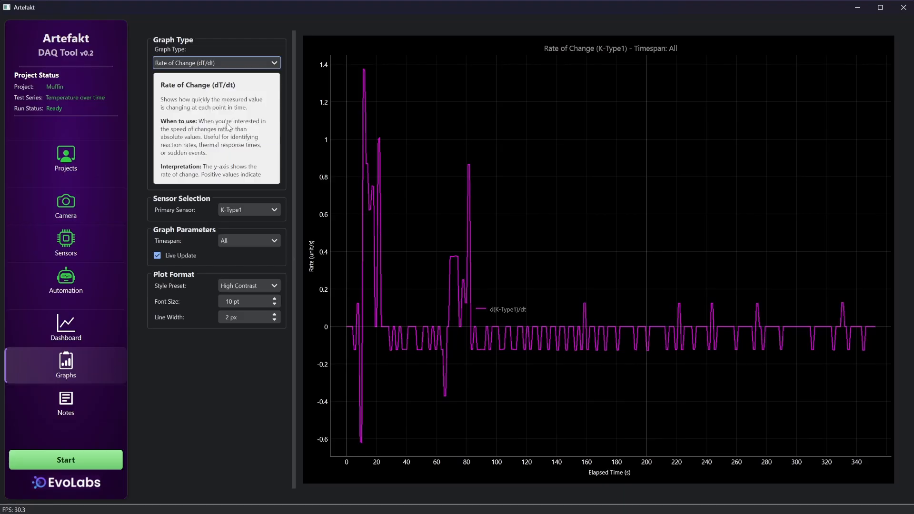
click(216, 63)
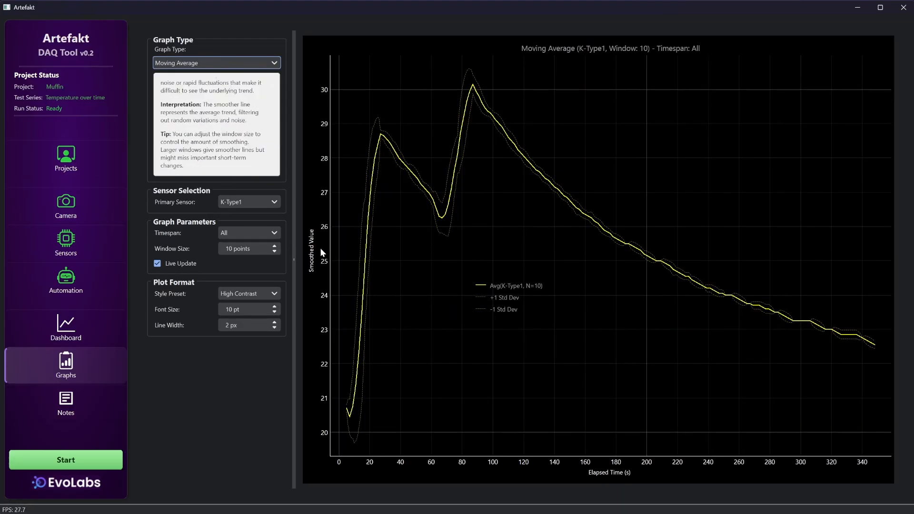
click(248, 202)
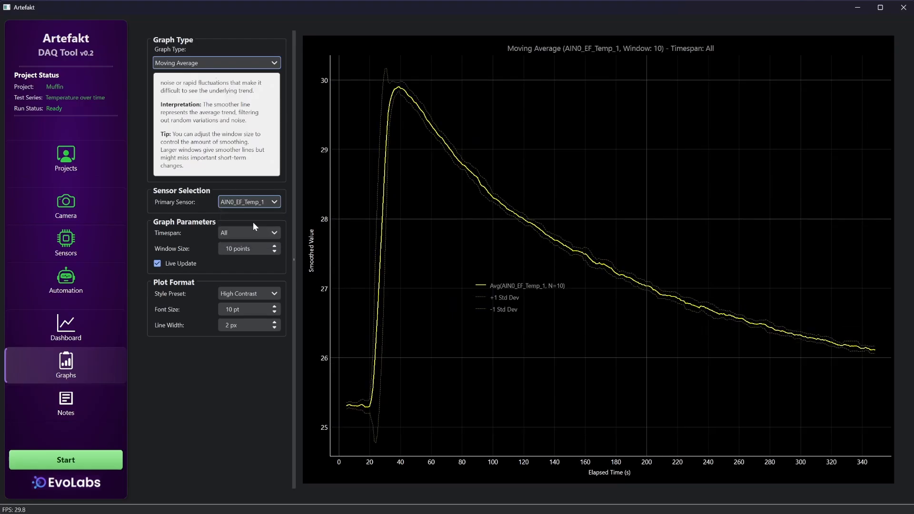
- Show AIN8_EF_Temp_3's moving average, then a Fourier spectrum of K-Type1
click(248, 201)
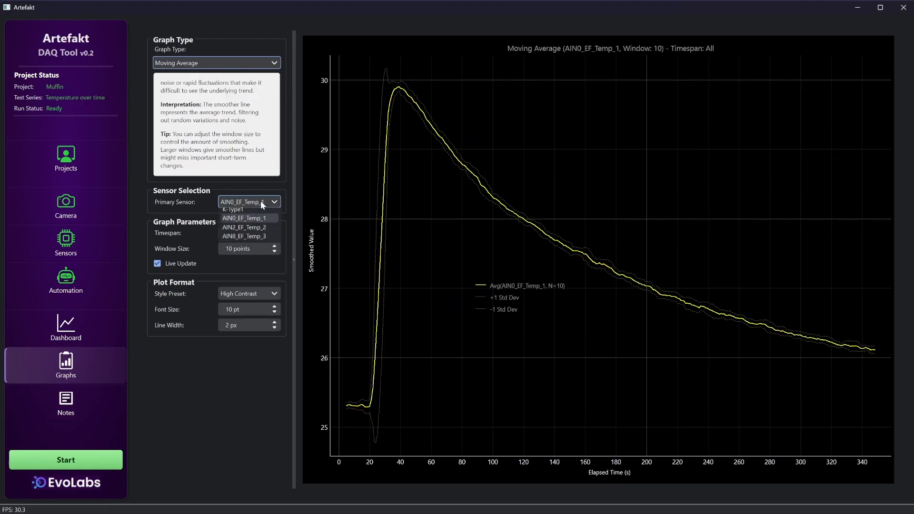
click(243, 236)
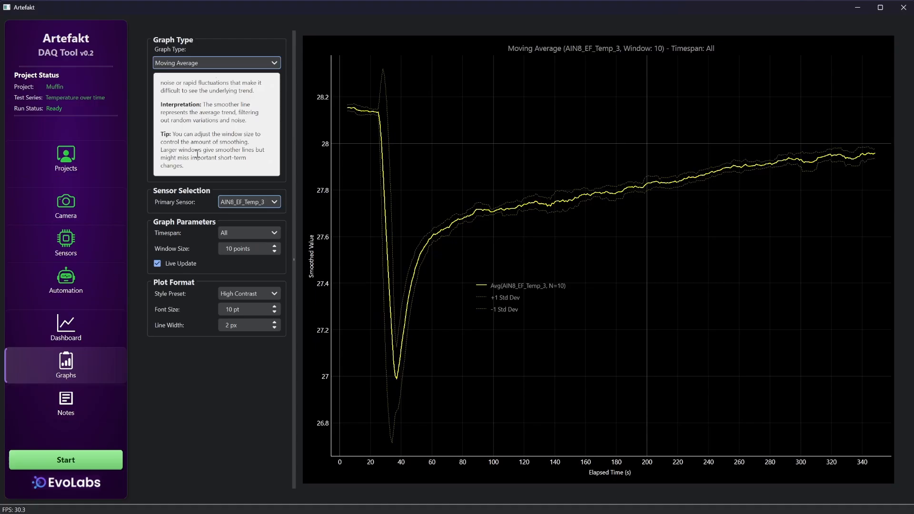
click(216, 62)
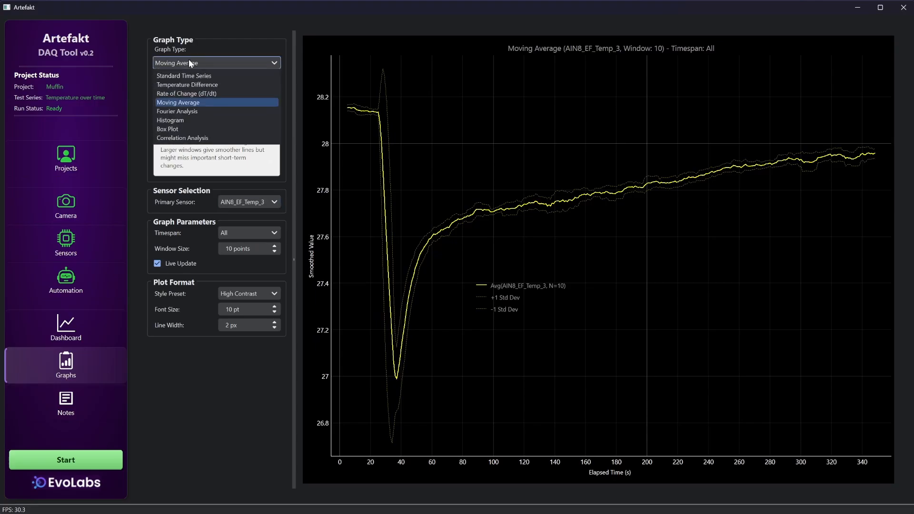
click(176, 112)
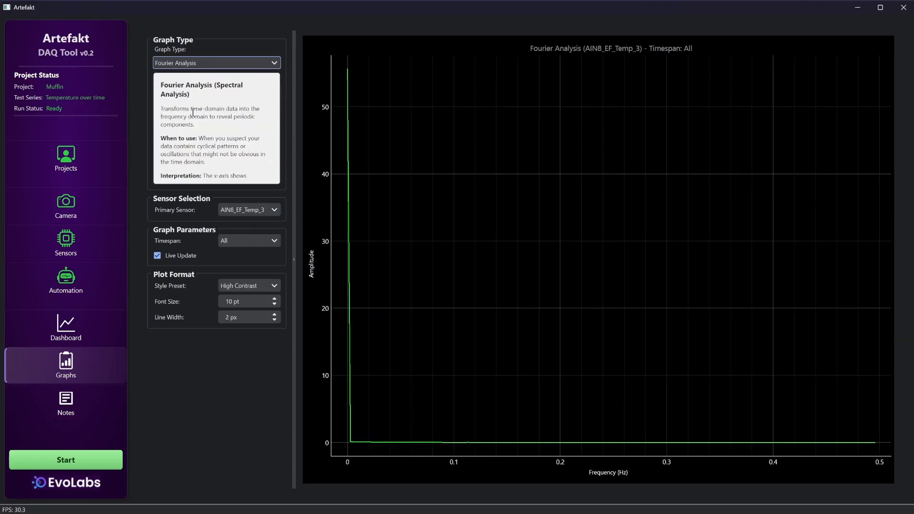
click(247, 209)
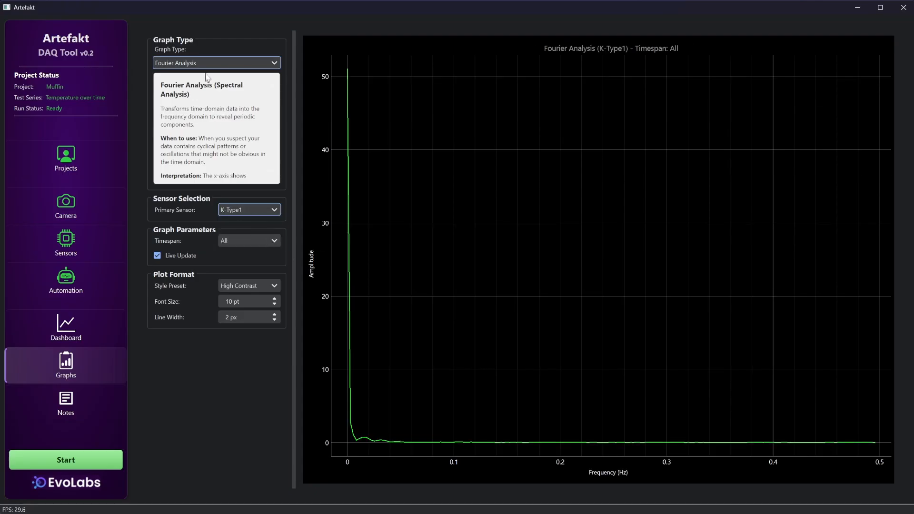
click(216, 62)
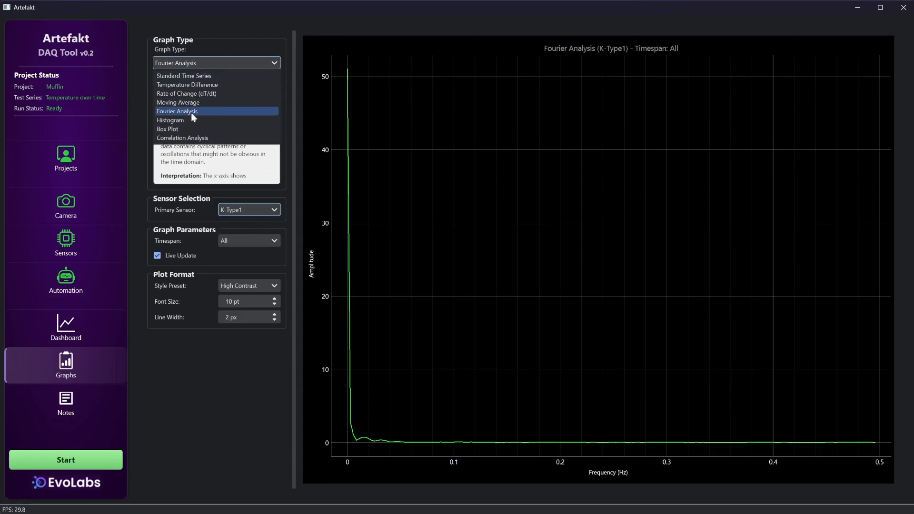
- Show histograms of K-Type1, AIN0, AIN2 and AIN8, then an AIN8_EF_Temp_3 box plot
click(171, 120)
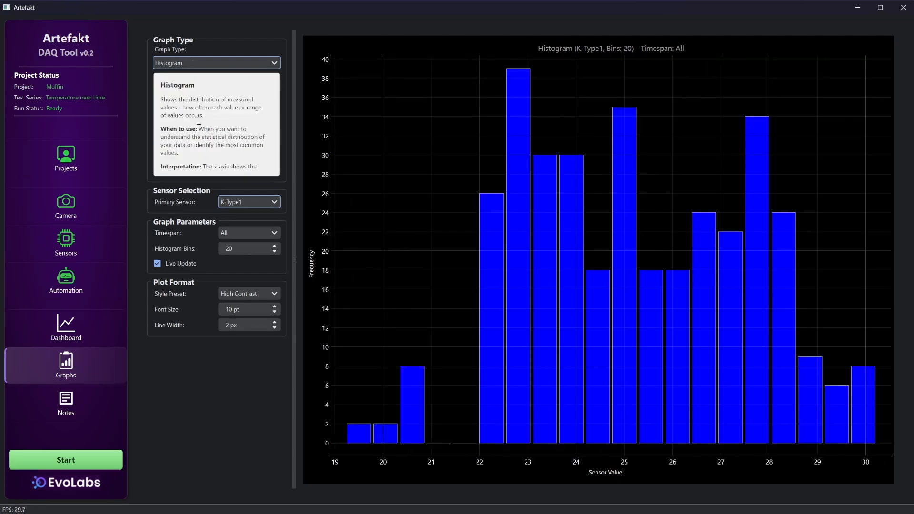
click(249, 201)
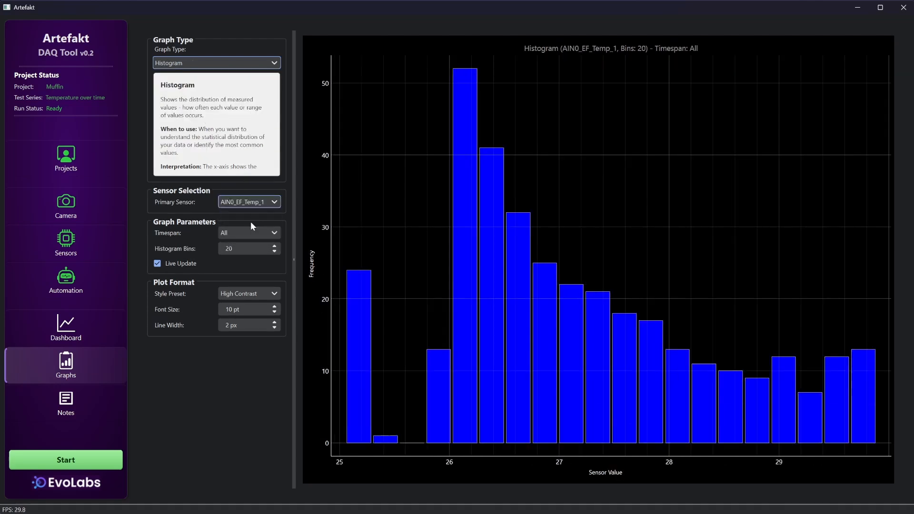
click(248, 202)
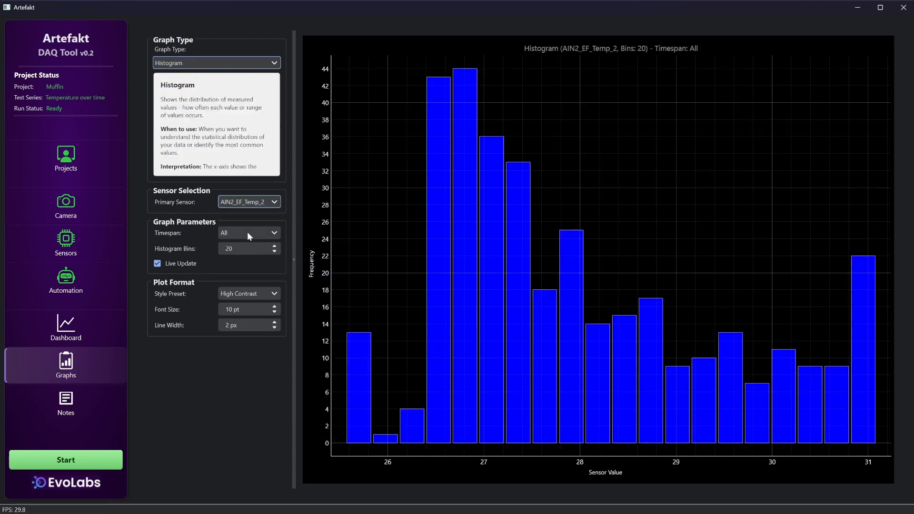
click(249, 201)
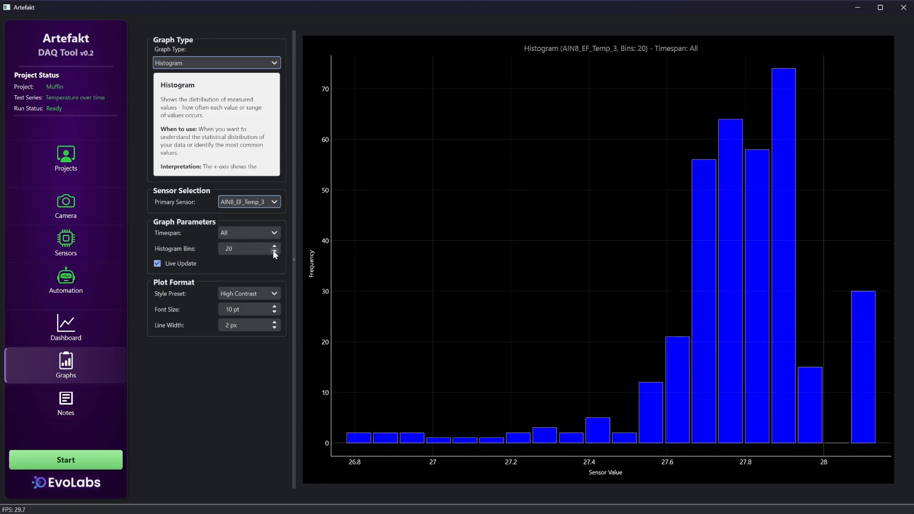
click(274, 251)
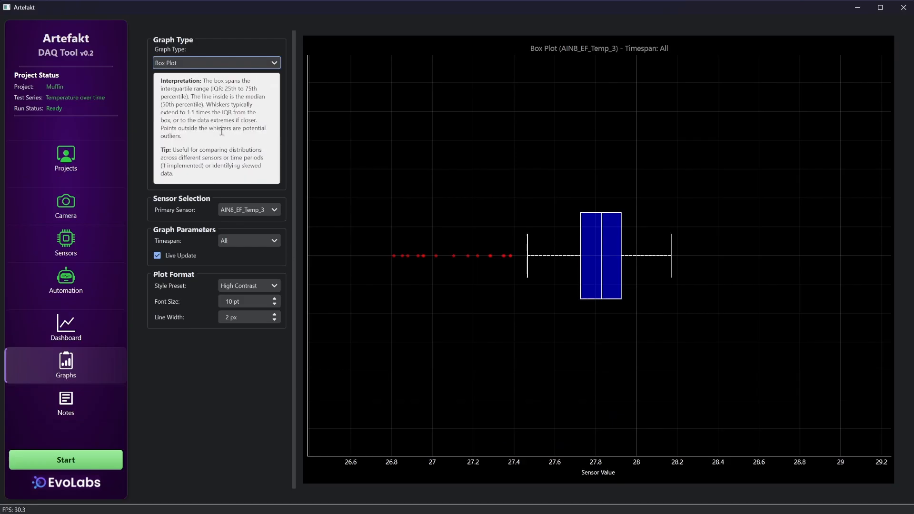
mouse_move(275, 63)
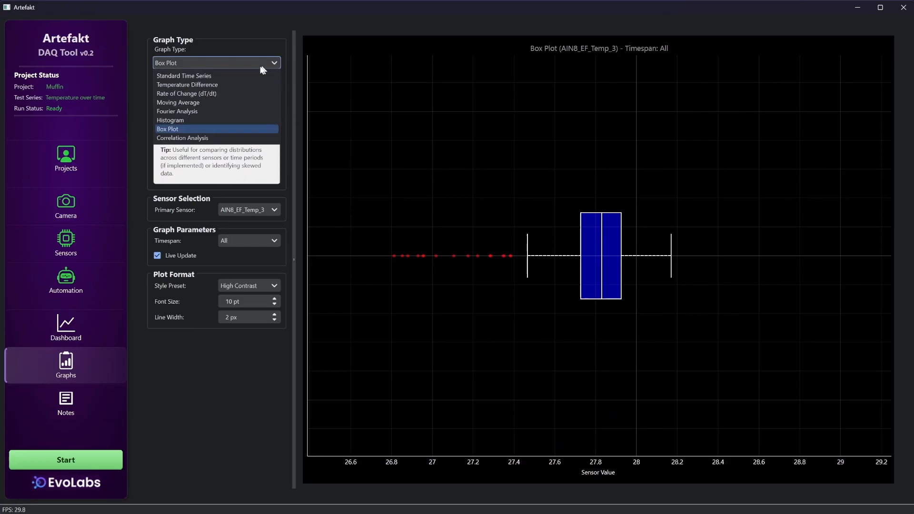
- Plot K-Type1 against AIN8 and then AIN0, then return to the four-sensor standard time series
click(182, 137)
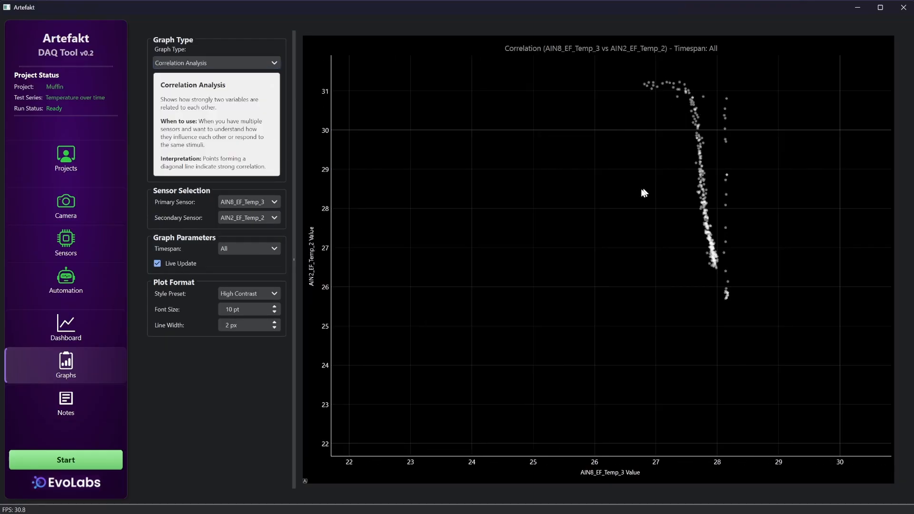
click(249, 218)
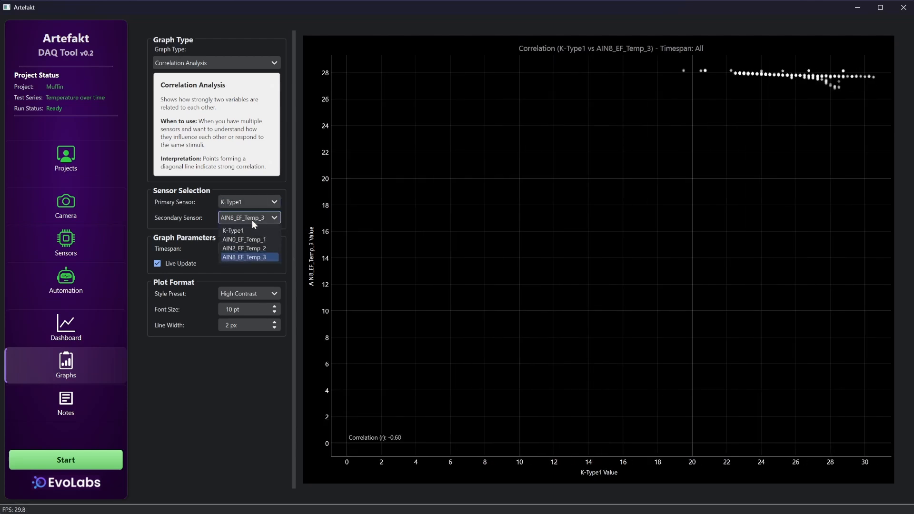
click(244, 239)
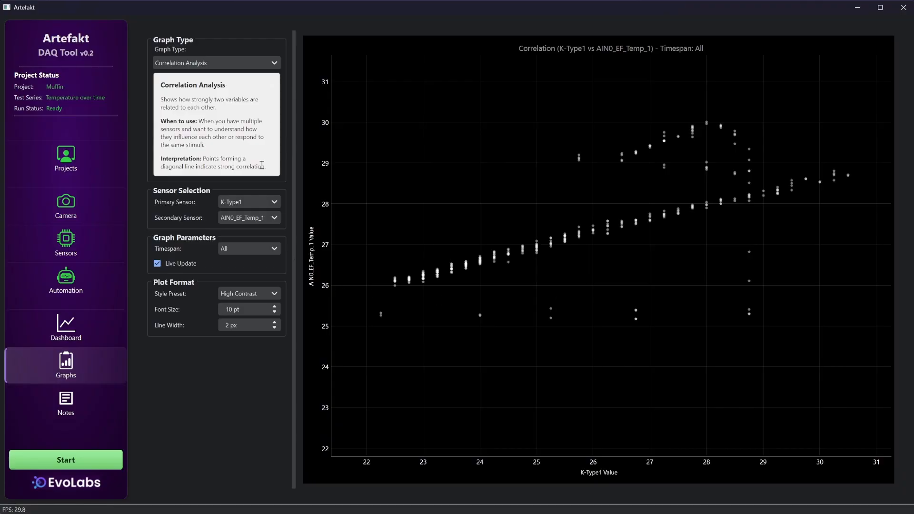
click(215, 62)
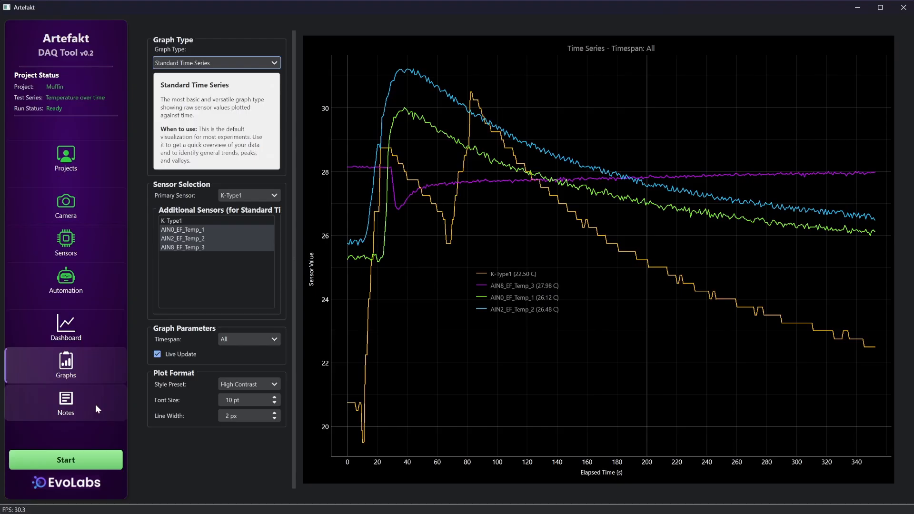
- Add bulleted and numbered note items ('dsfiwsef', 'dfg') under Experiment Notes
click(65, 402)
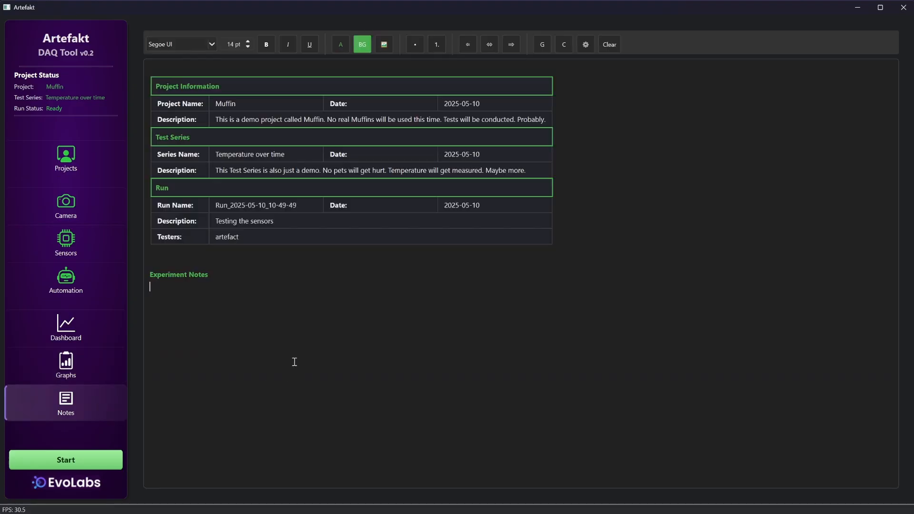
mouse_move(276, 233)
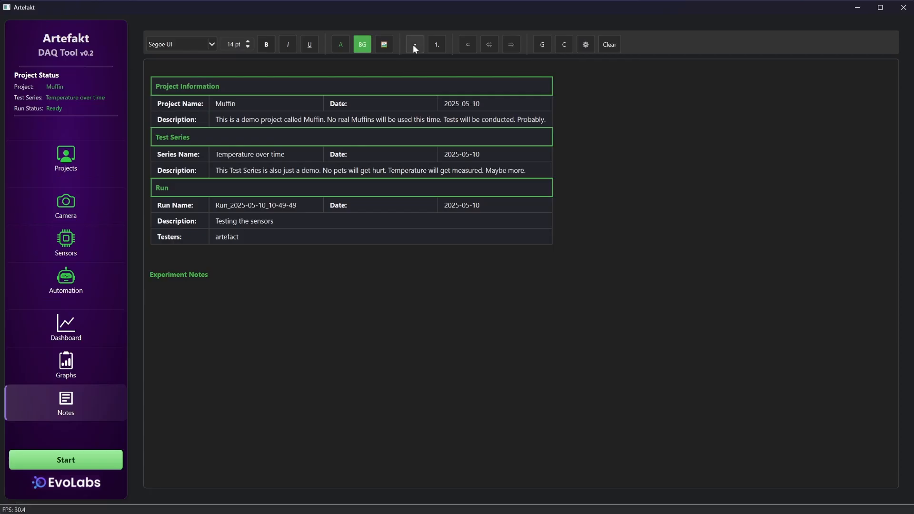
click(414, 44)
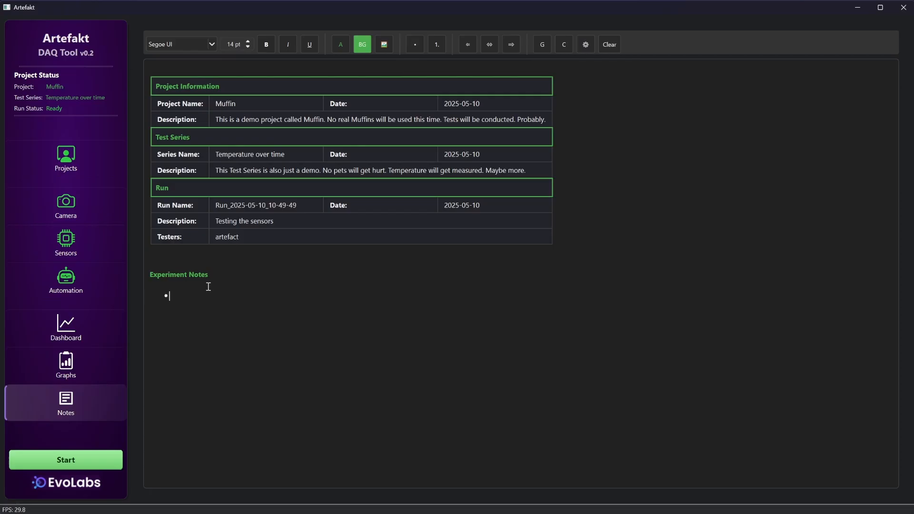
text(dsfiwsef)
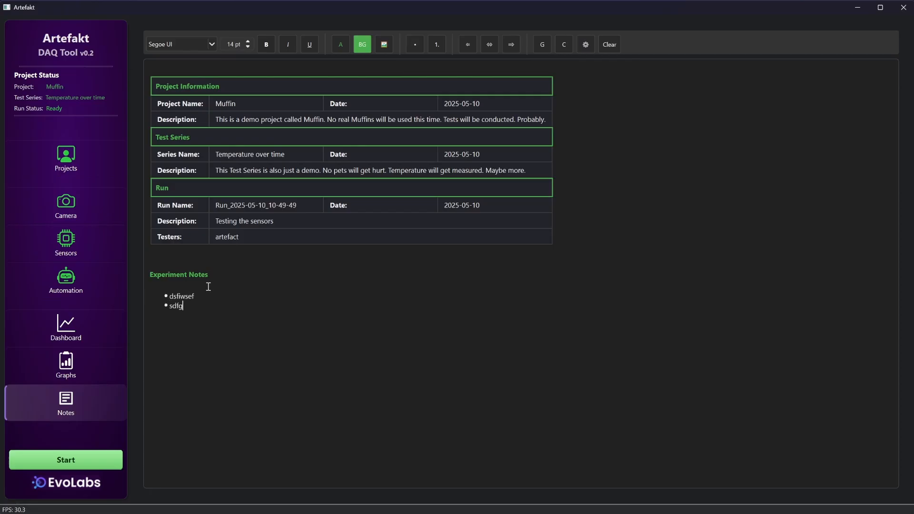
mouse_move(275, 258)
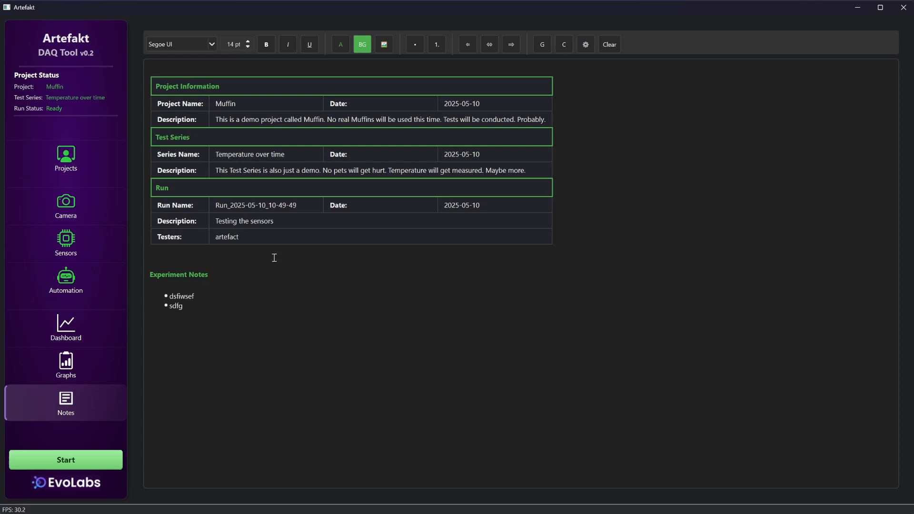
text(dfgdfgdfg)
text(dfhhtr)
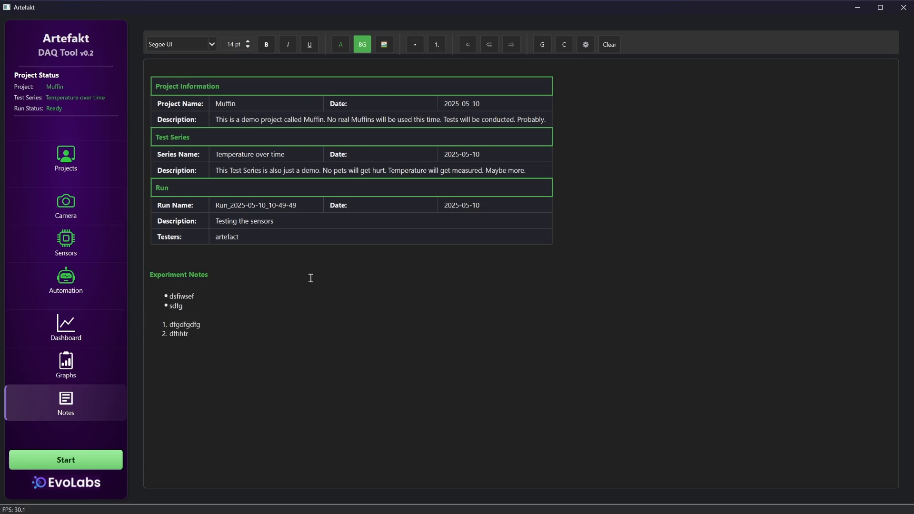
click(151, 343)
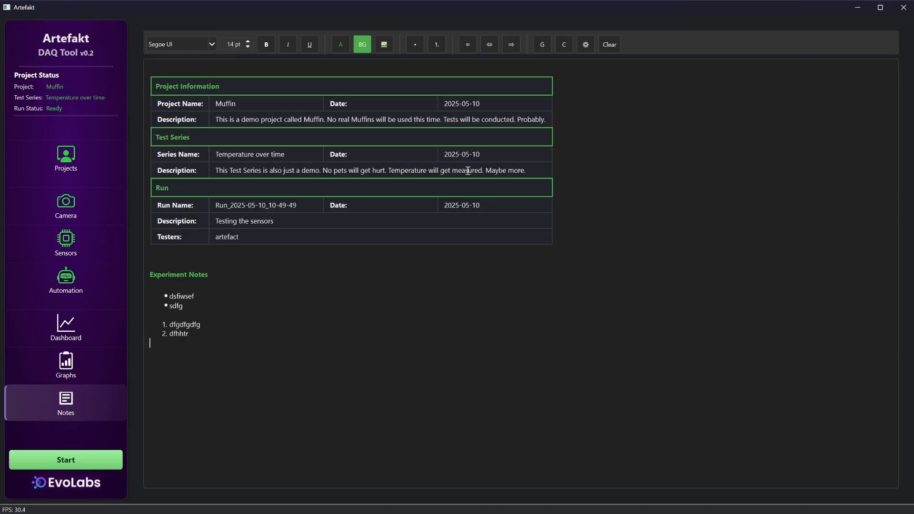
mouse_move(541, 45)
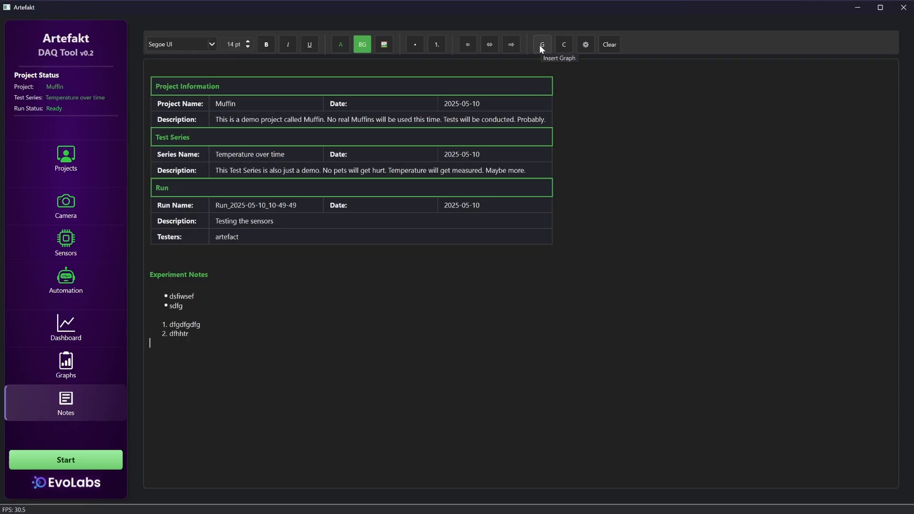
- Insert the current four-sensor time series graph into the notes and resize it to Medium (400px)
click(540, 44)
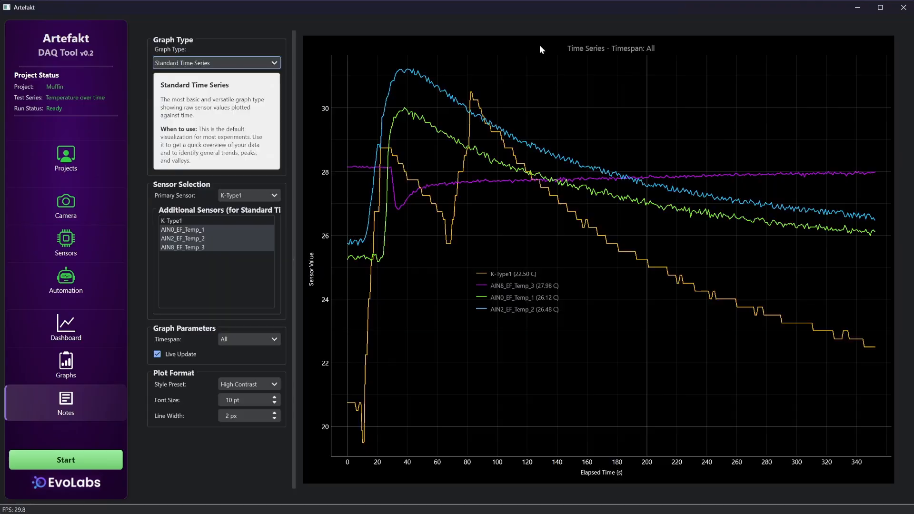
click(66, 402)
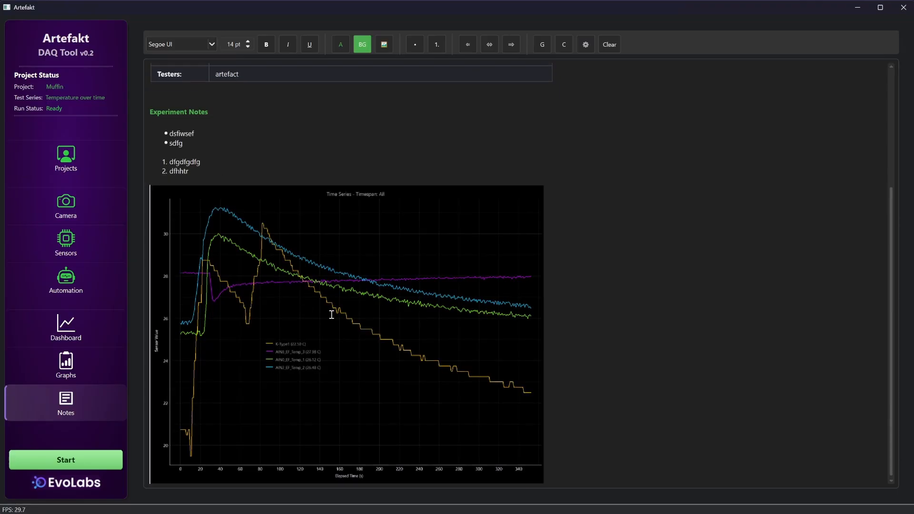
right_click(330, 314)
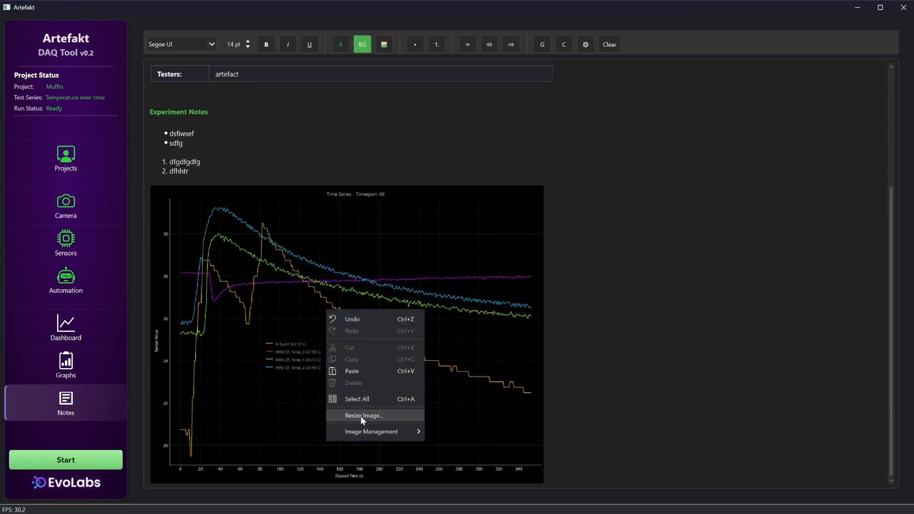
click(363, 415)
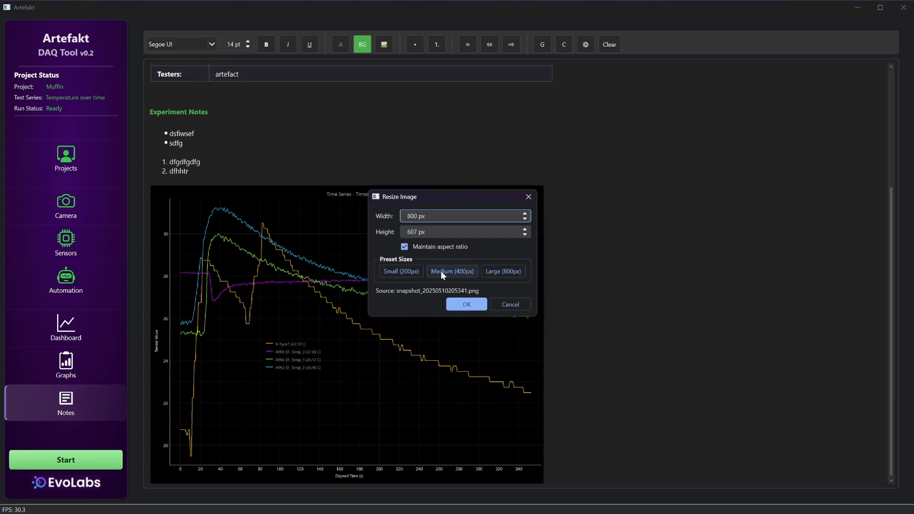
click(465, 303)
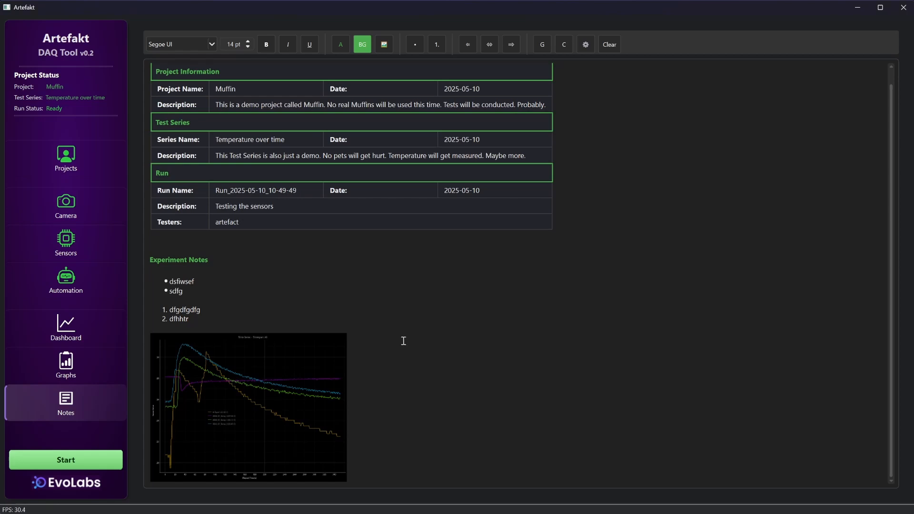
mouse_move(411, 308)
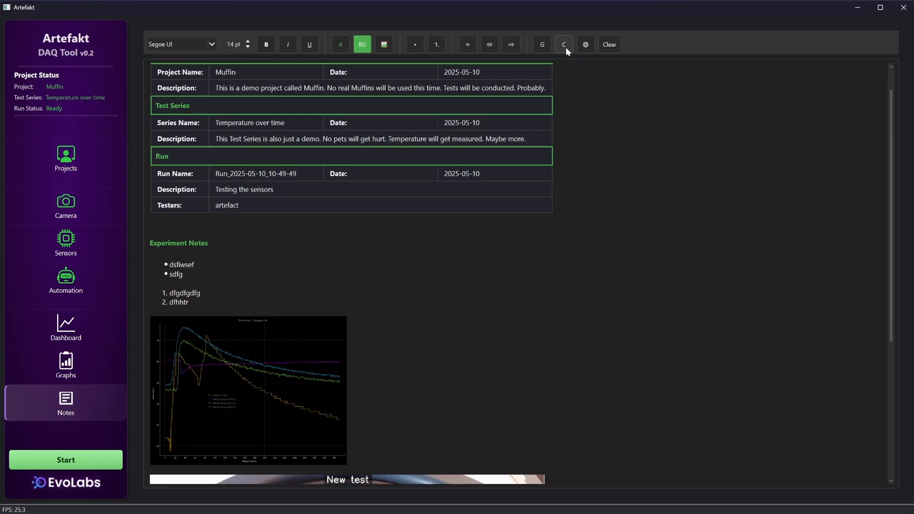
- Resize the camera snapshot to Medium (400px), then start a new run and watch the Dashboard
scroll(down, 3)
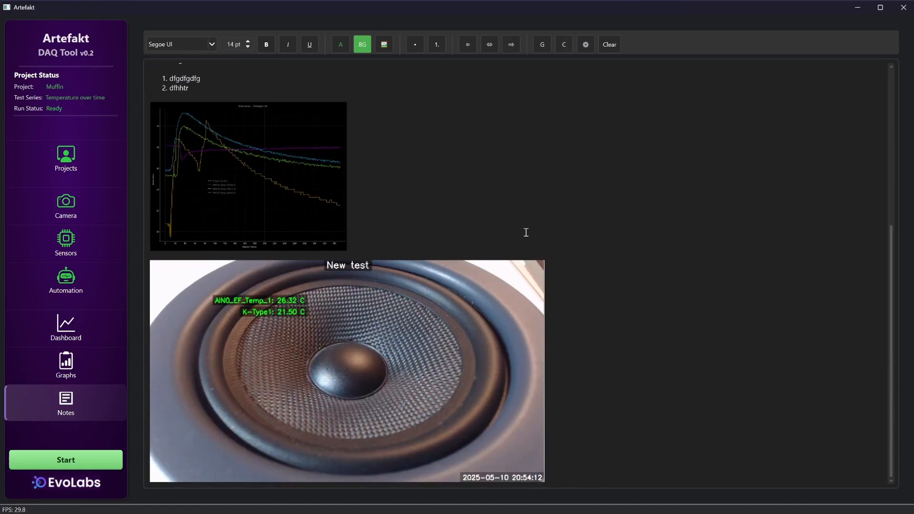
right_click(390, 309)
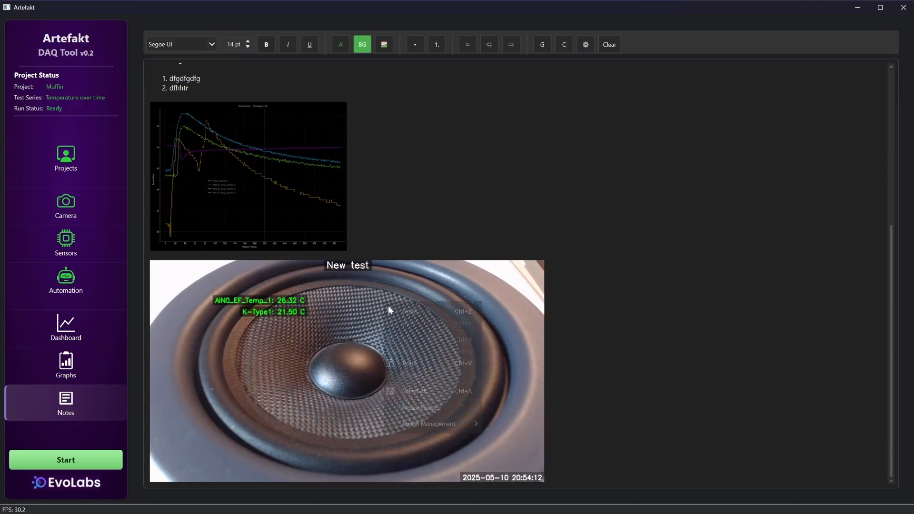
click(417, 407)
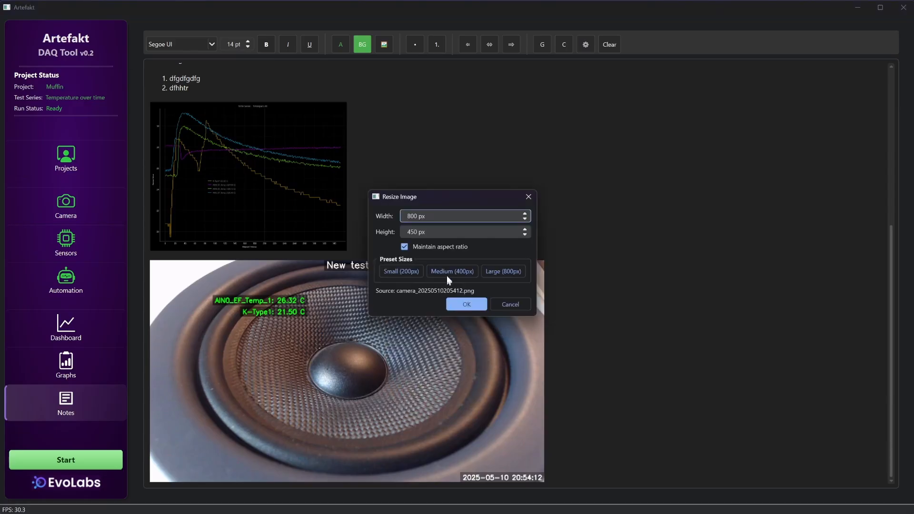
click(452, 271)
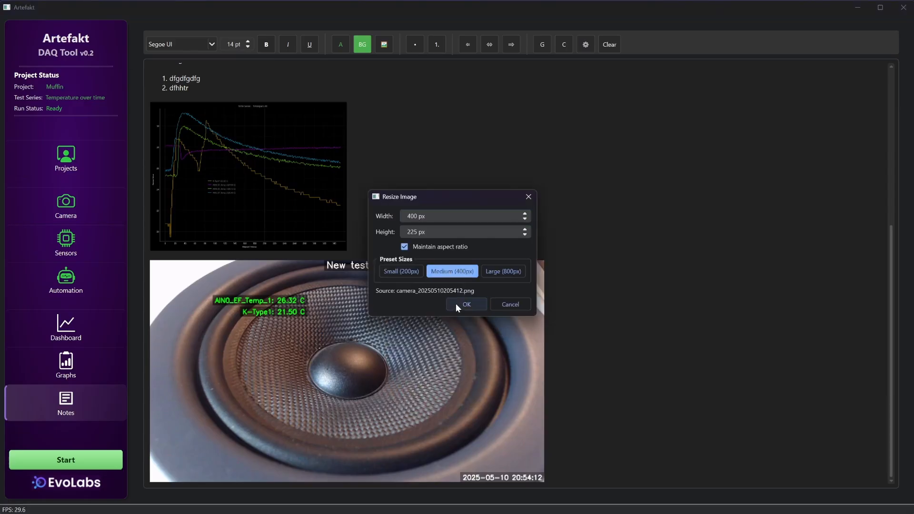
click(466, 303)
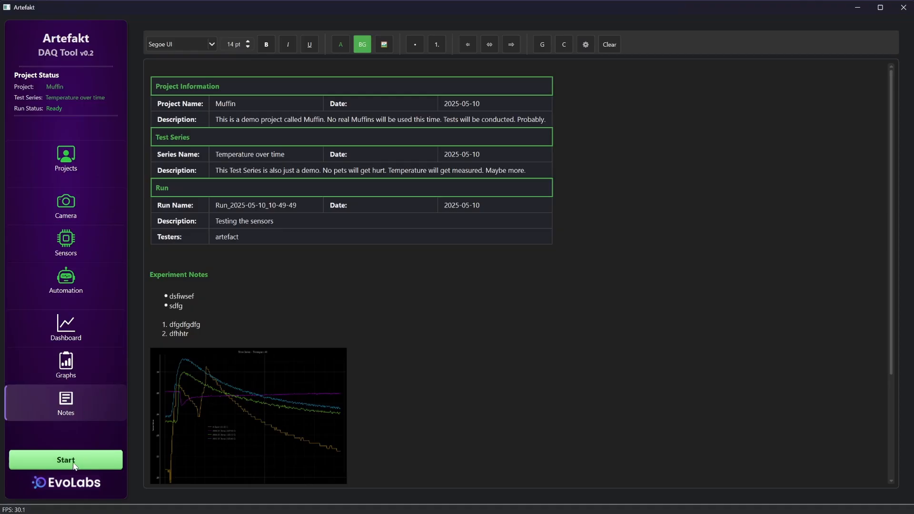
click(66, 460)
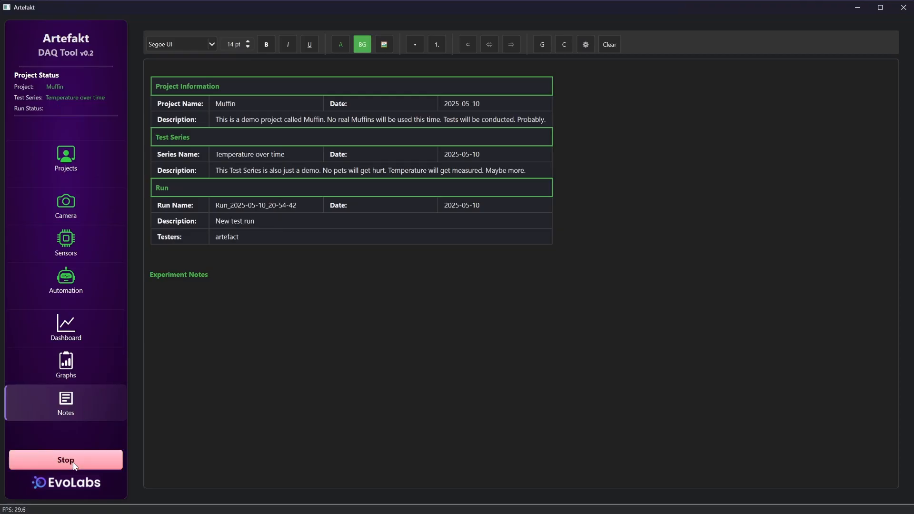
click(65, 327)
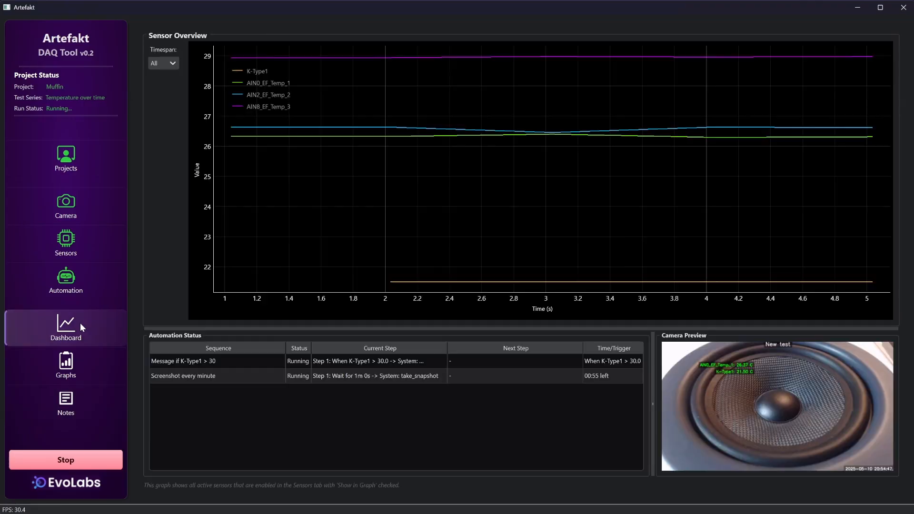